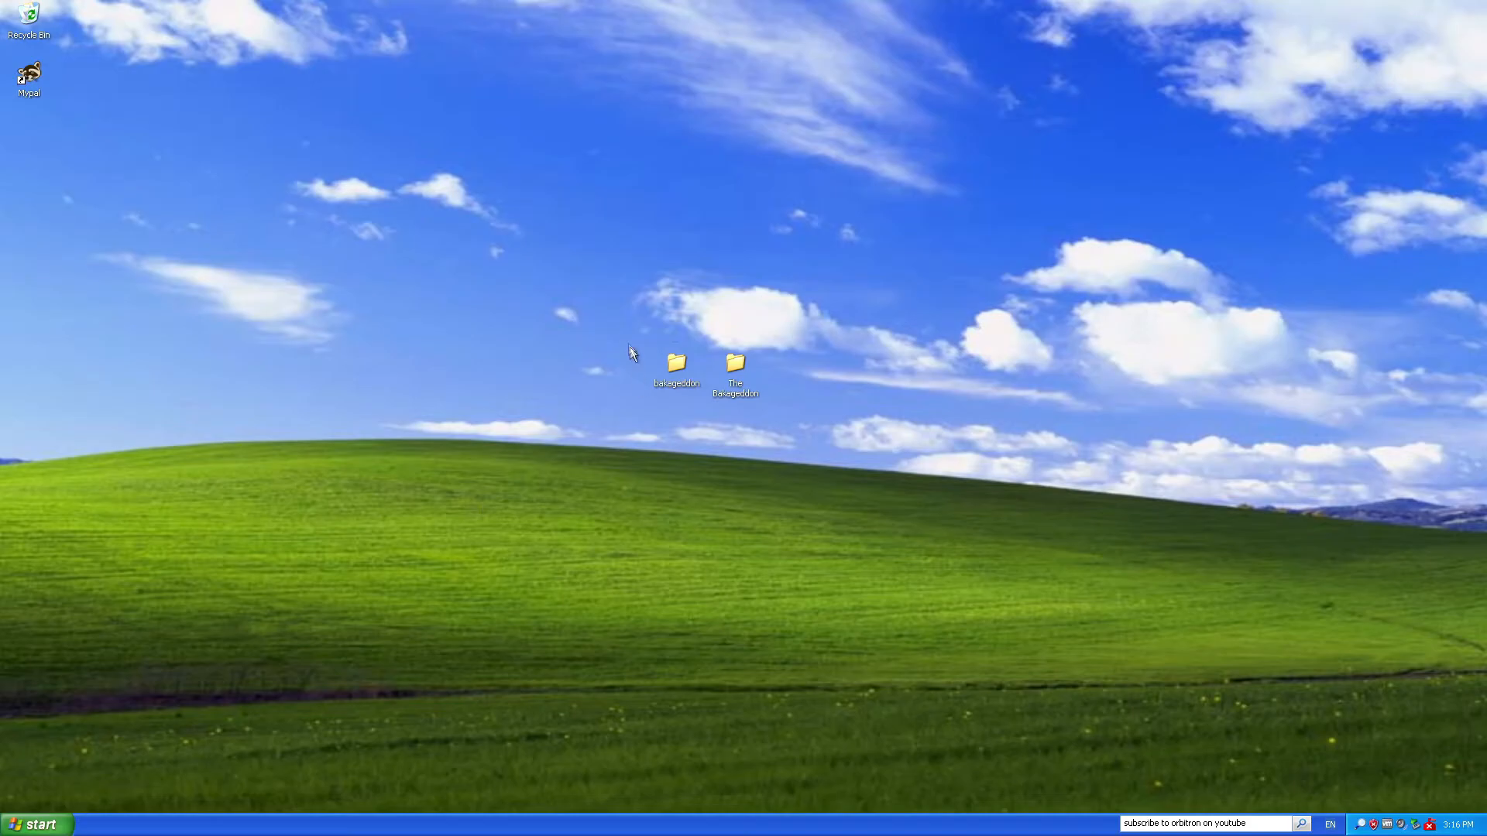
{"action": "mouse_move", "coordinate": [688, 403]}
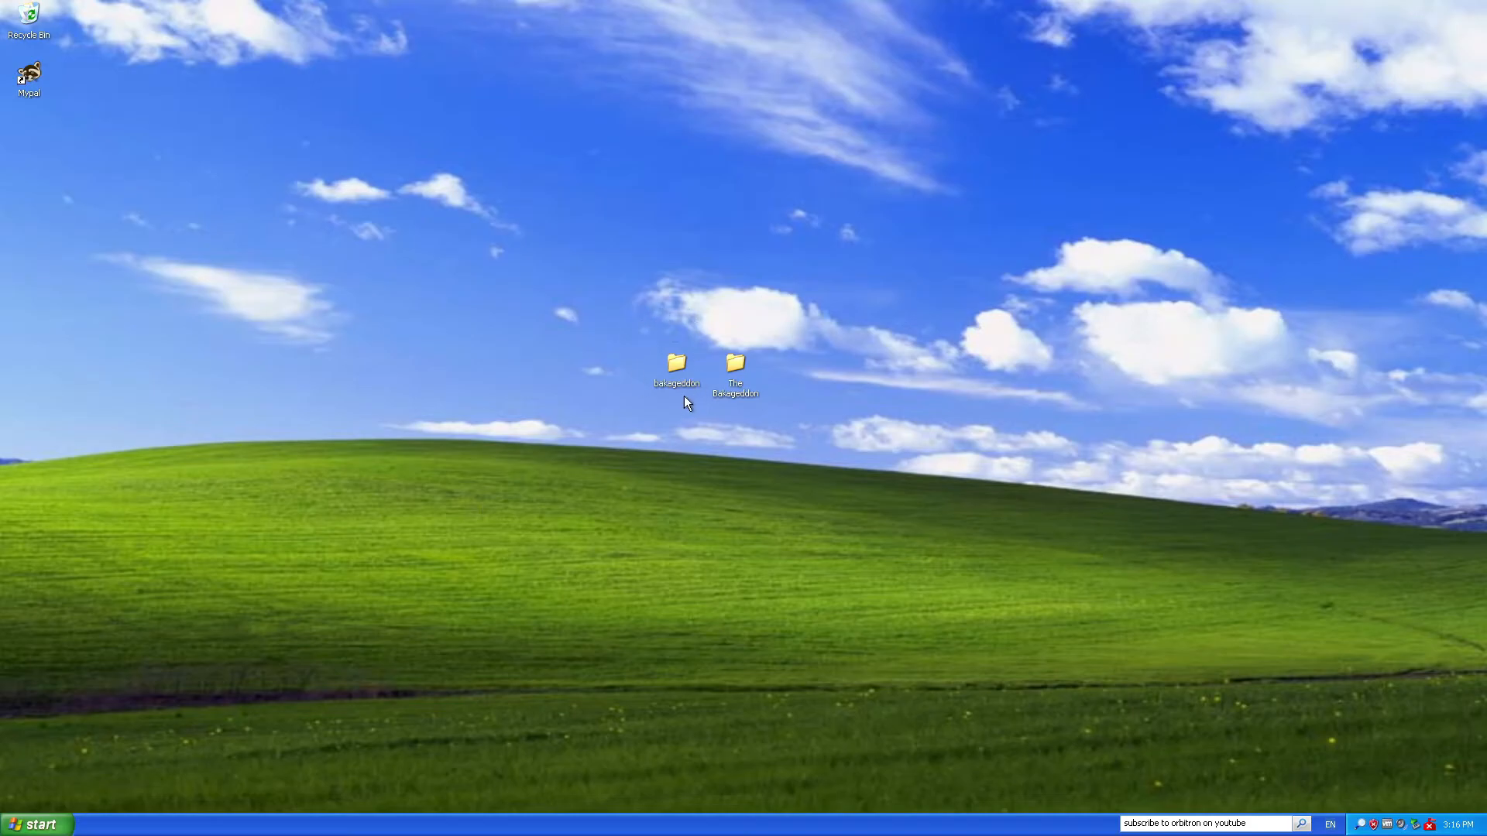
{"action": "mouse_move", "coordinate": [669, 404]}
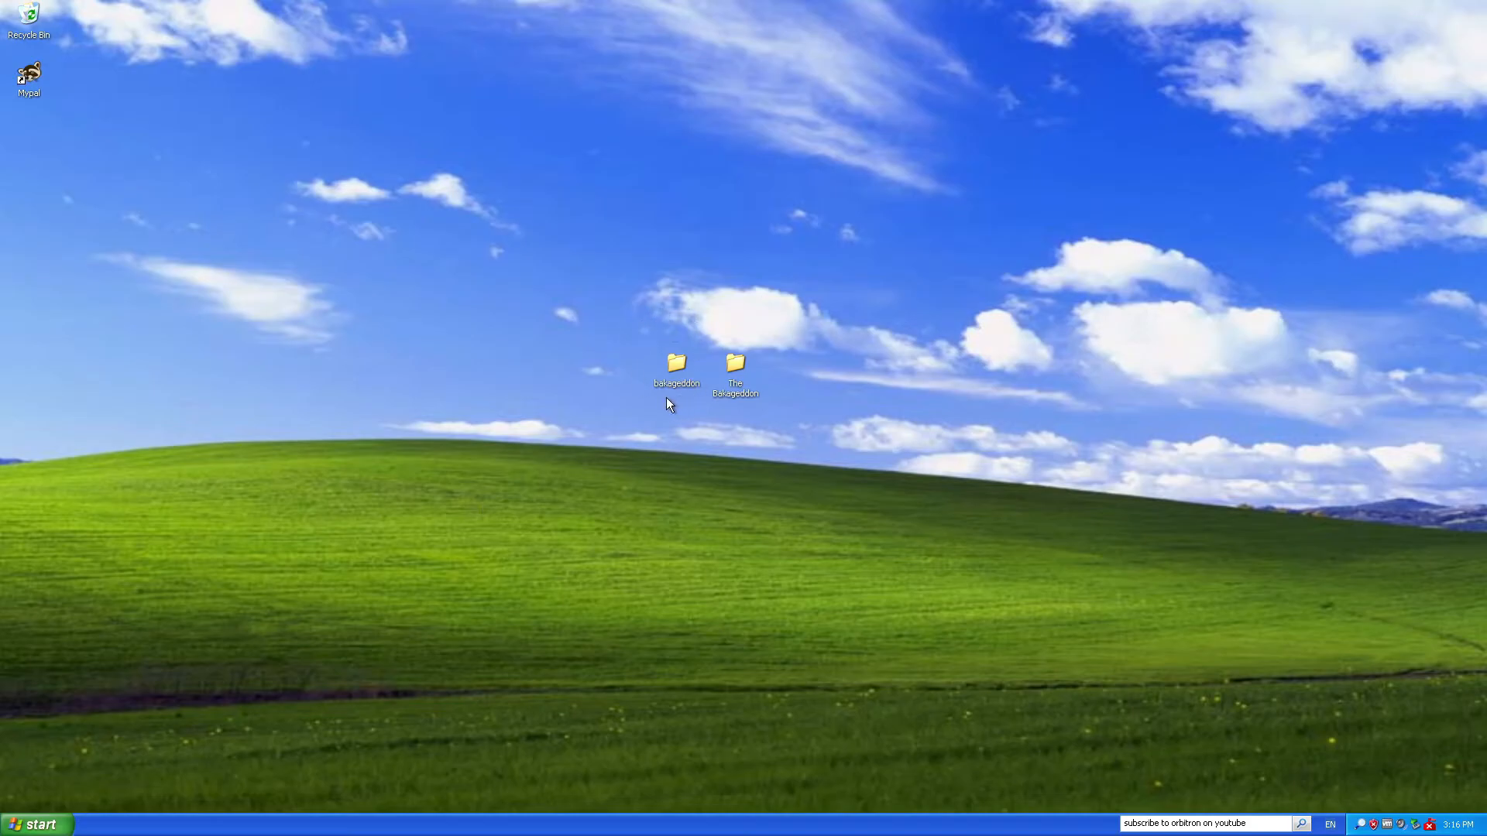
{"action": "mouse_move", "coordinate": [782, 399]}
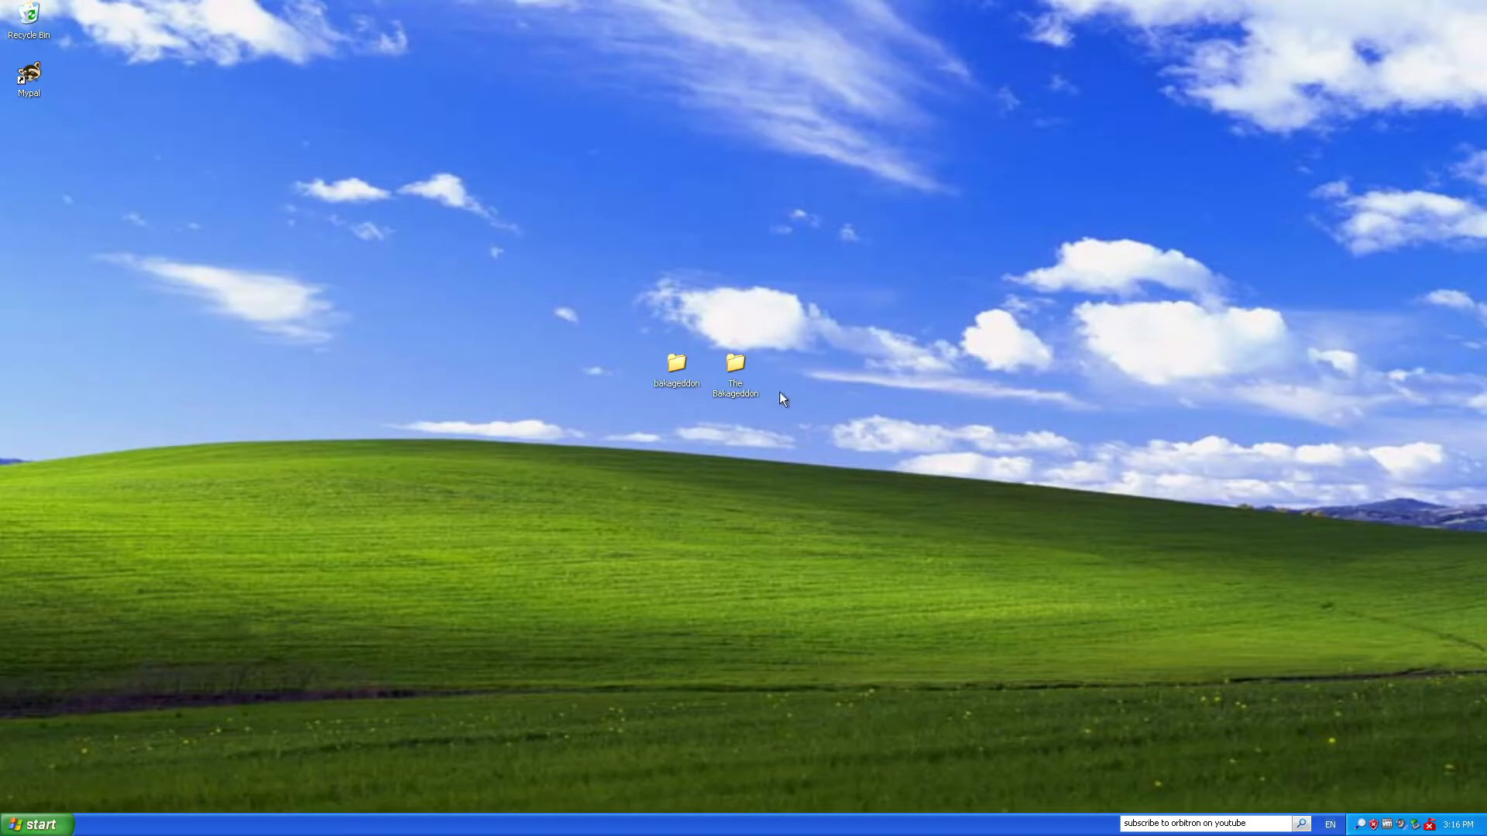
{"action": "mouse_move", "coordinate": [720, 332]}
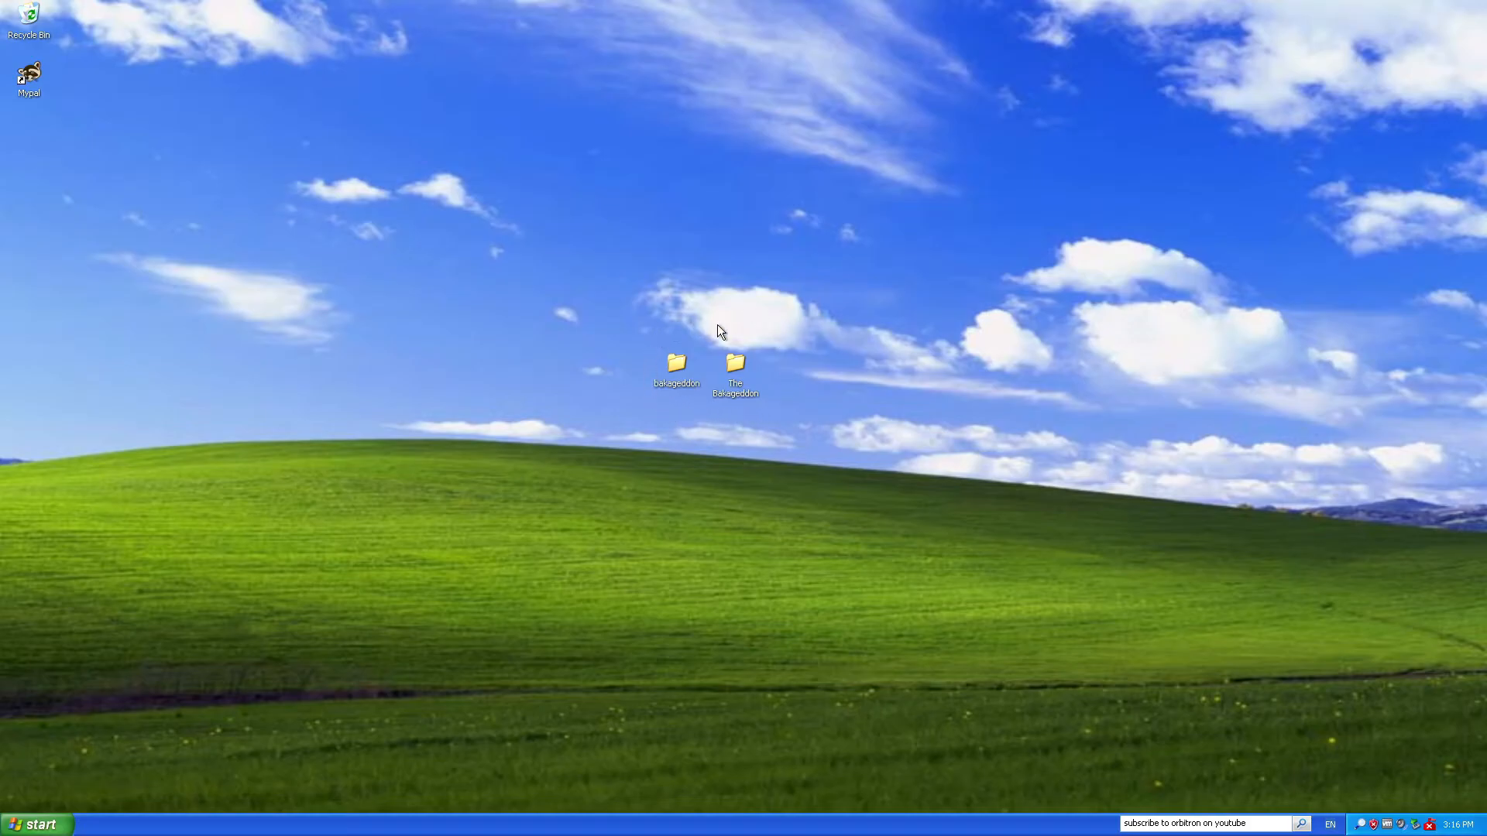
{"action": "mouse_move", "coordinate": [644, 415]}
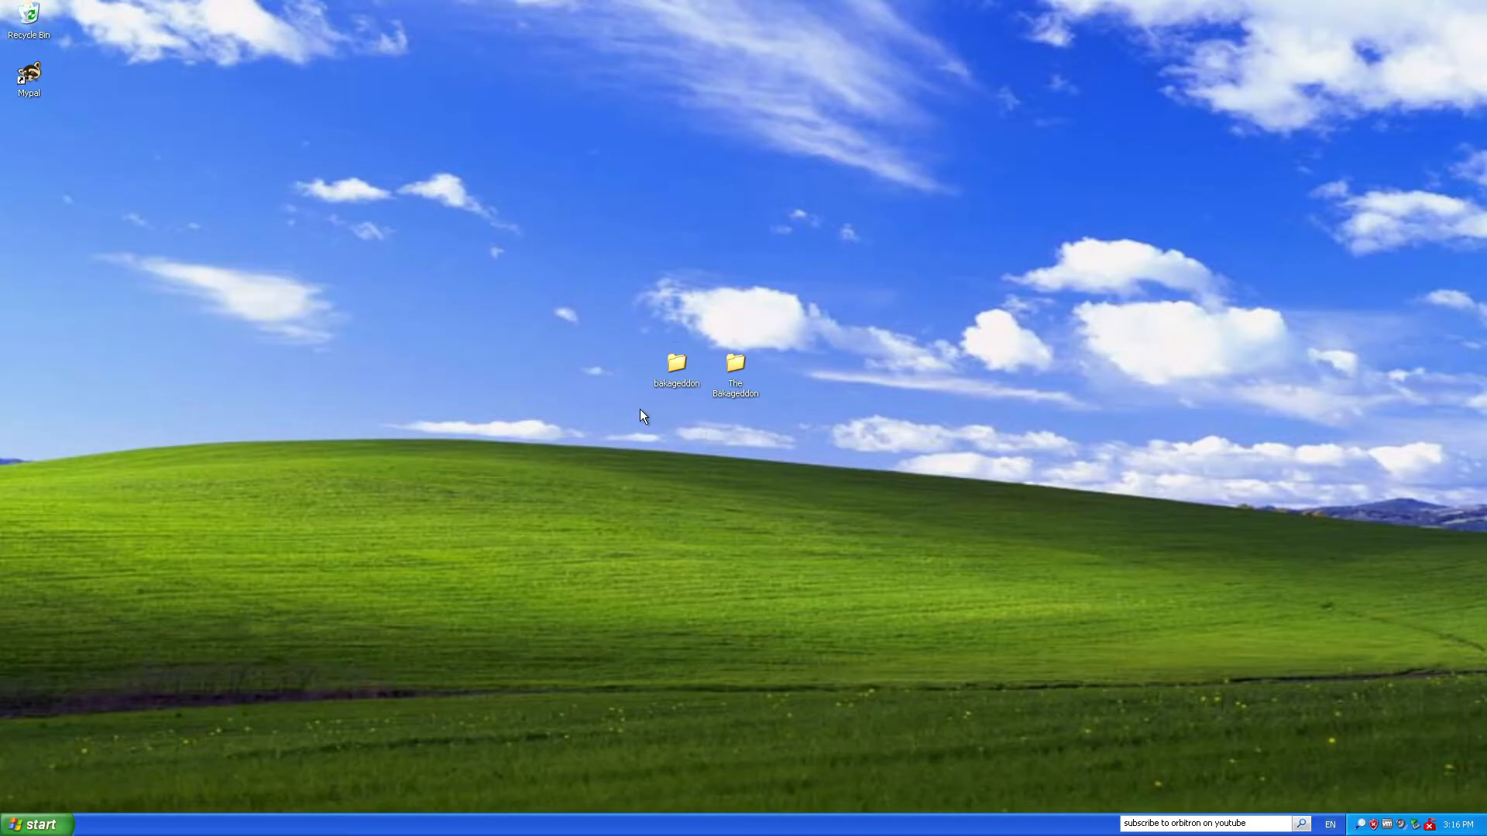
{"action": "mouse_move", "coordinate": [660, 431]}
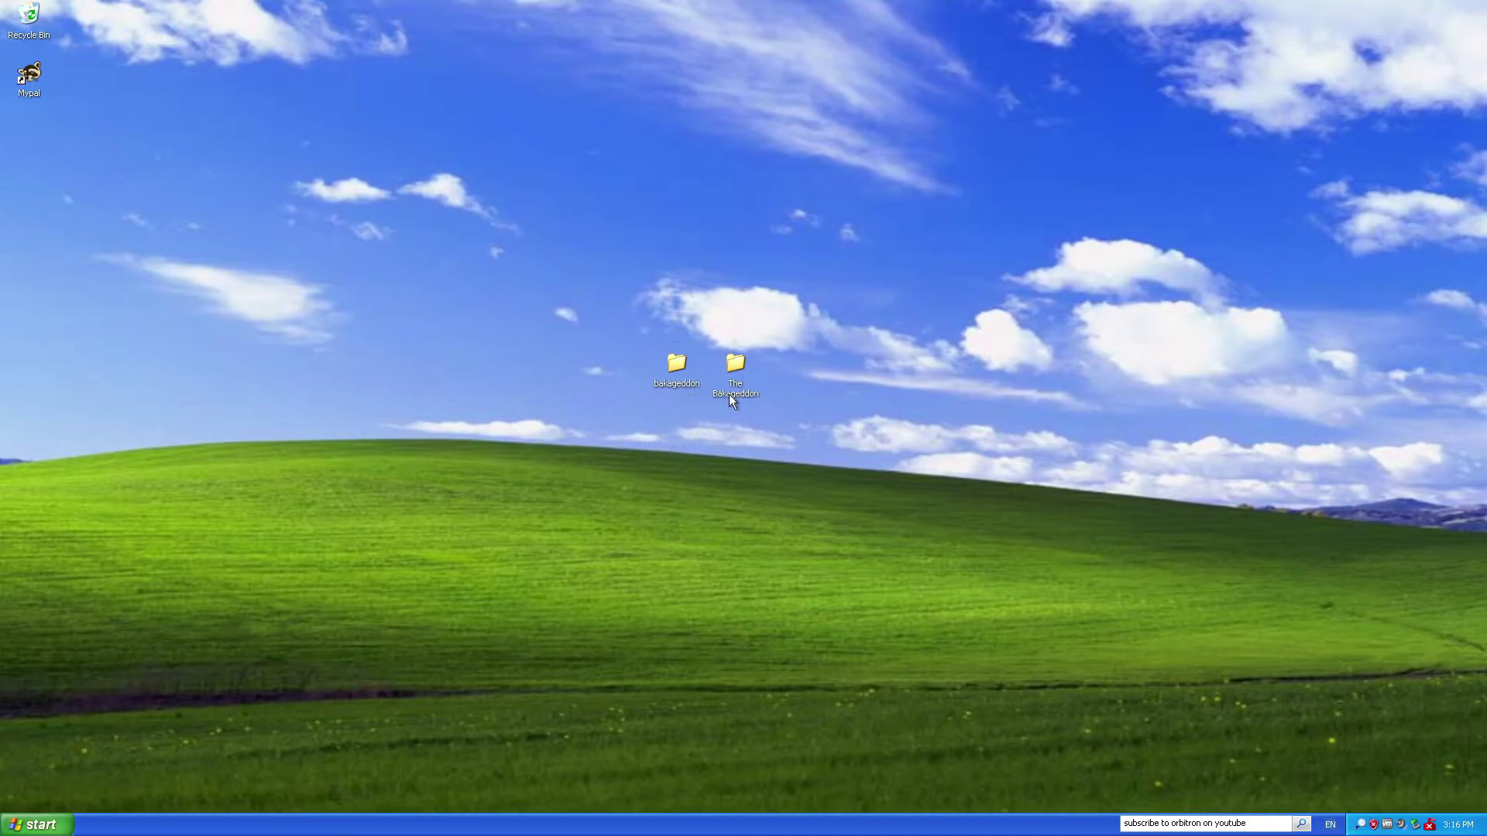
{"action": "mouse_move", "coordinate": [790, 440]}
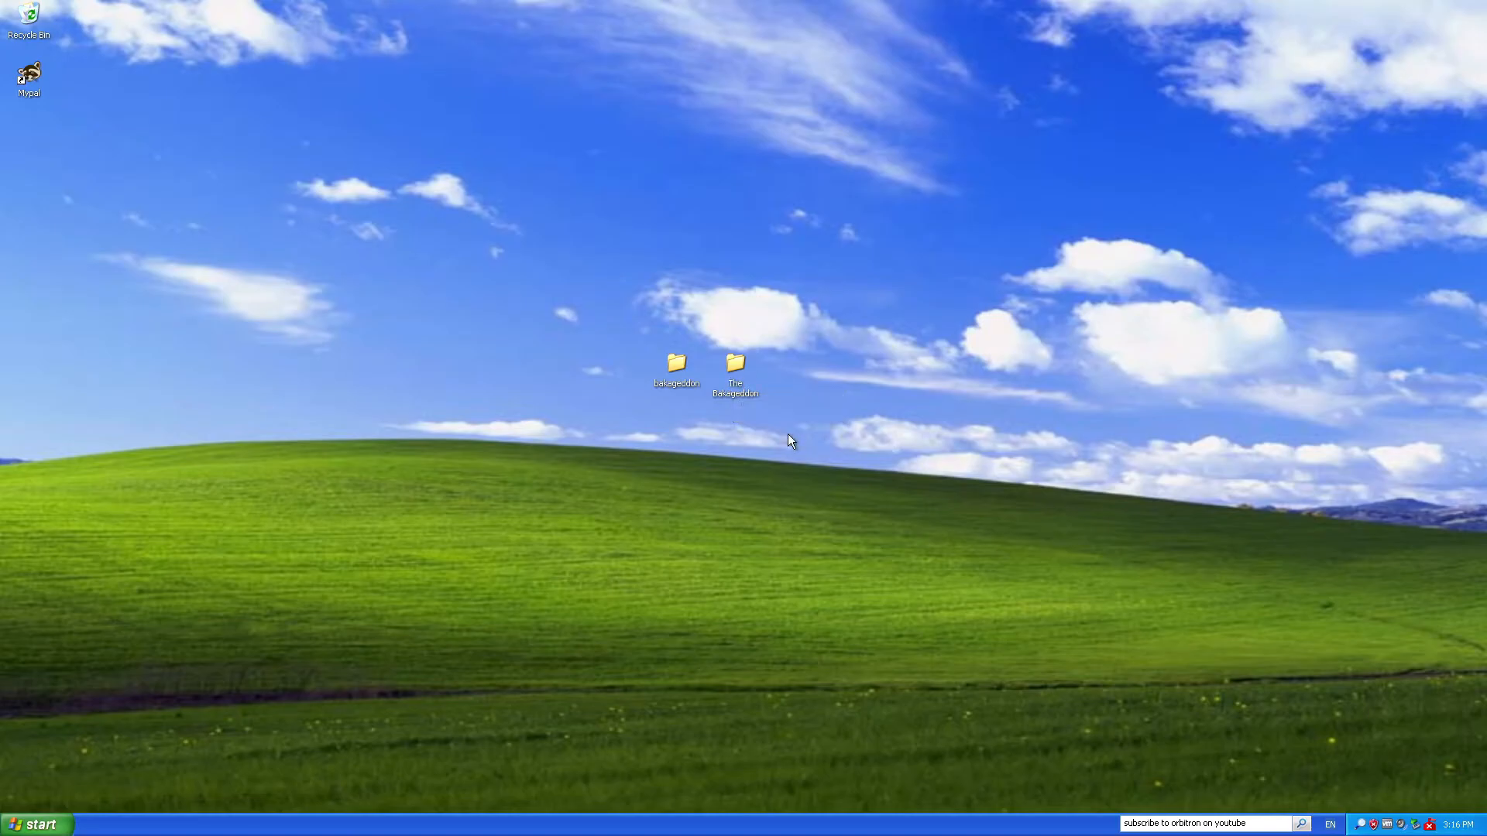
{"action": "mouse_move", "coordinate": [632, 522]}
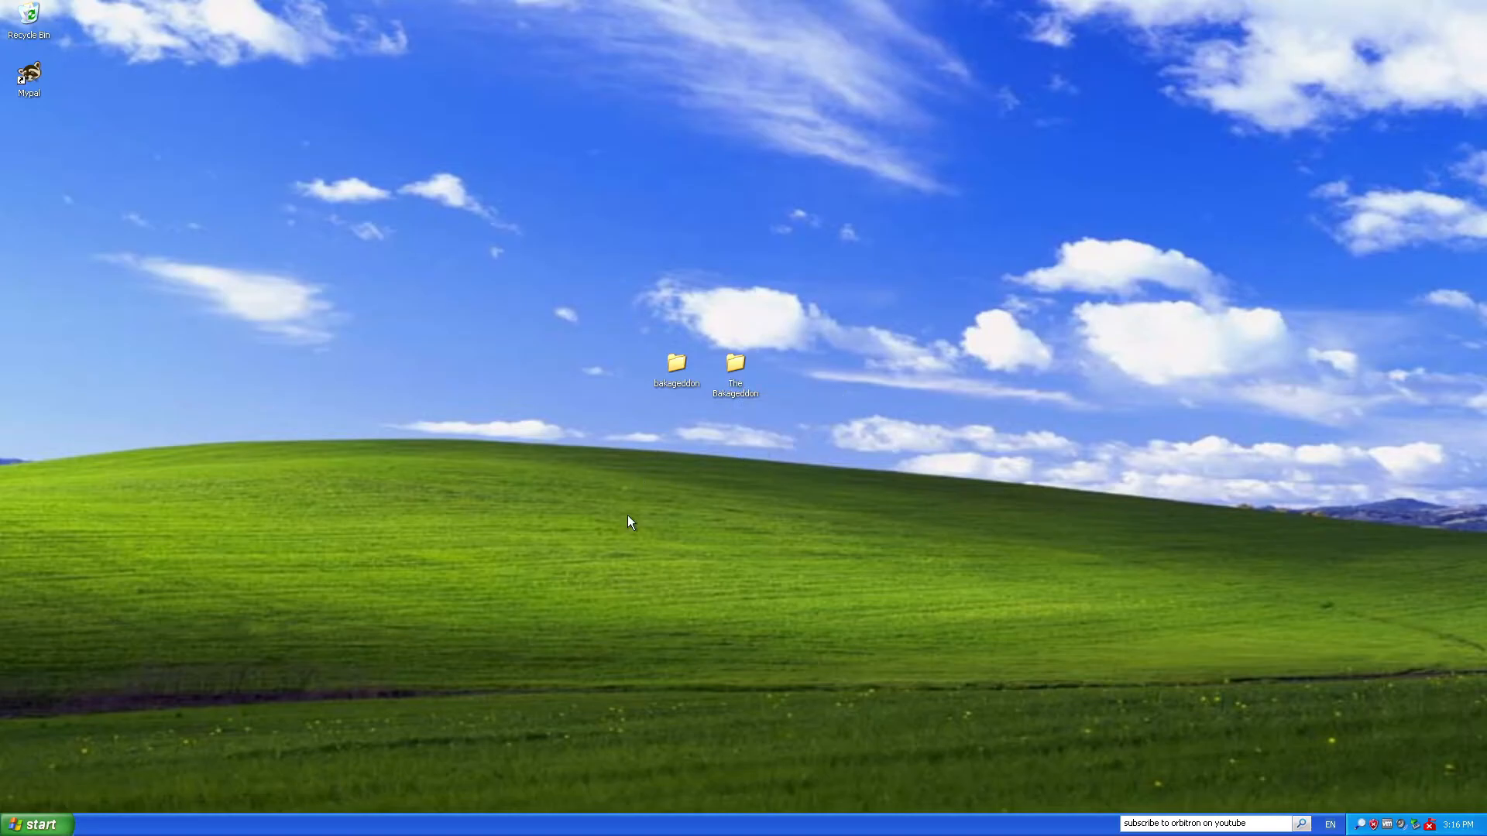
{"action": "mouse_move", "coordinate": [666, 360]}
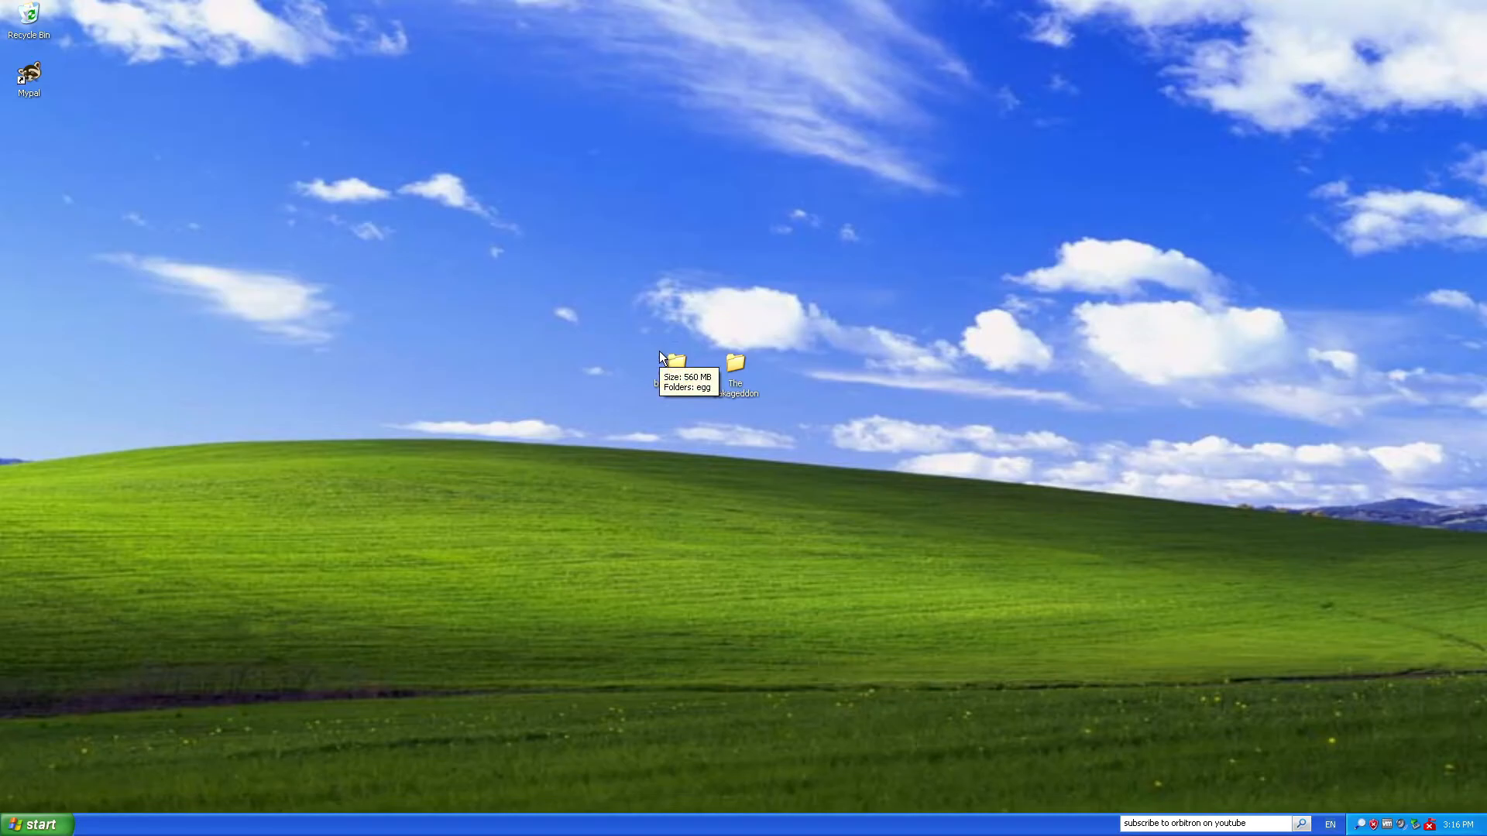
{"action": "mouse_move", "coordinate": [719, 465]}
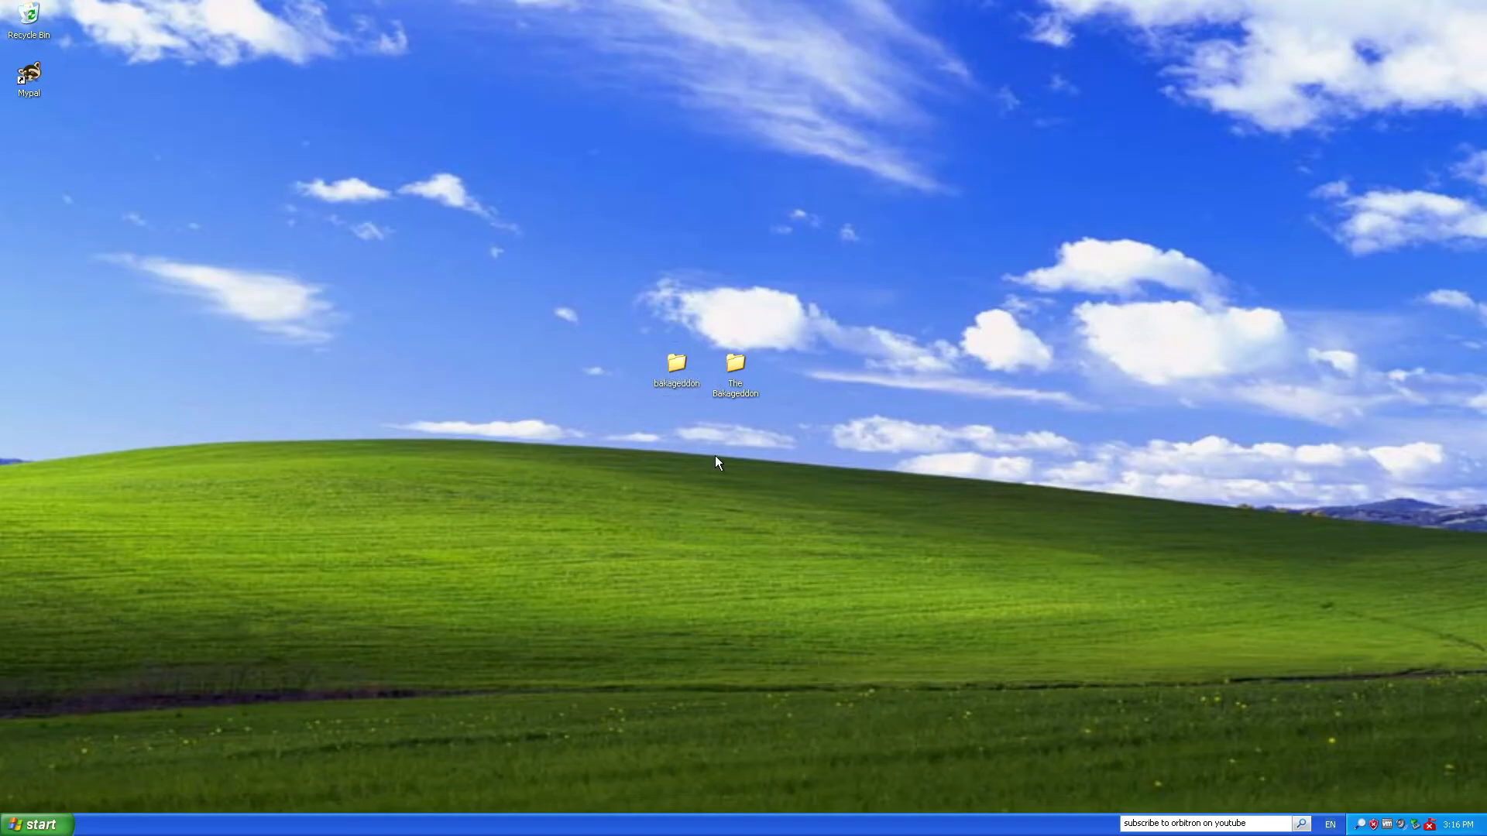
{"action": "mouse_move", "coordinate": [436, 627]}
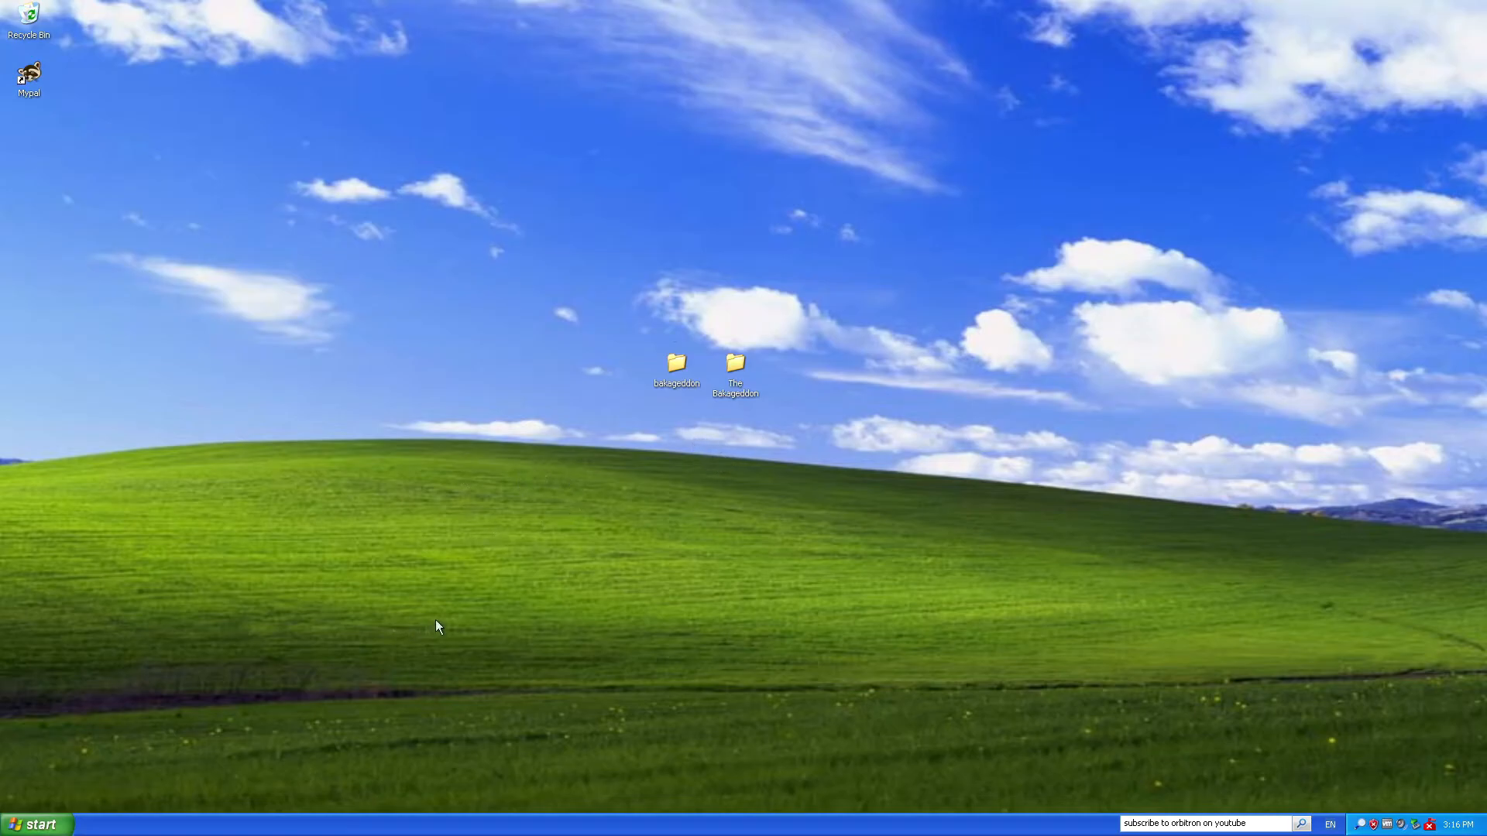
{"action": "mouse_move", "coordinate": [243, 626]}
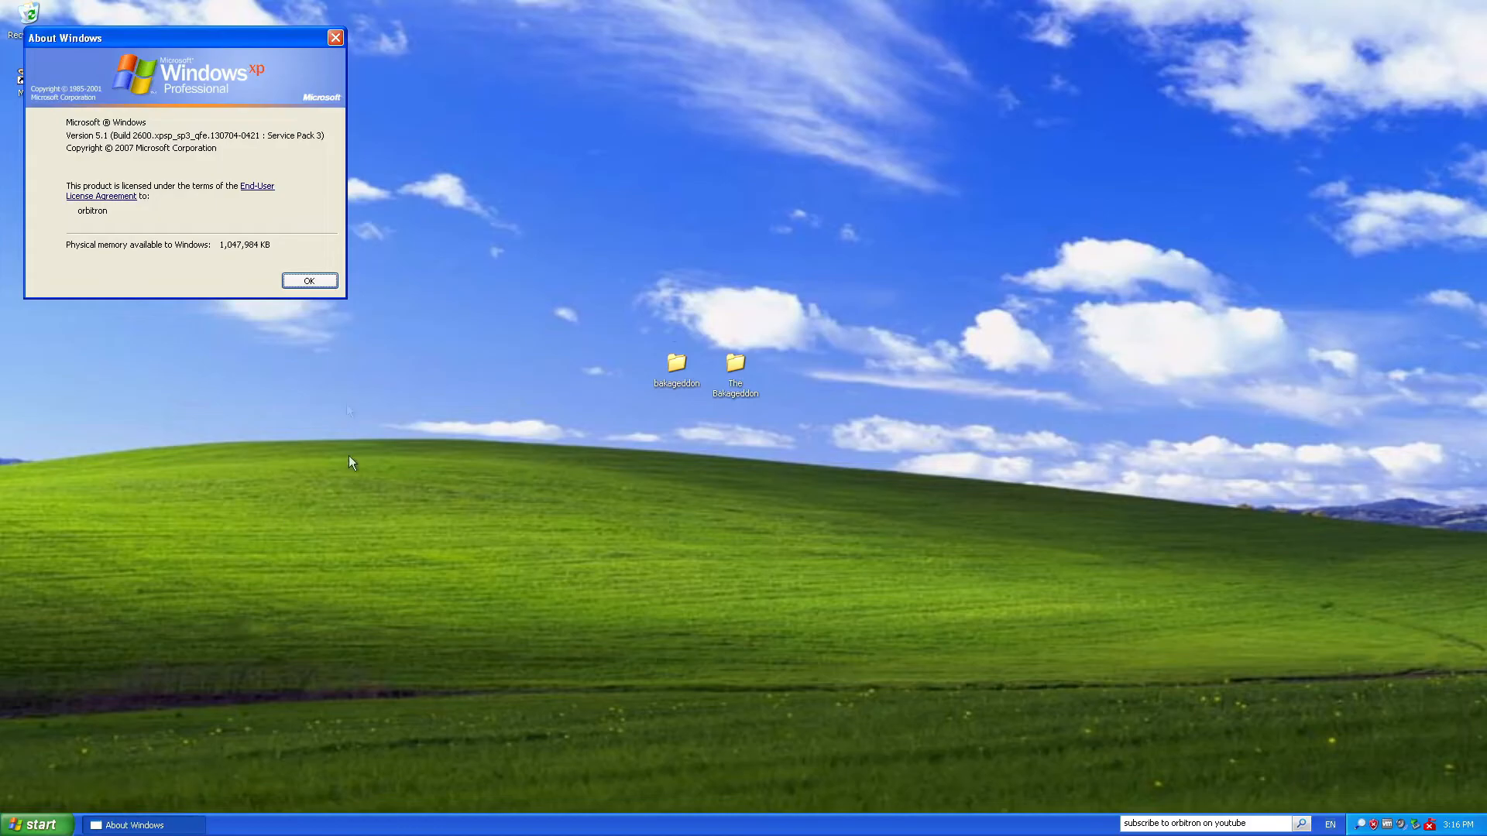
{"action": "mouse_move", "coordinate": [240, 161]}
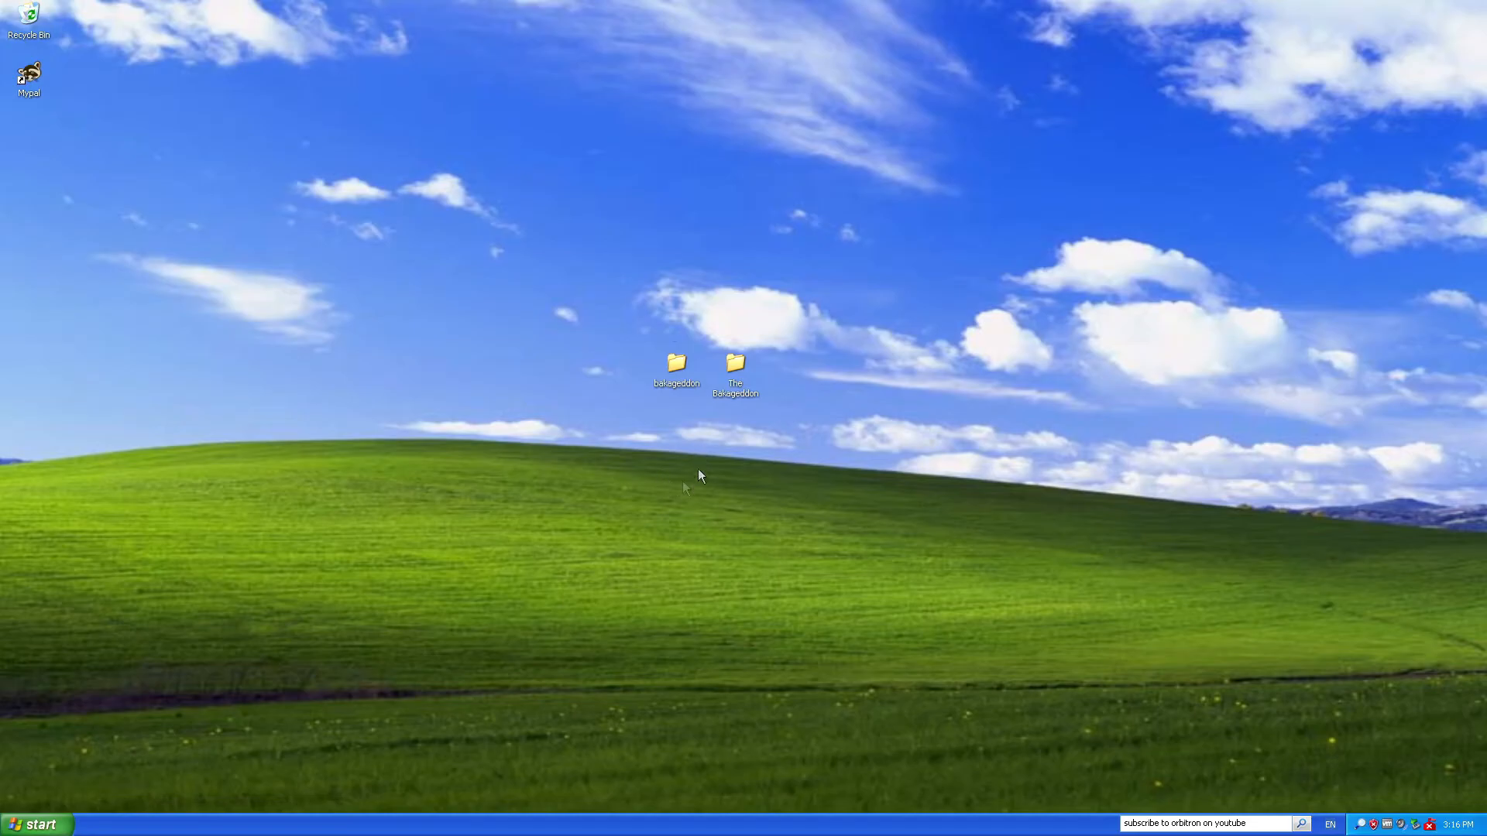
Open the Bakageddon folder from the desktop and then its egg subfolder.
{"action": "double_click", "coordinate": [675, 364]}
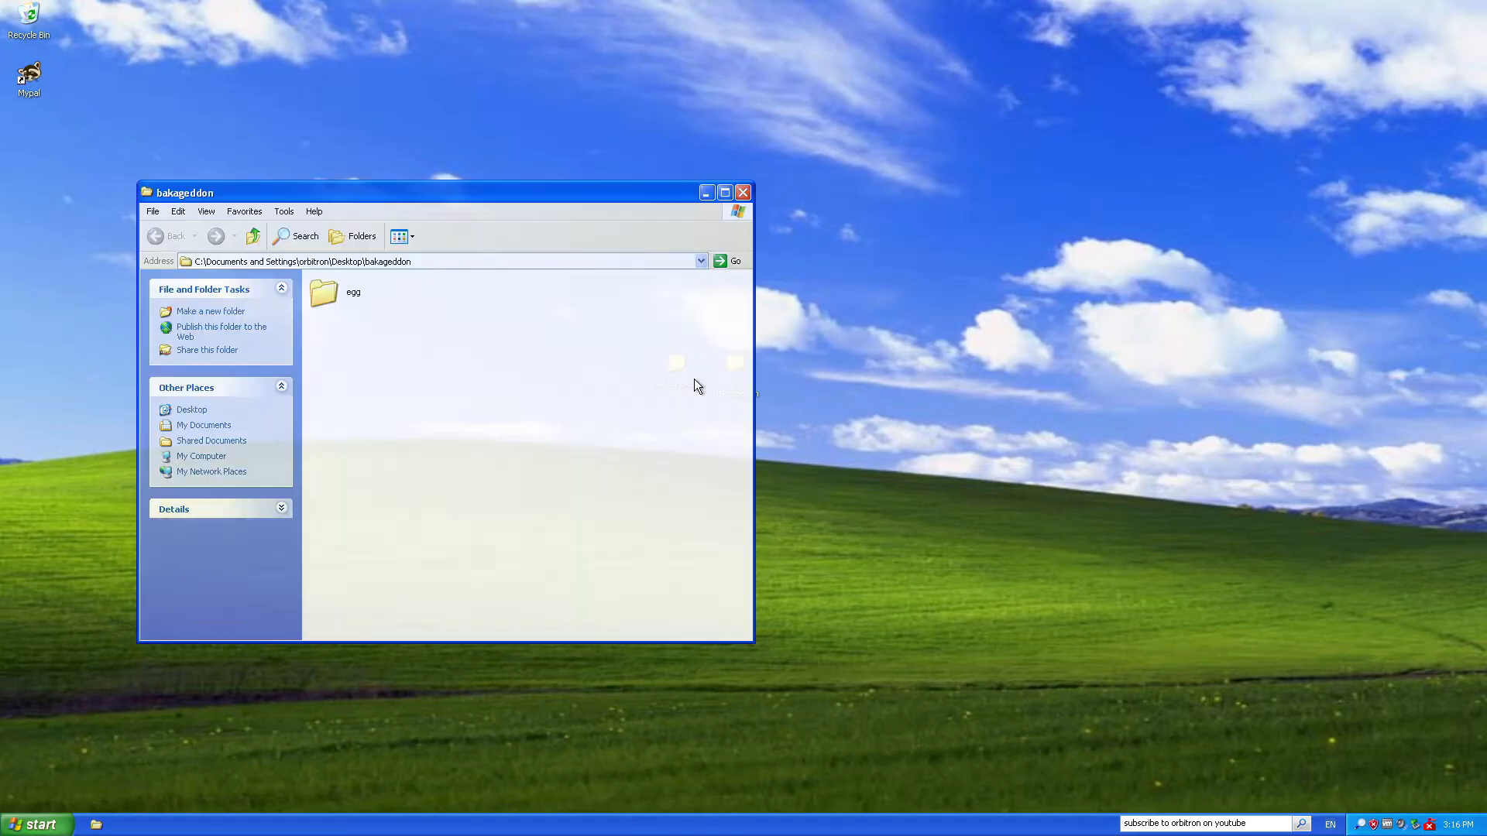
{"action": "left_click", "coordinate": [336, 291]}
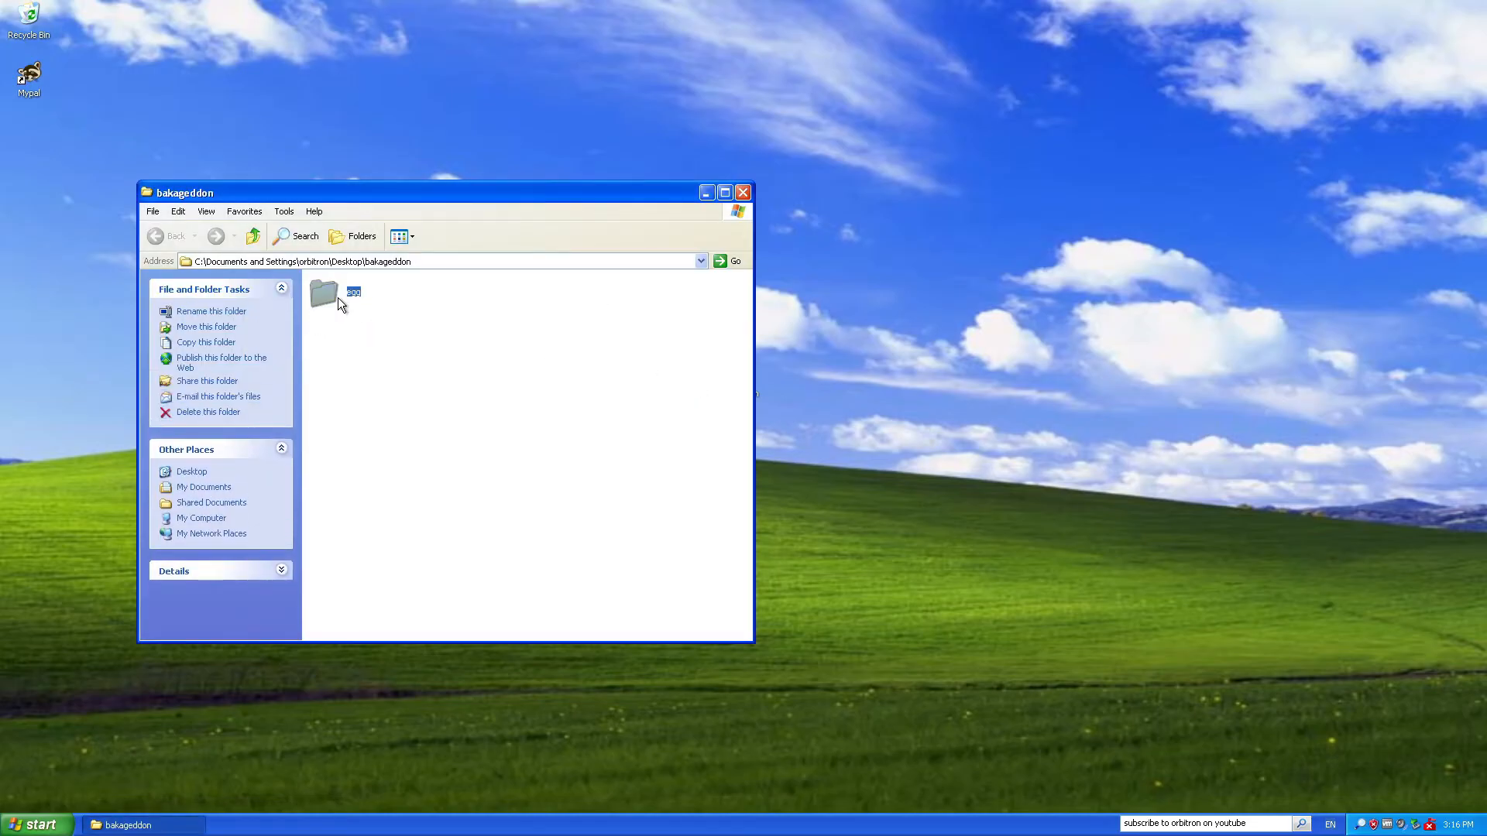
{"action": "double_click", "coordinate": [324, 292]}
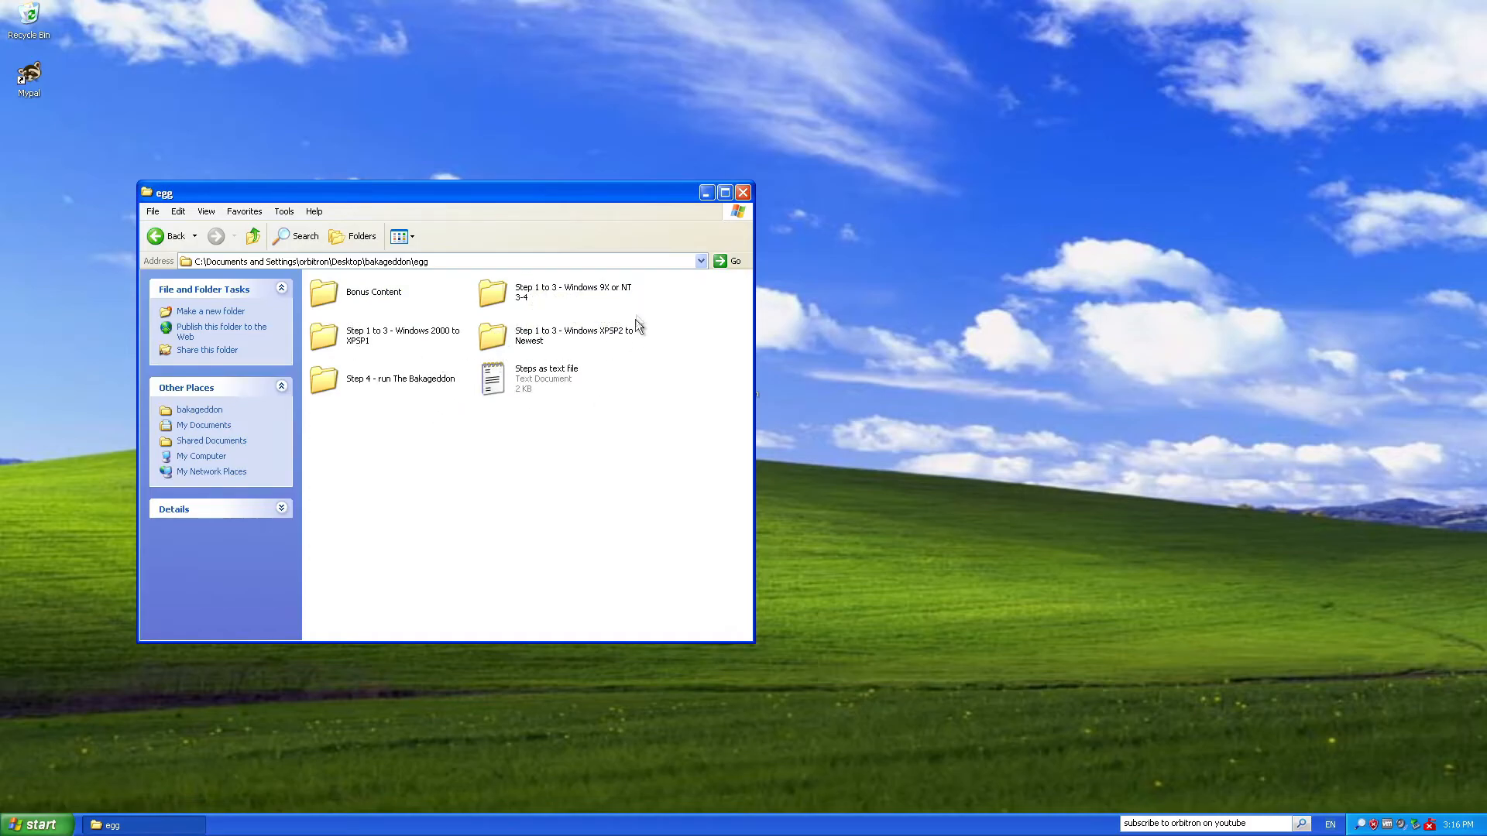
{"action": "mouse_move", "coordinate": [551, 350]}
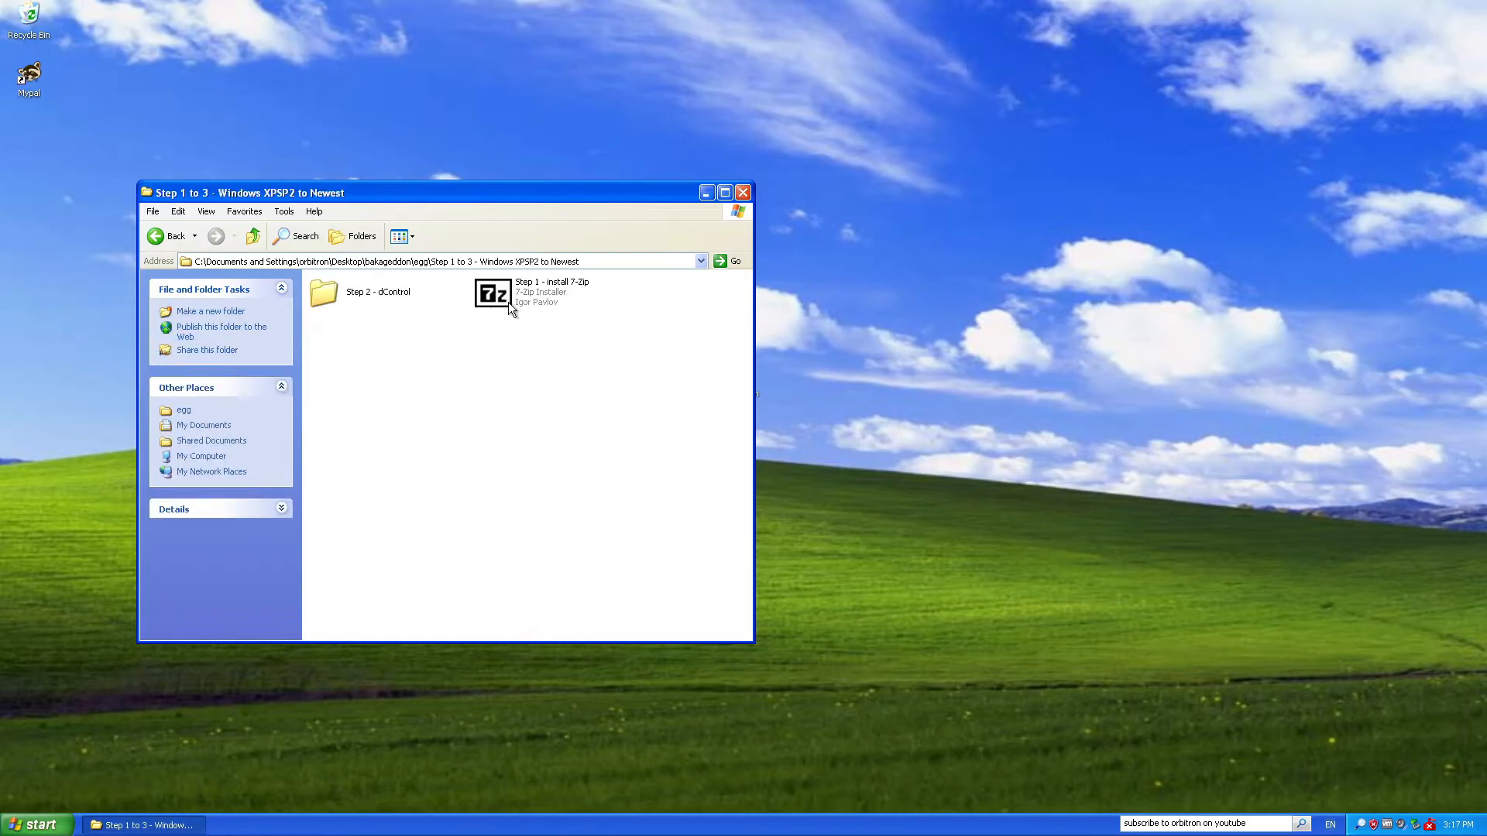
{"action": "mouse_move", "coordinate": [508, 305]}
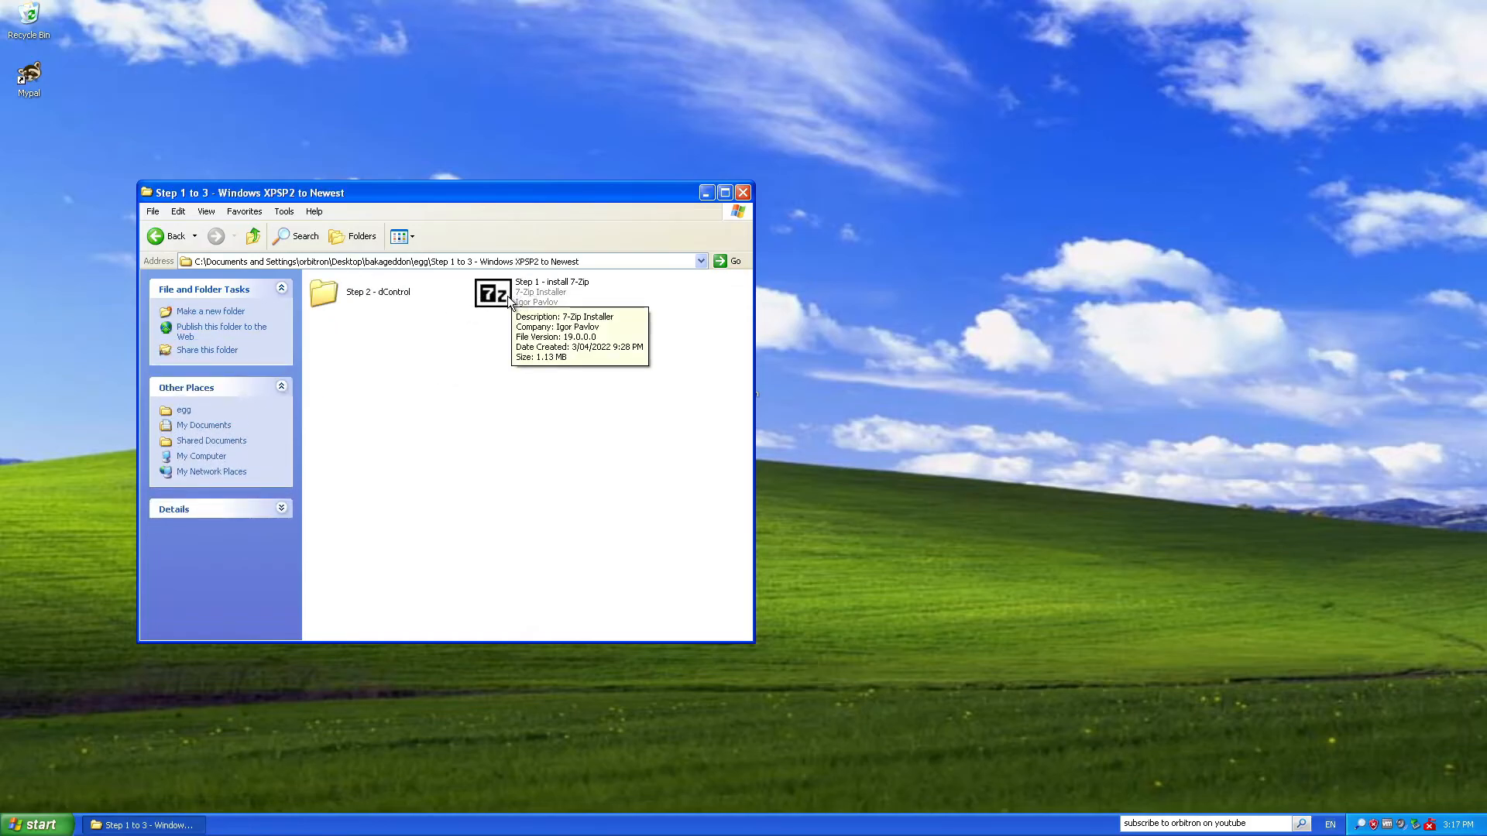
{"action": "mouse_move", "coordinate": [462, 303]}
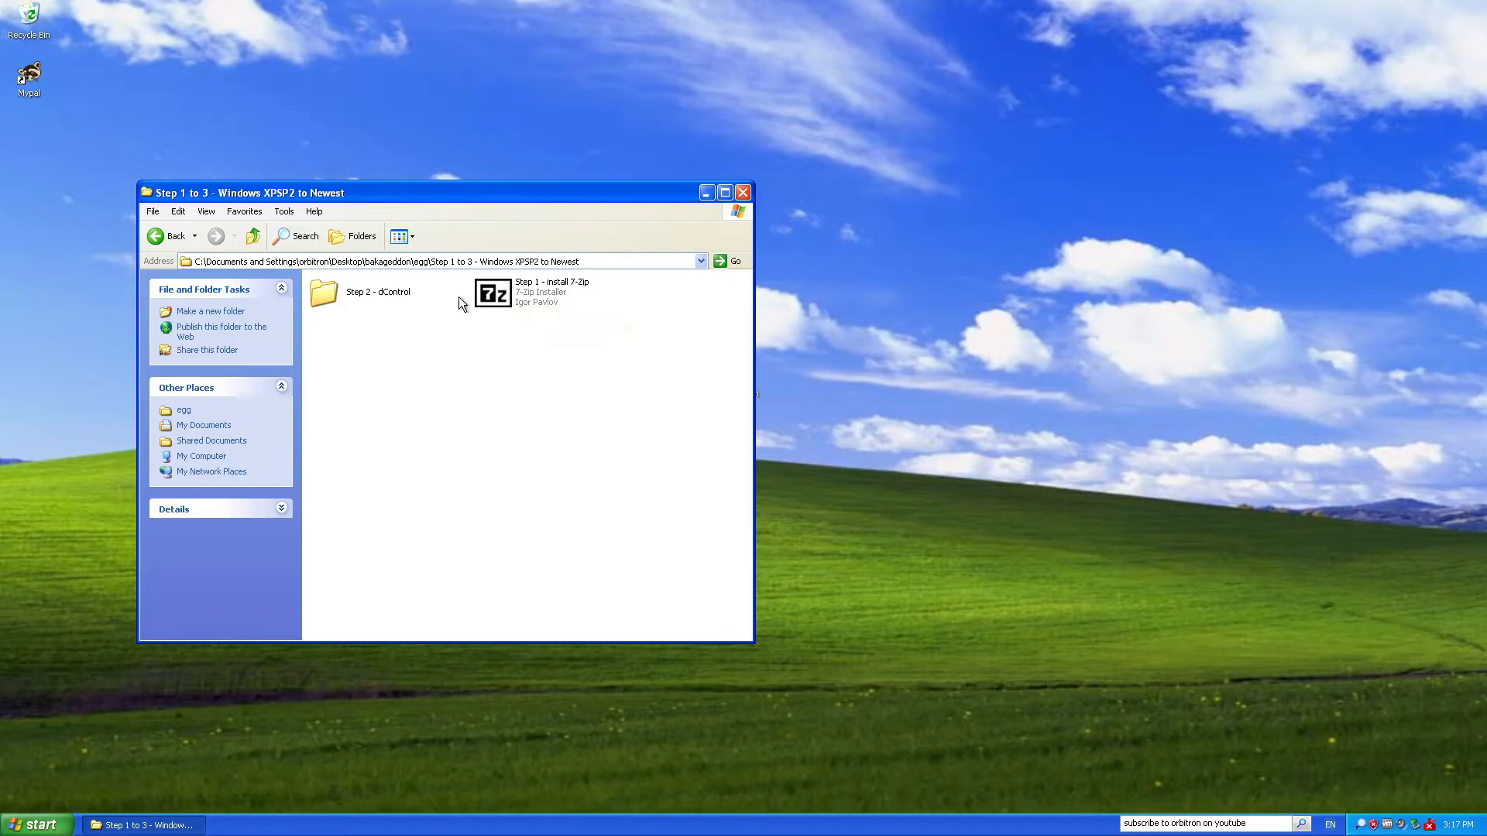
{"action": "mouse_move", "coordinate": [386, 299]}
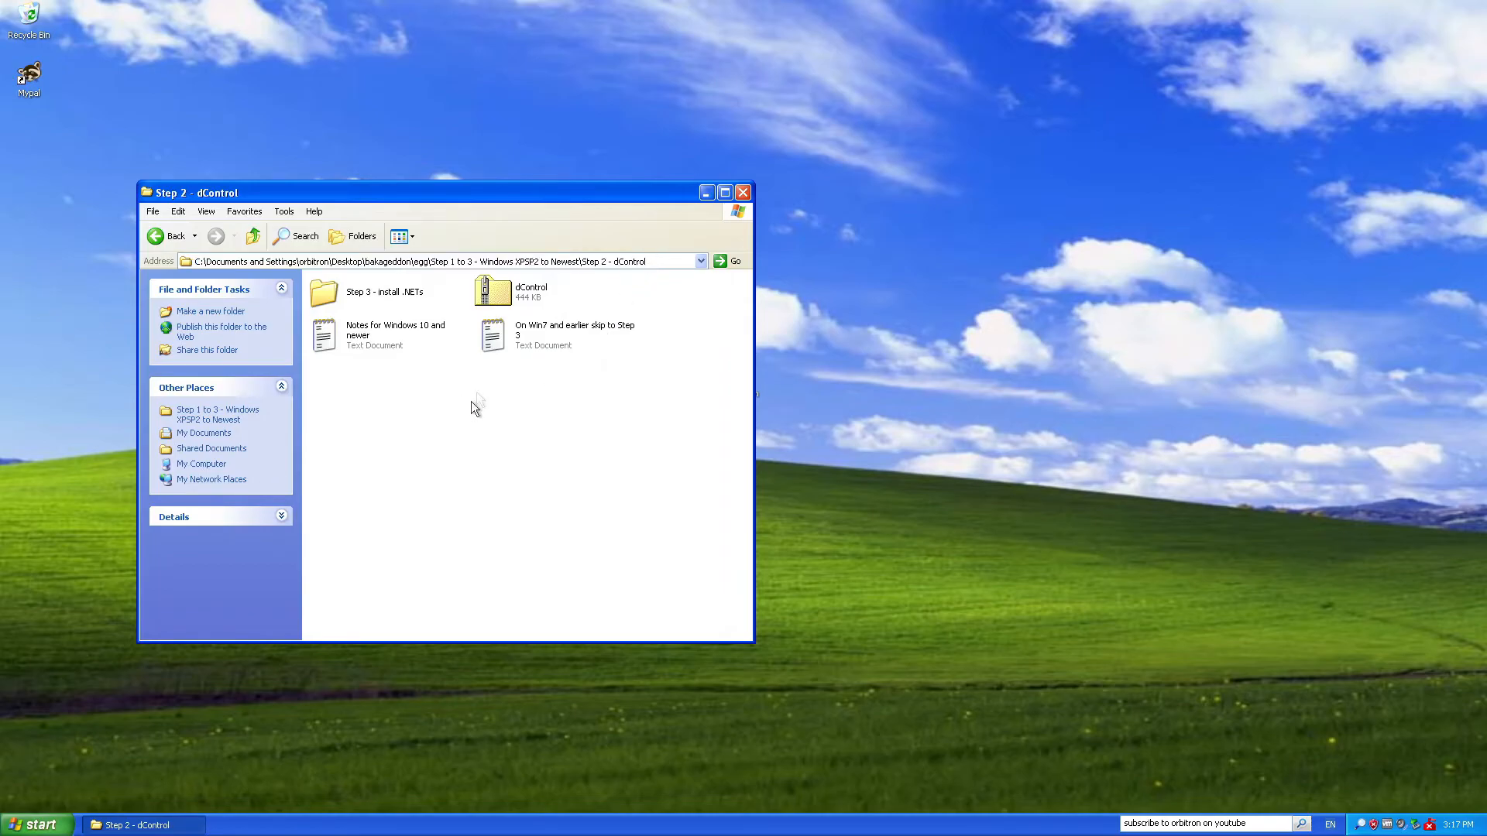
{"action": "mouse_move", "coordinate": [666, 262]}
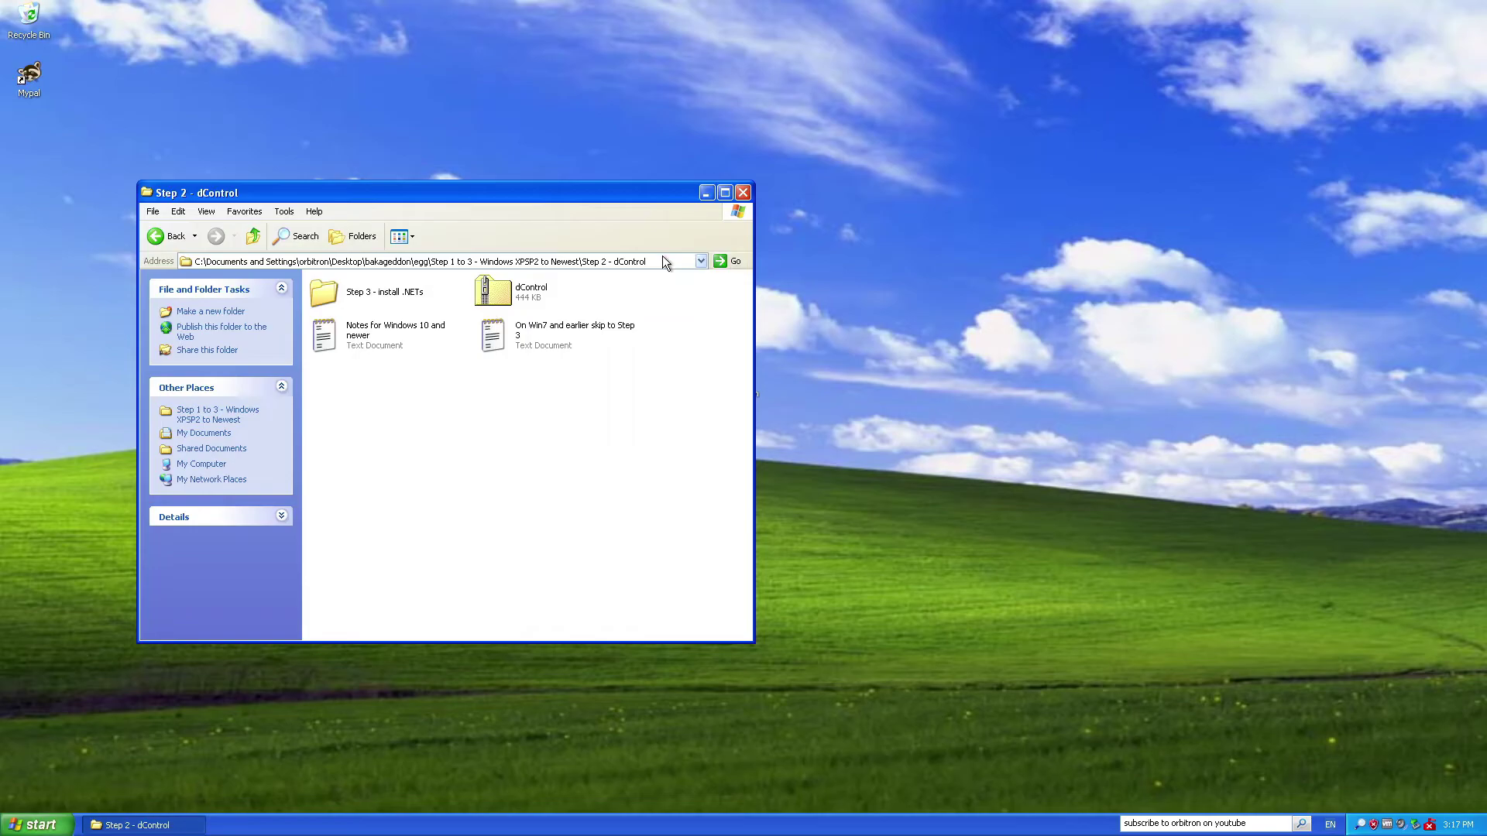
{"action": "mouse_move", "coordinate": [458, 358]}
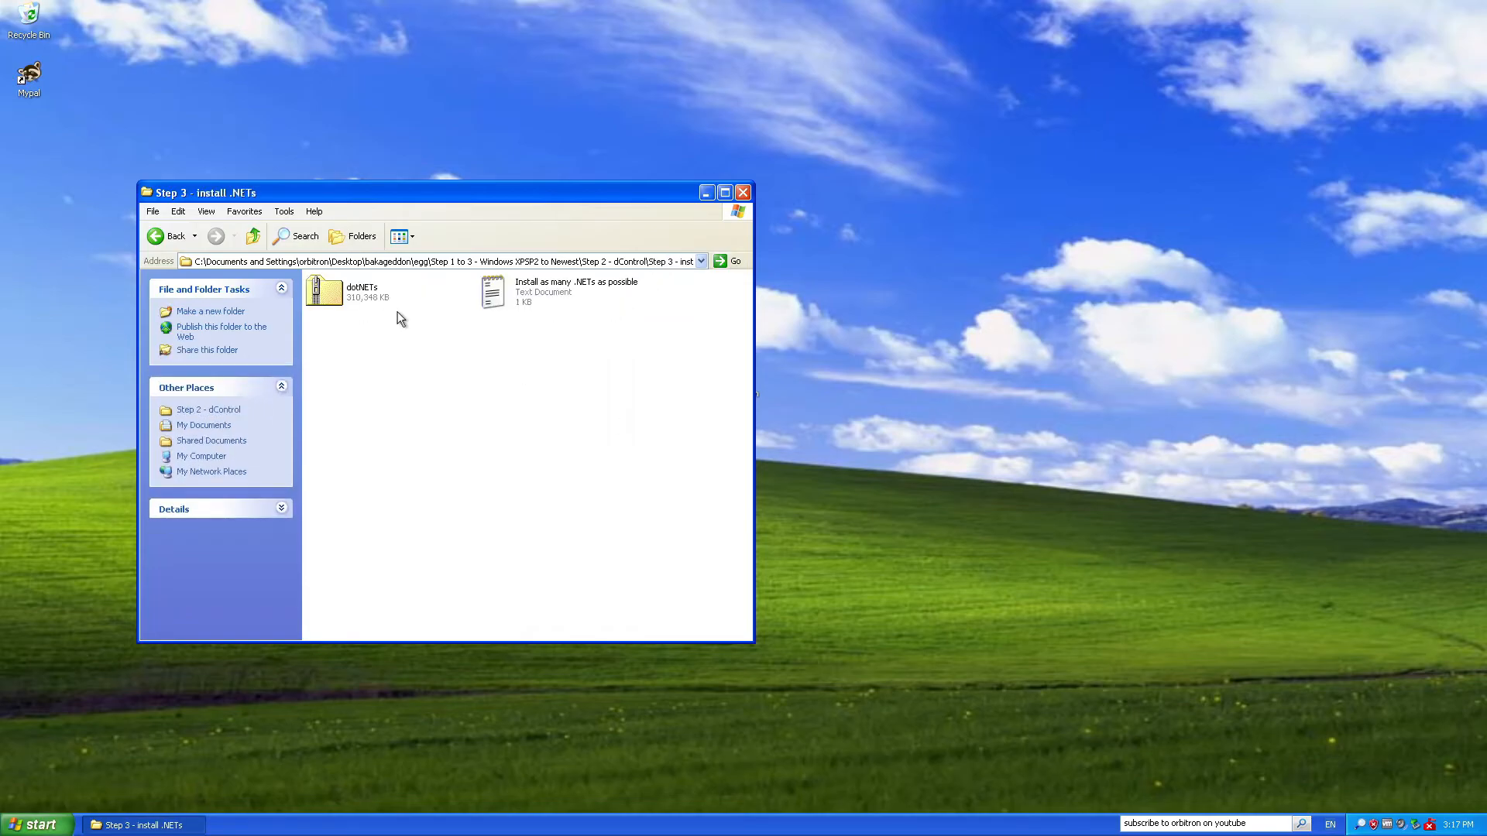
{"action": "mouse_move", "coordinate": [530, 308]}
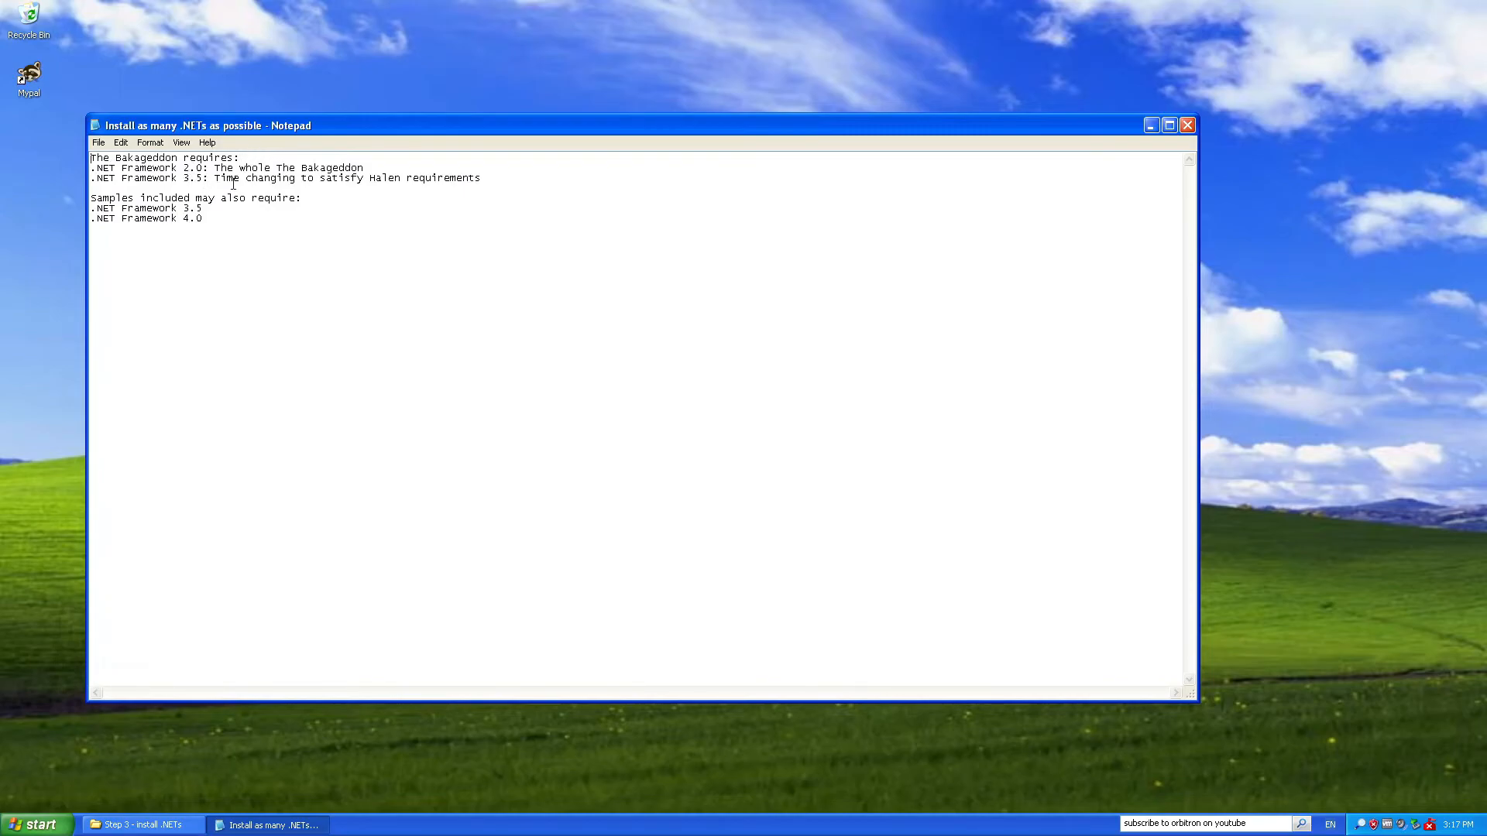
Close the Notepad note listing .NET Framework 2.0, 3.5 and 4.0 requirements.
{"action": "left_click", "coordinate": [146, 824]}
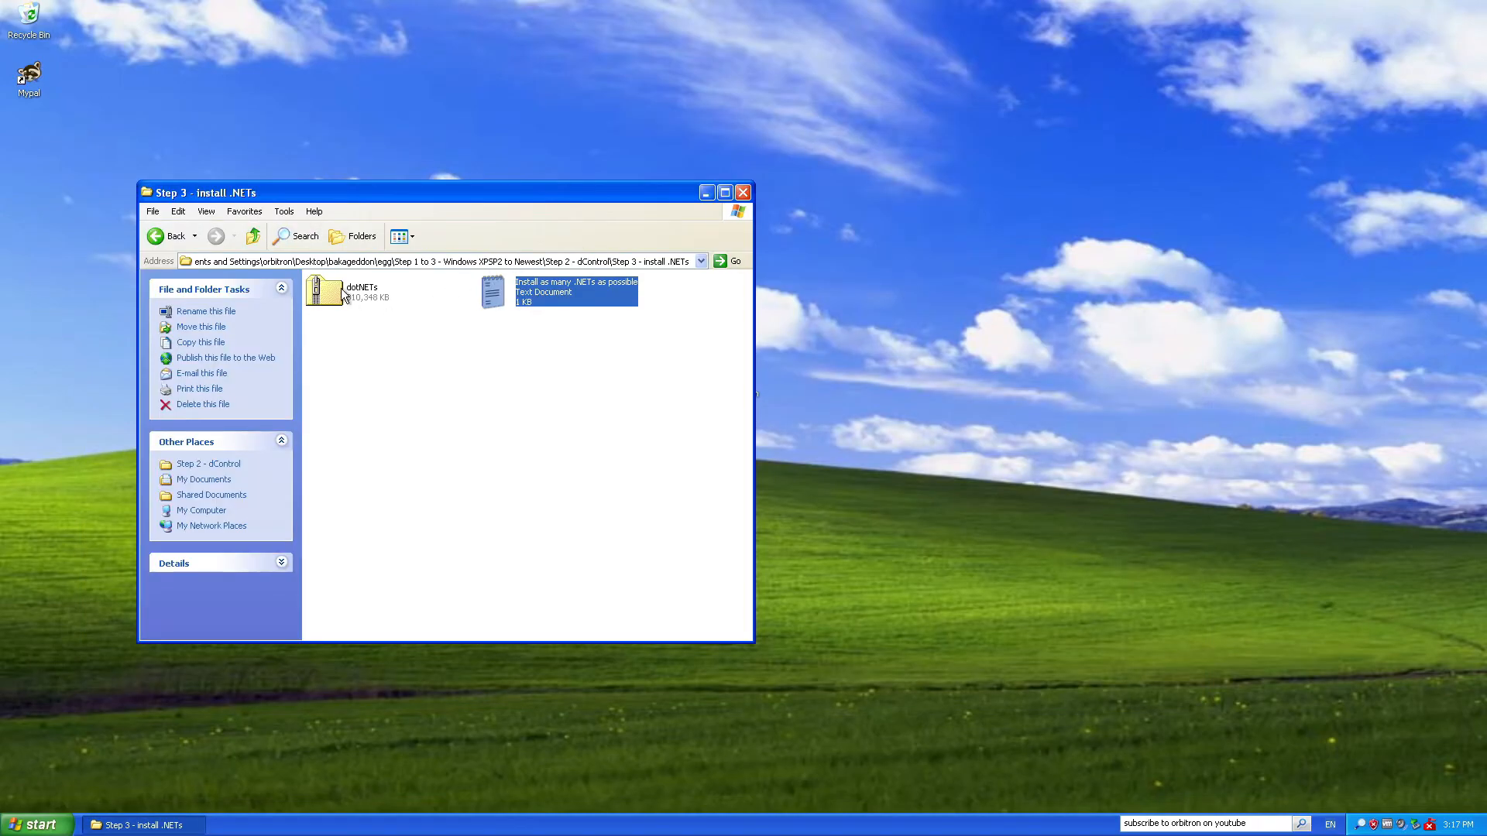
Extract the dotNETs archive here with 7-Zip and launch the .NET Framework 3.5 setup.
{"action": "right_click", "coordinate": [326, 291]}
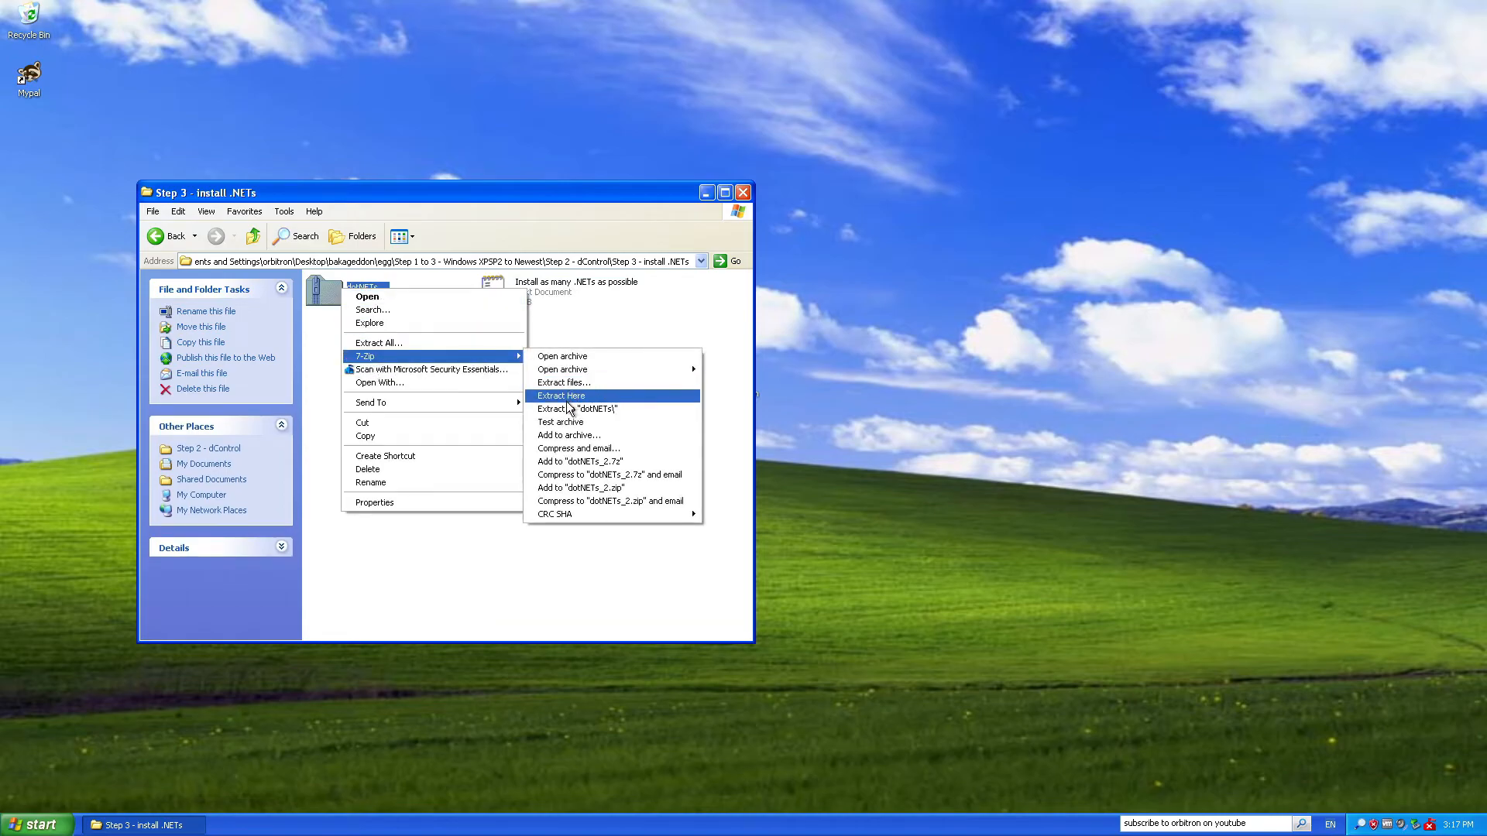
{"action": "left_click", "coordinate": [561, 396]}
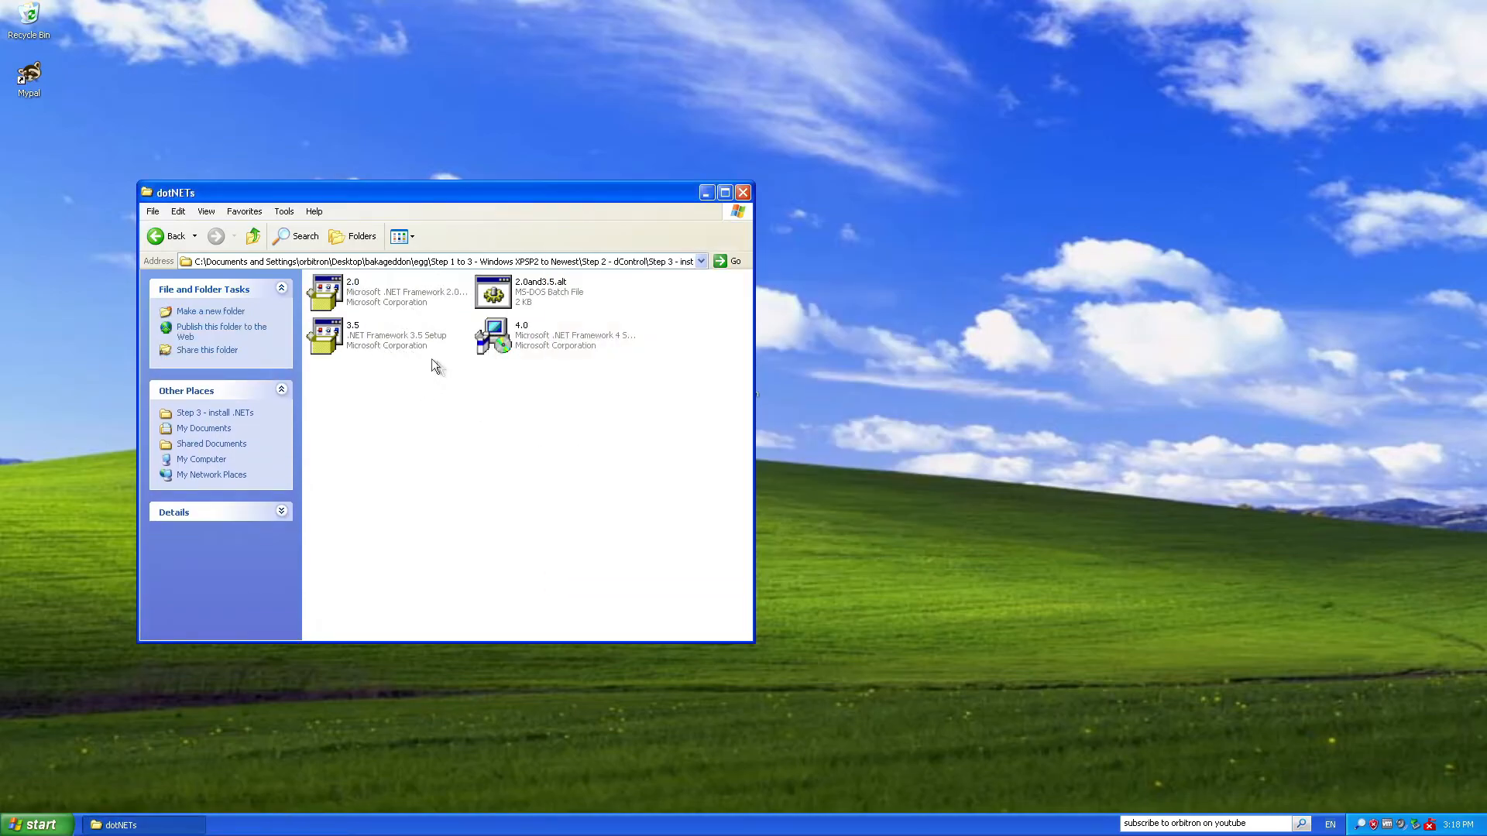
{"action": "double_click", "coordinate": [325, 335]}
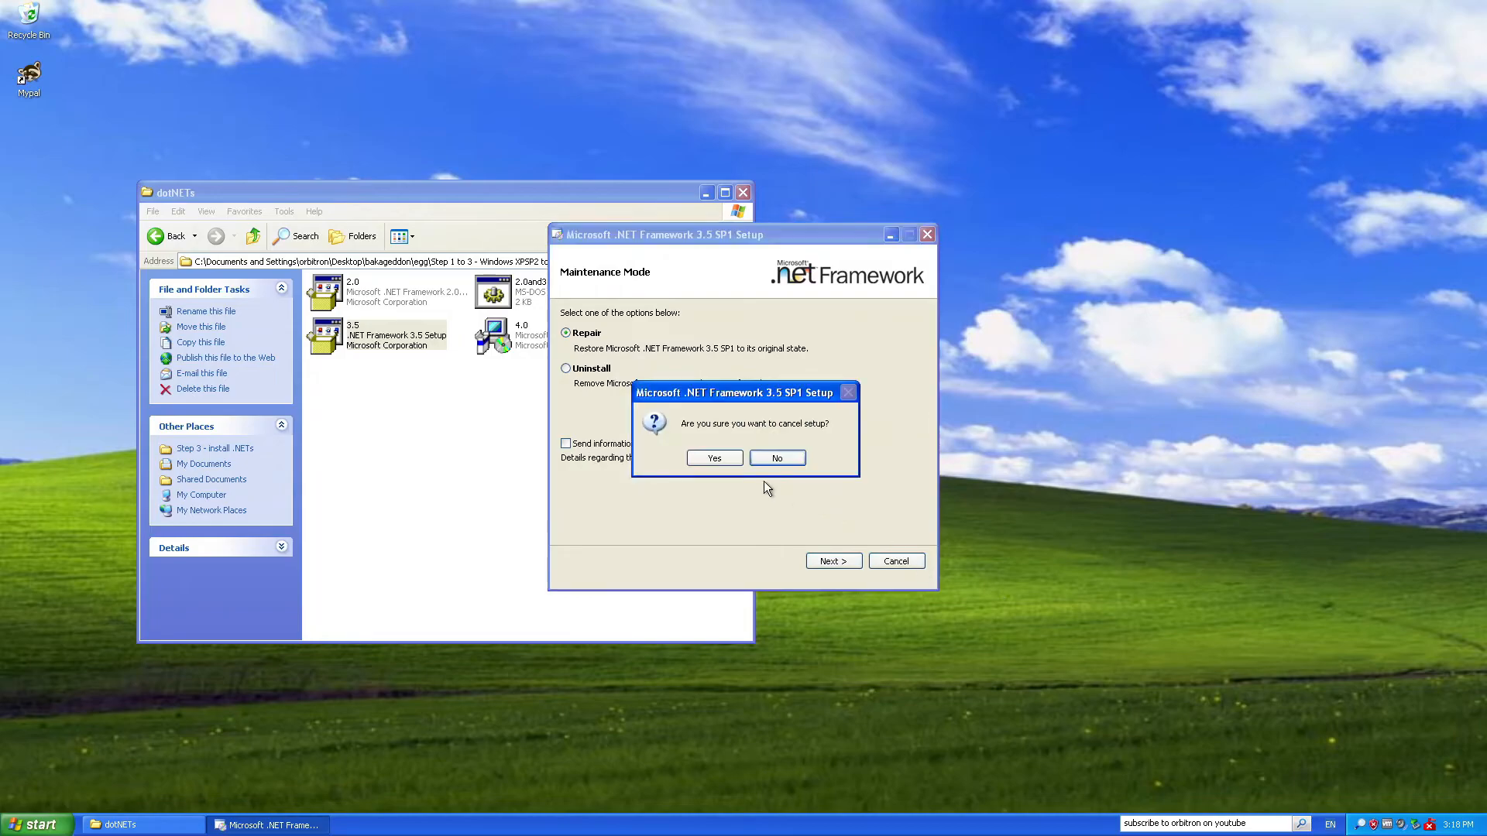
Cancel the .NET 3.5 SP1 setup and finish the completed .NET Framework 4 installer.
{"action": "left_click", "coordinate": [714, 457]}
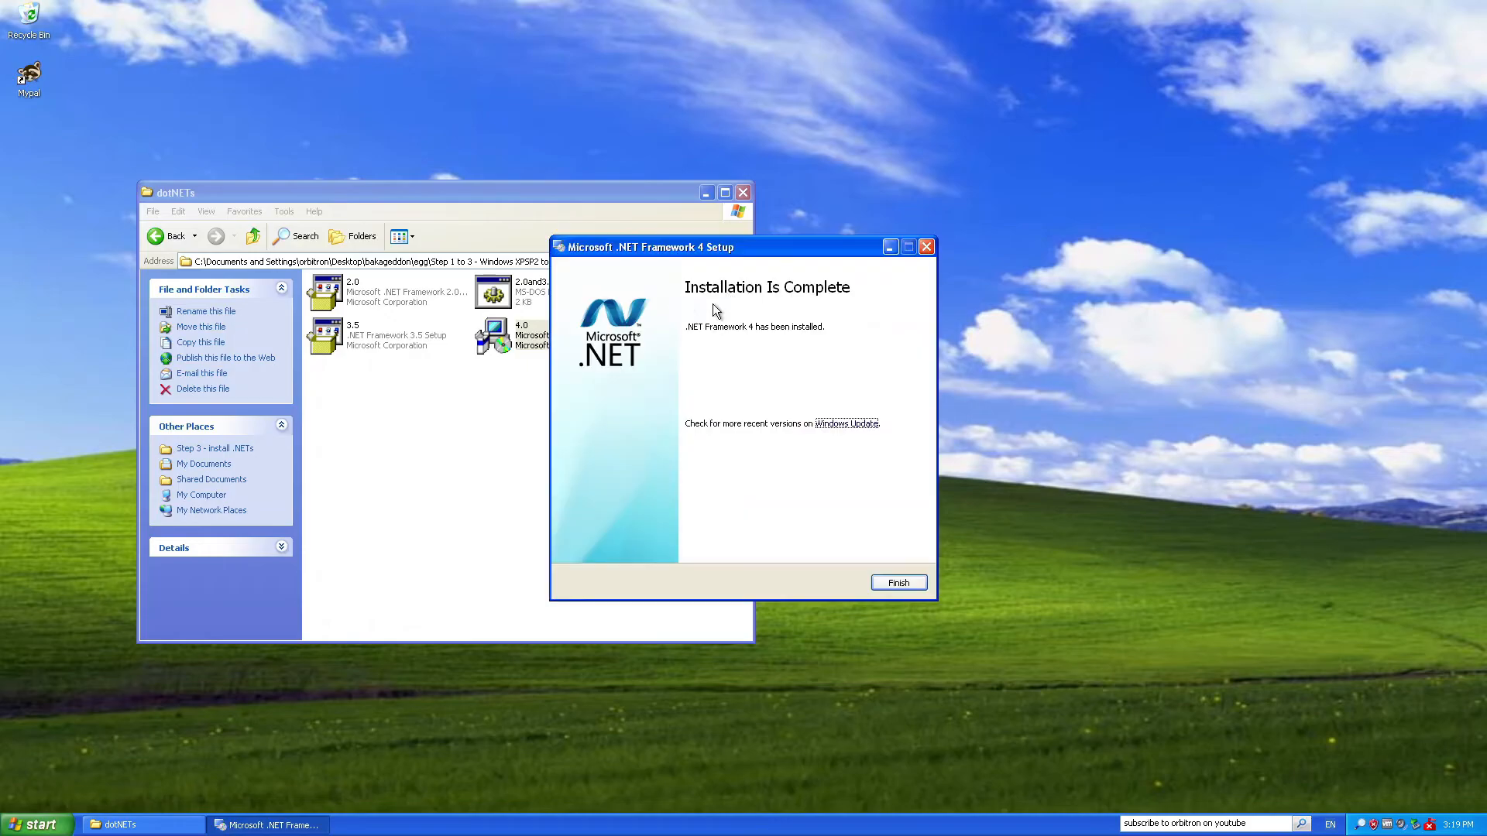
{"action": "left_click", "coordinate": [898, 583]}
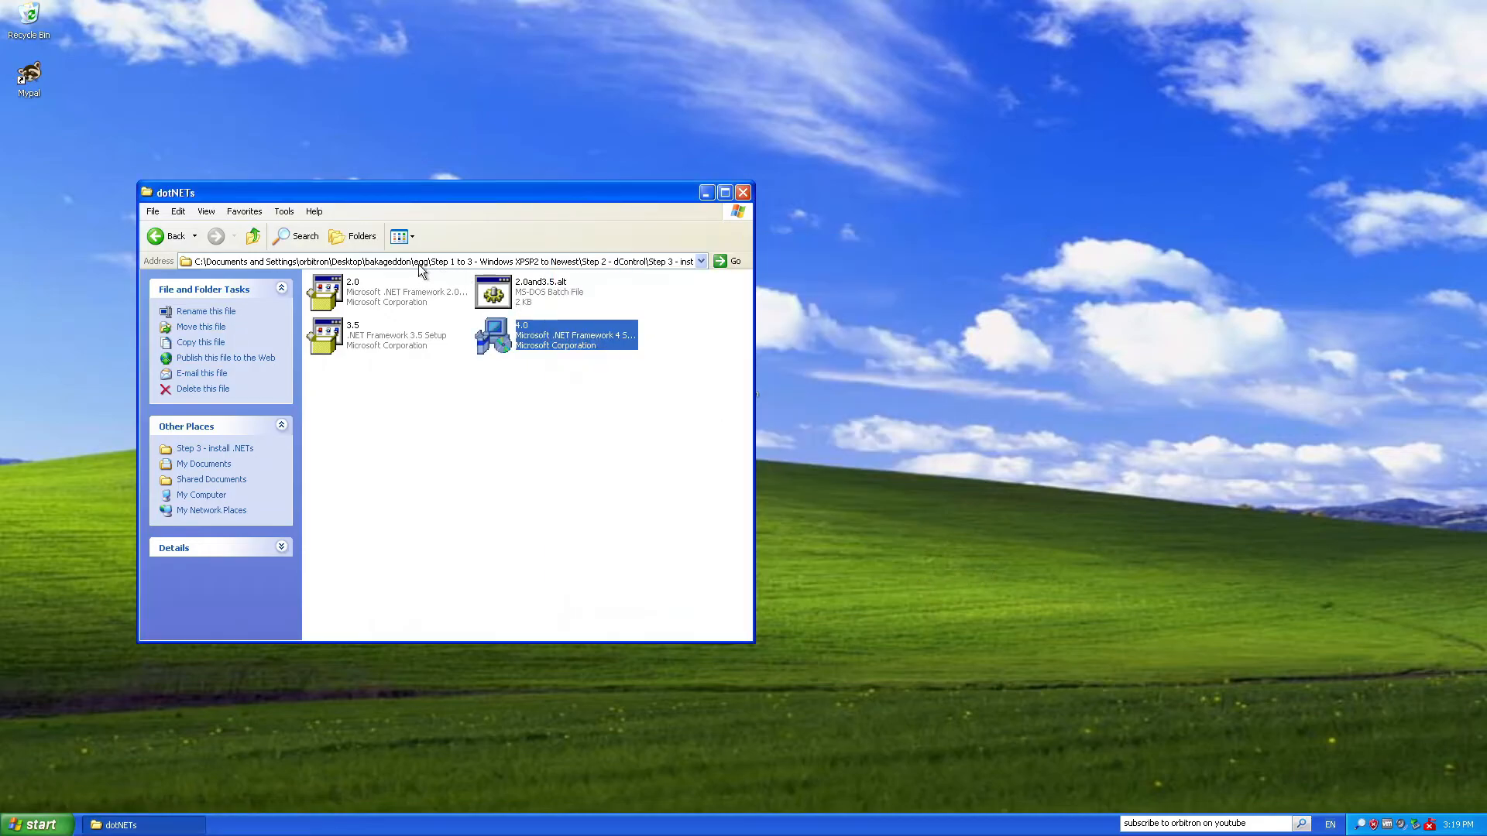
Navigate back from dotNETs toward the Step 4 - run The Bakageddon folder.
{"action": "left_click", "coordinate": [154, 236]}
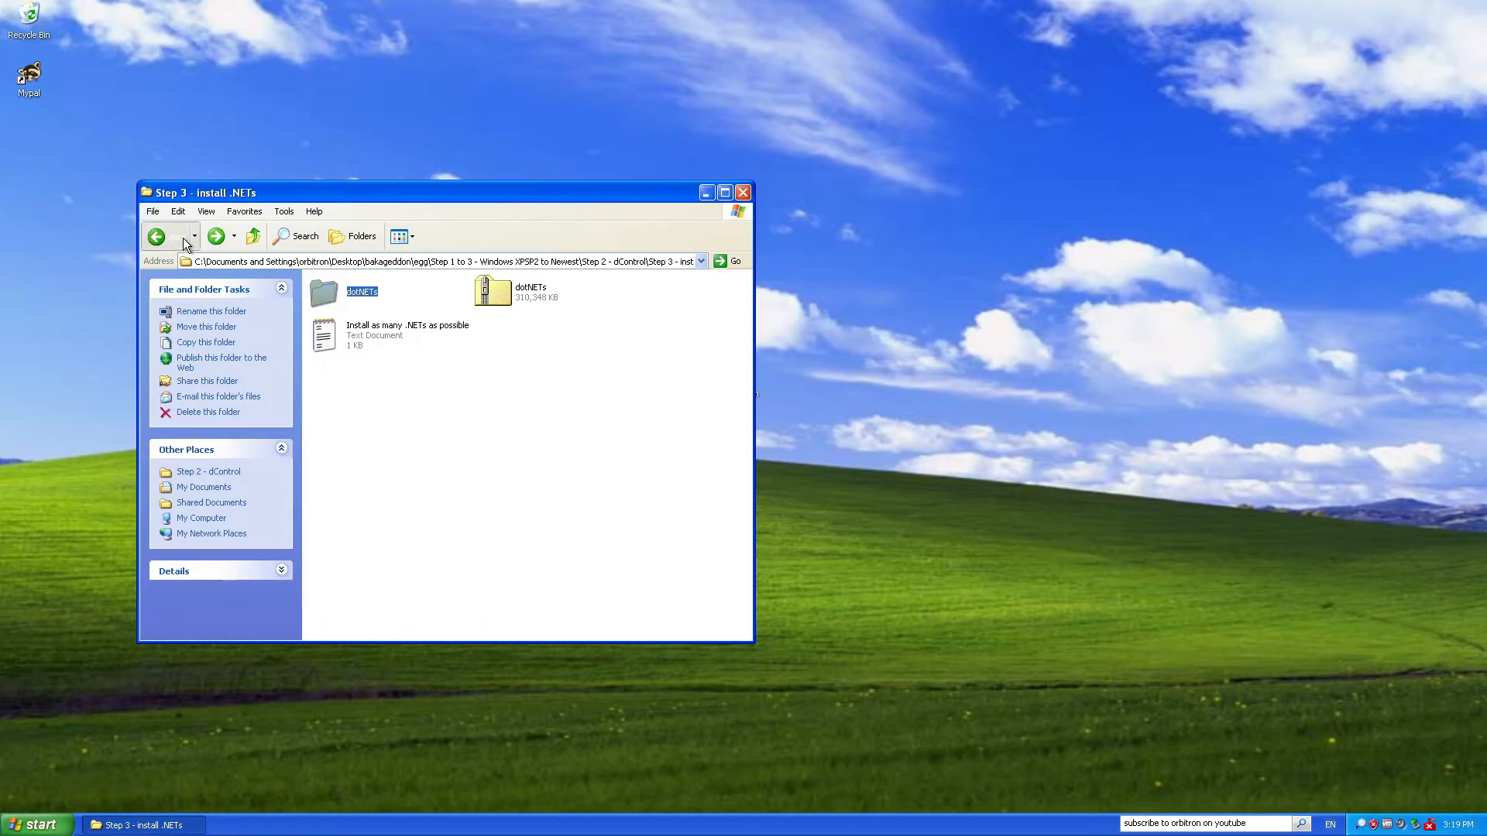
{"action": "left_click", "coordinate": [155, 236]}
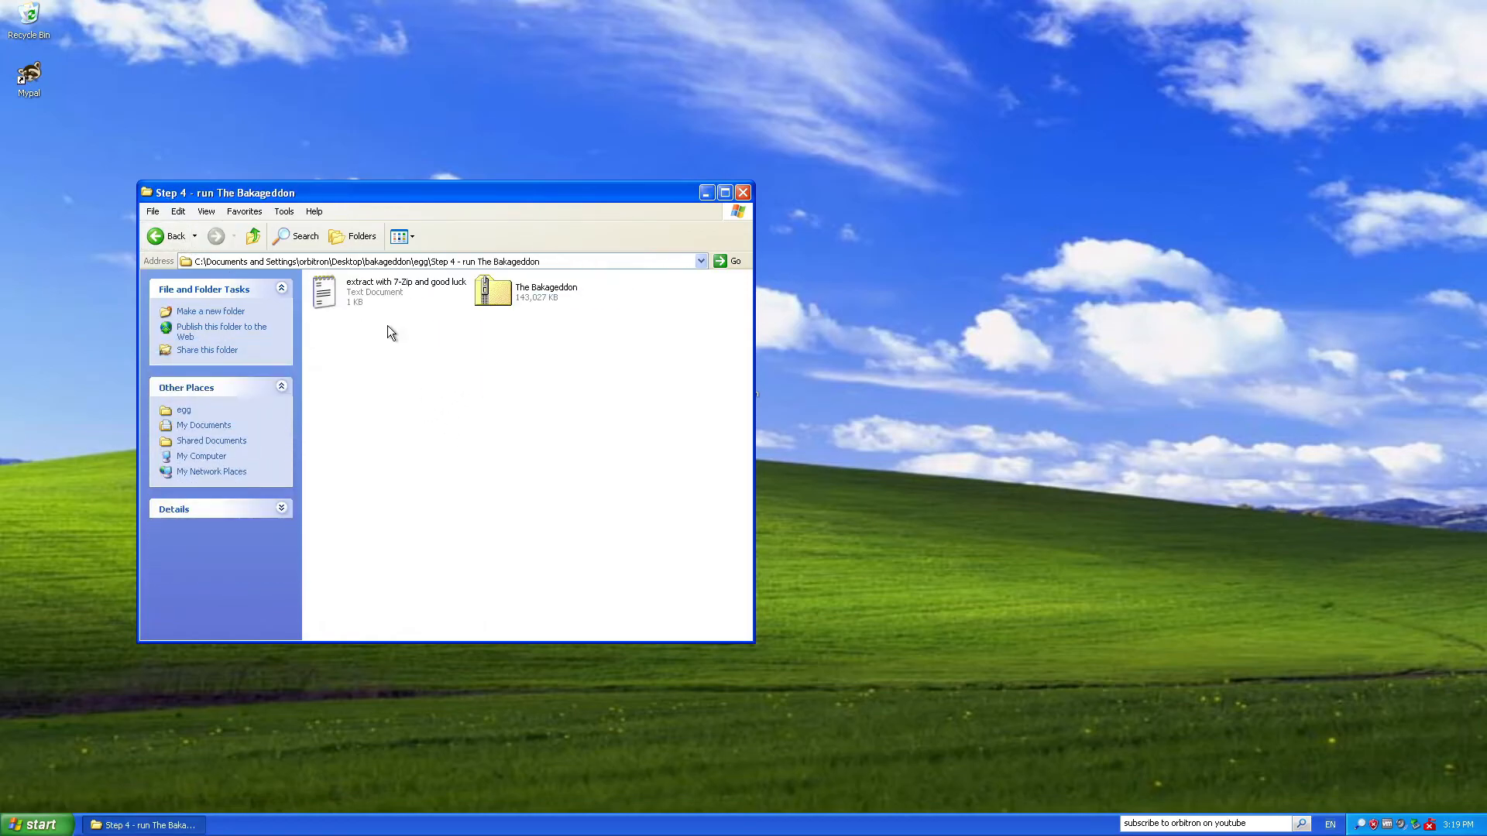
{"action": "mouse_move", "coordinate": [902, 147]}
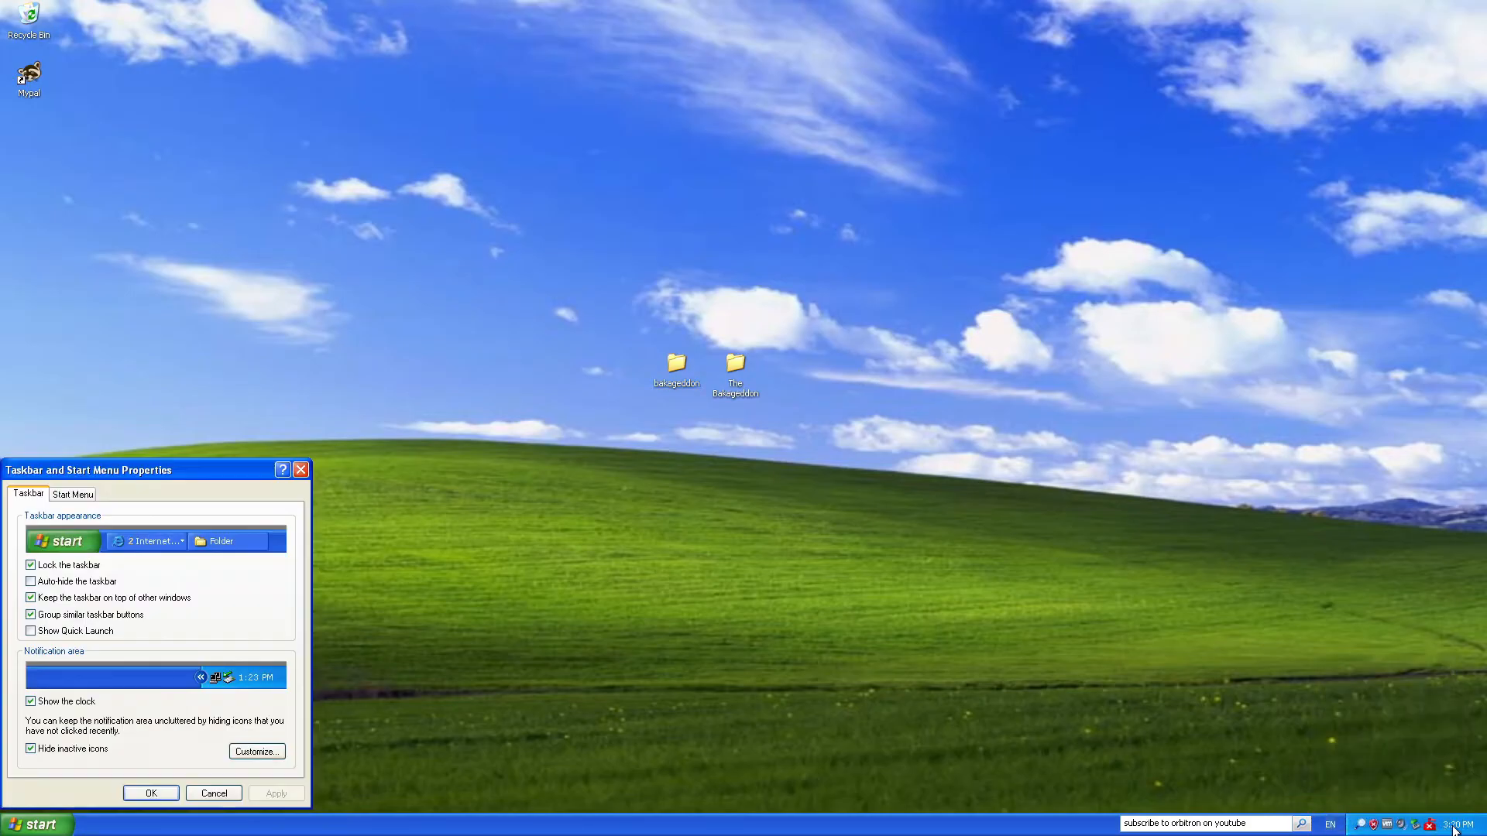
Set the time zone to (GMT+03:30) Tehran, choose a different regional format, and close the settings.
{"action": "double_click", "coordinate": [1459, 822]}
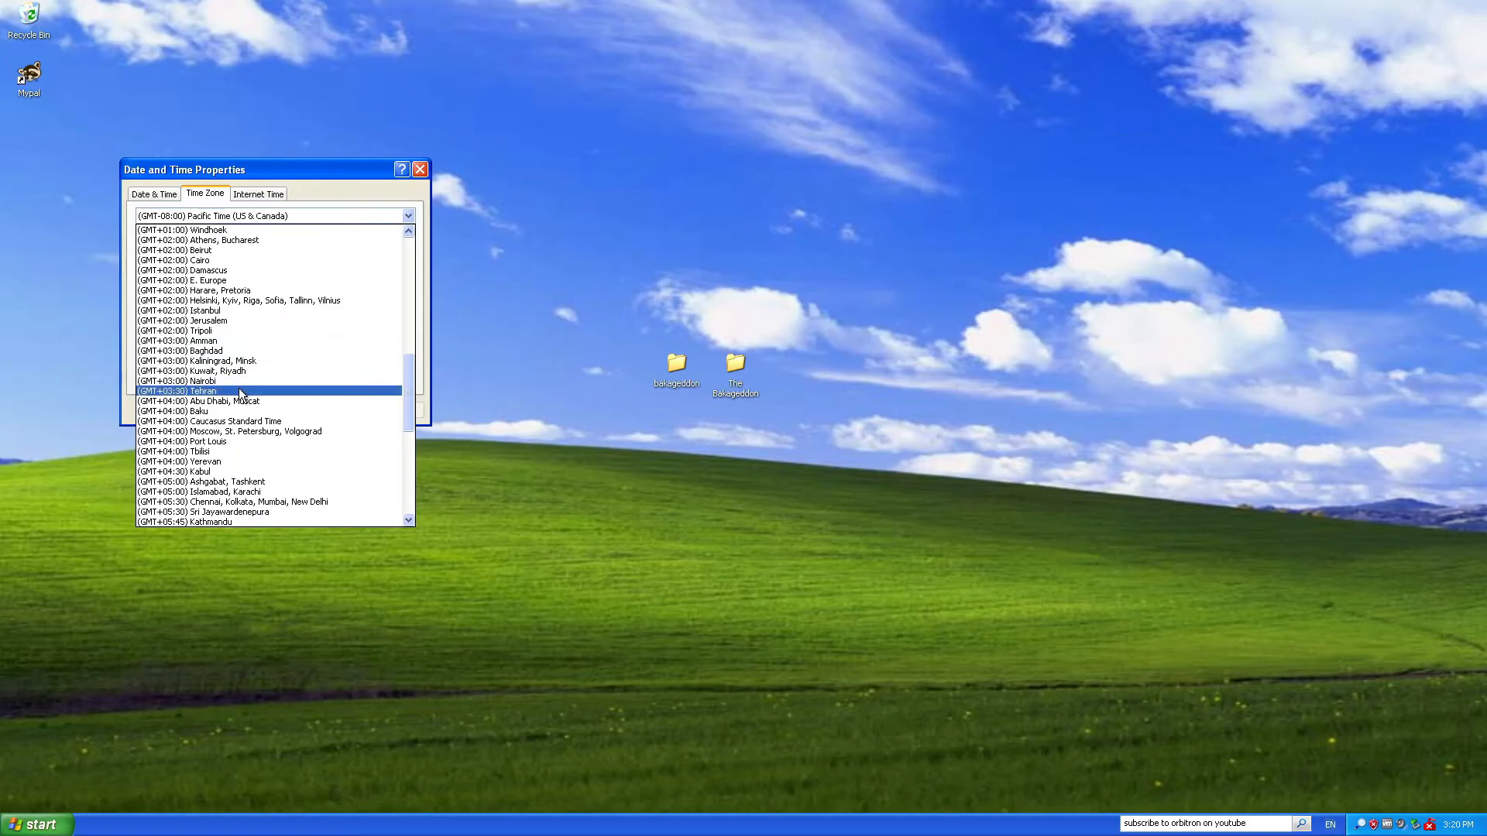
{"action": "left_click", "coordinate": [177, 390]}
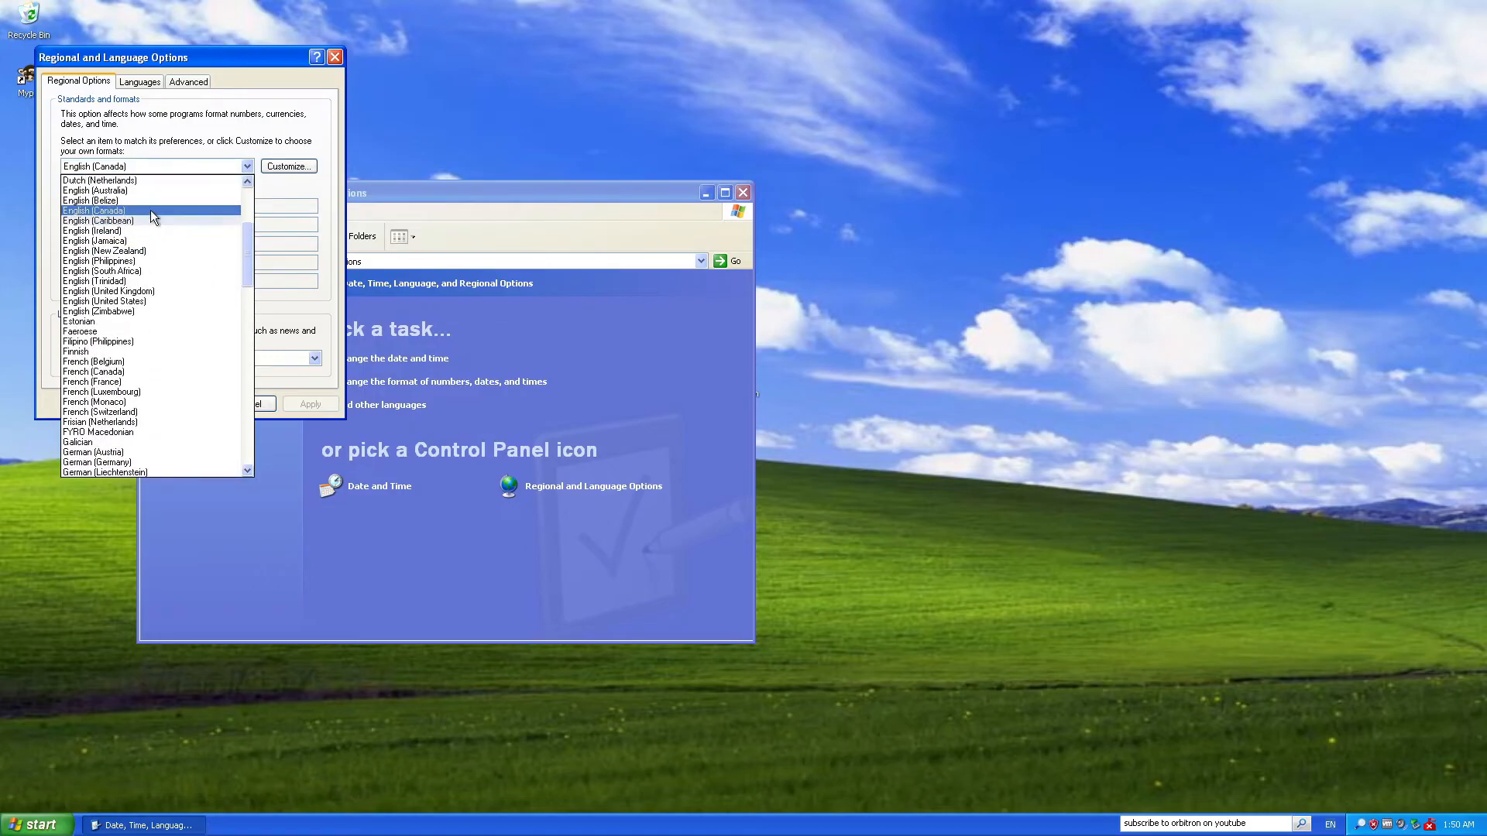
{"action": "left_click", "coordinate": [108, 291]}
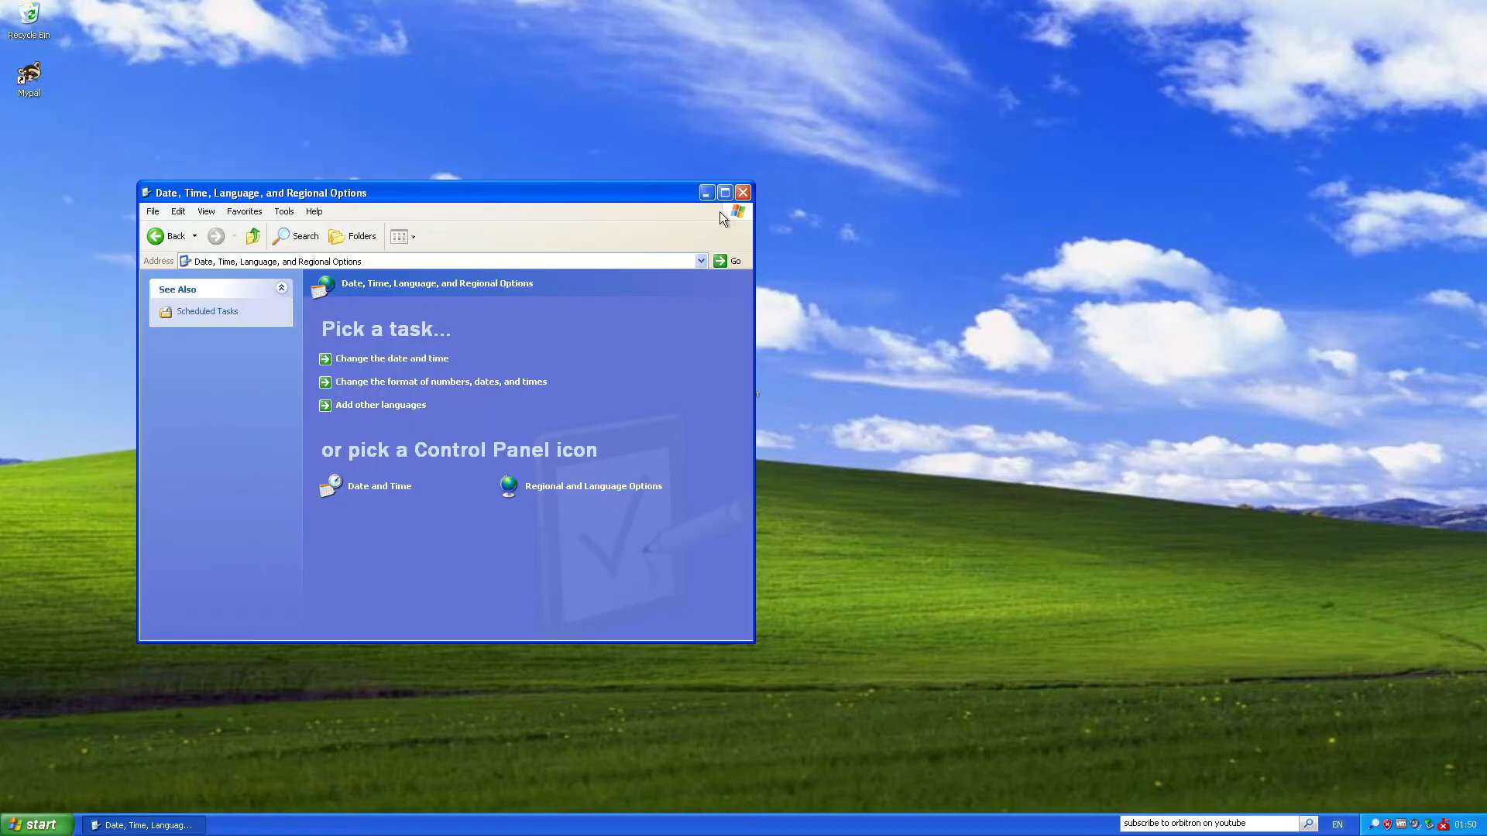
{"action": "left_click", "coordinate": [743, 192]}
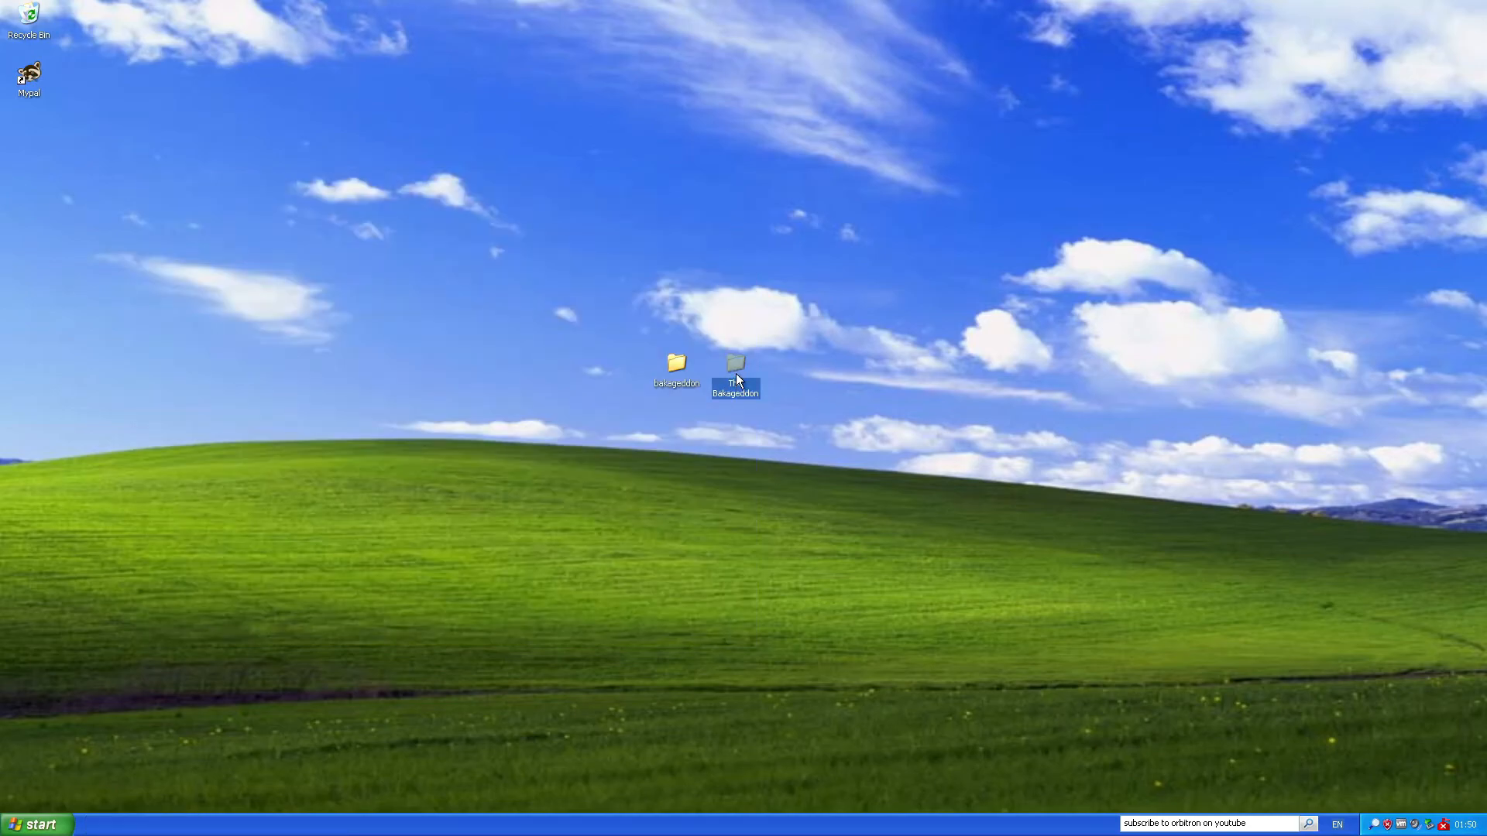
Open The Bakageddon folder on the desktop and select The Bakageddon executable.
{"action": "double_click", "coordinate": [736, 364]}
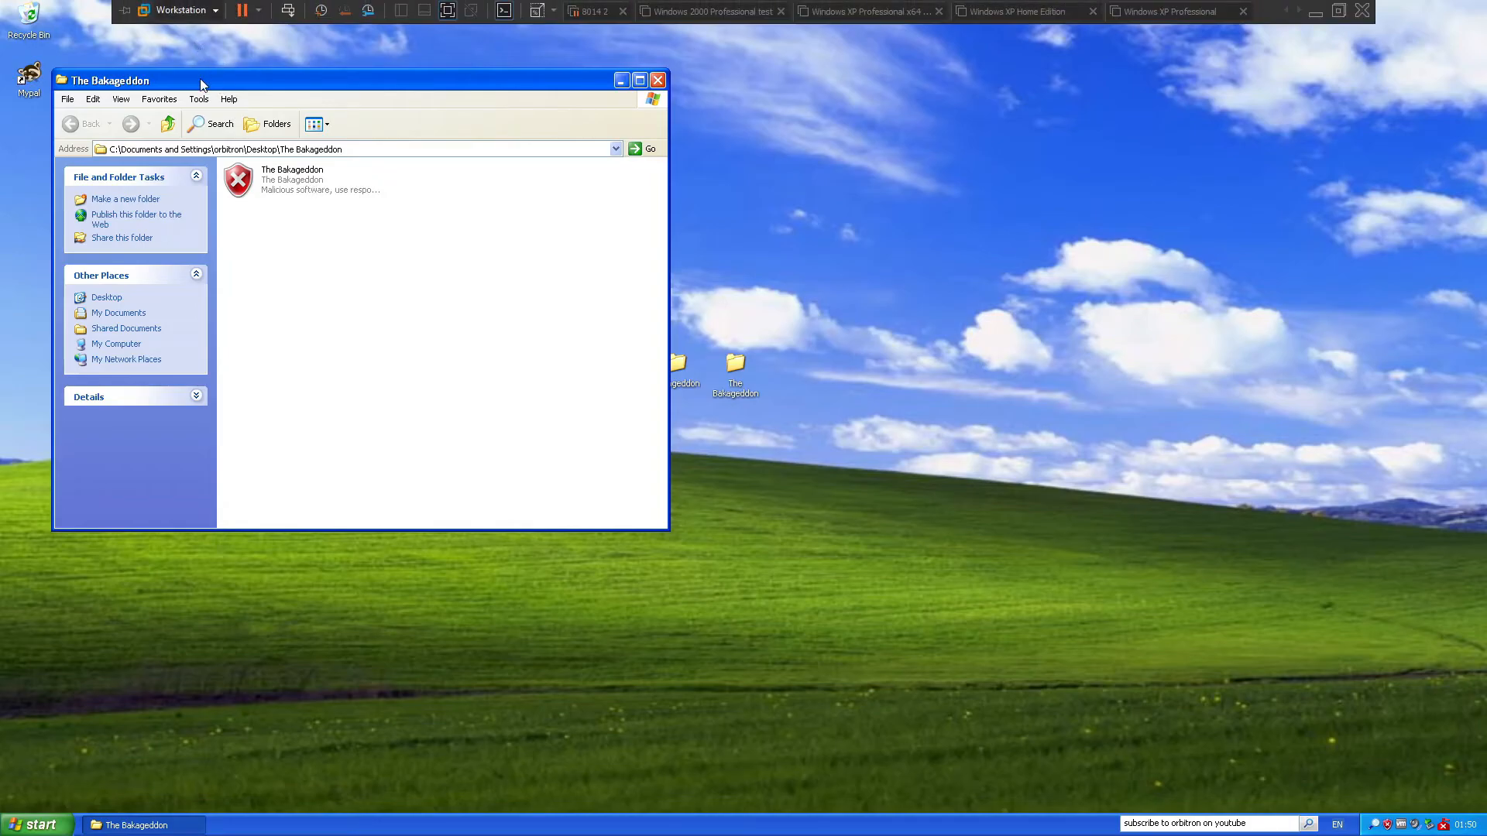
{"action": "mouse_move", "coordinate": [512, 124]}
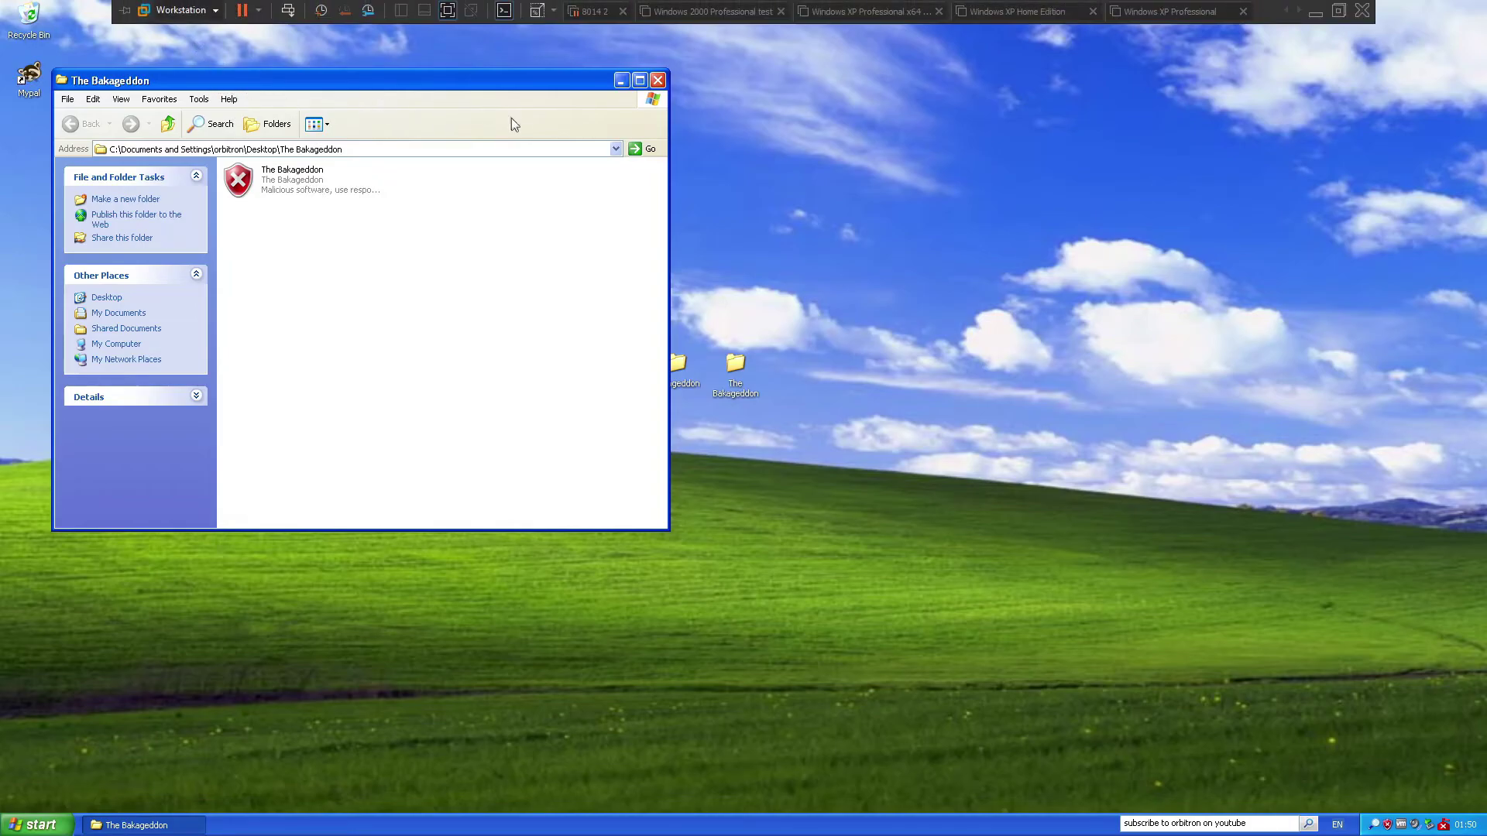
{"action": "mouse_move", "coordinate": [493, 285]}
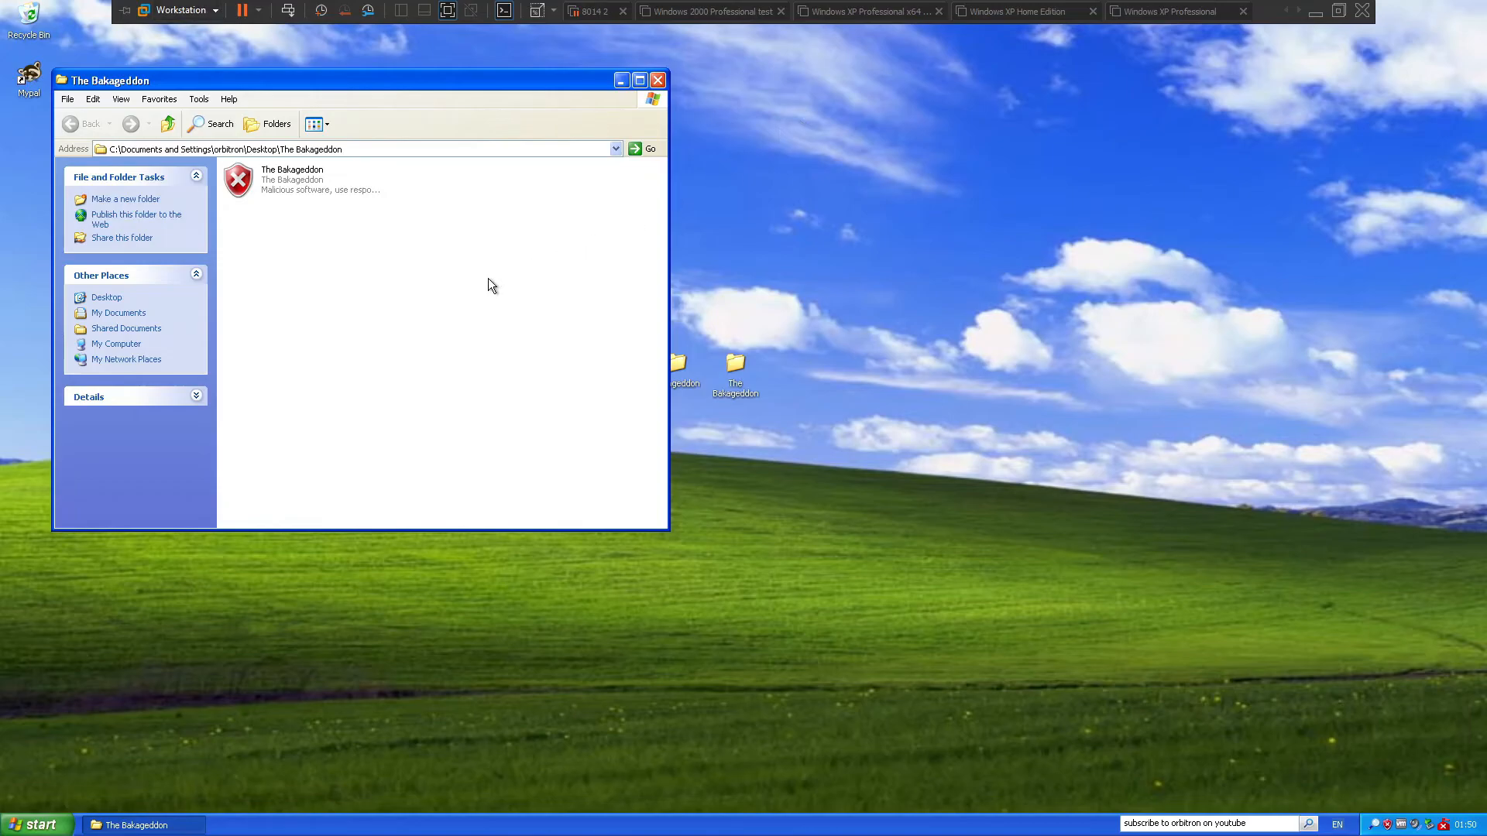
{"action": "left_click", "coordinate": [294, 178]}
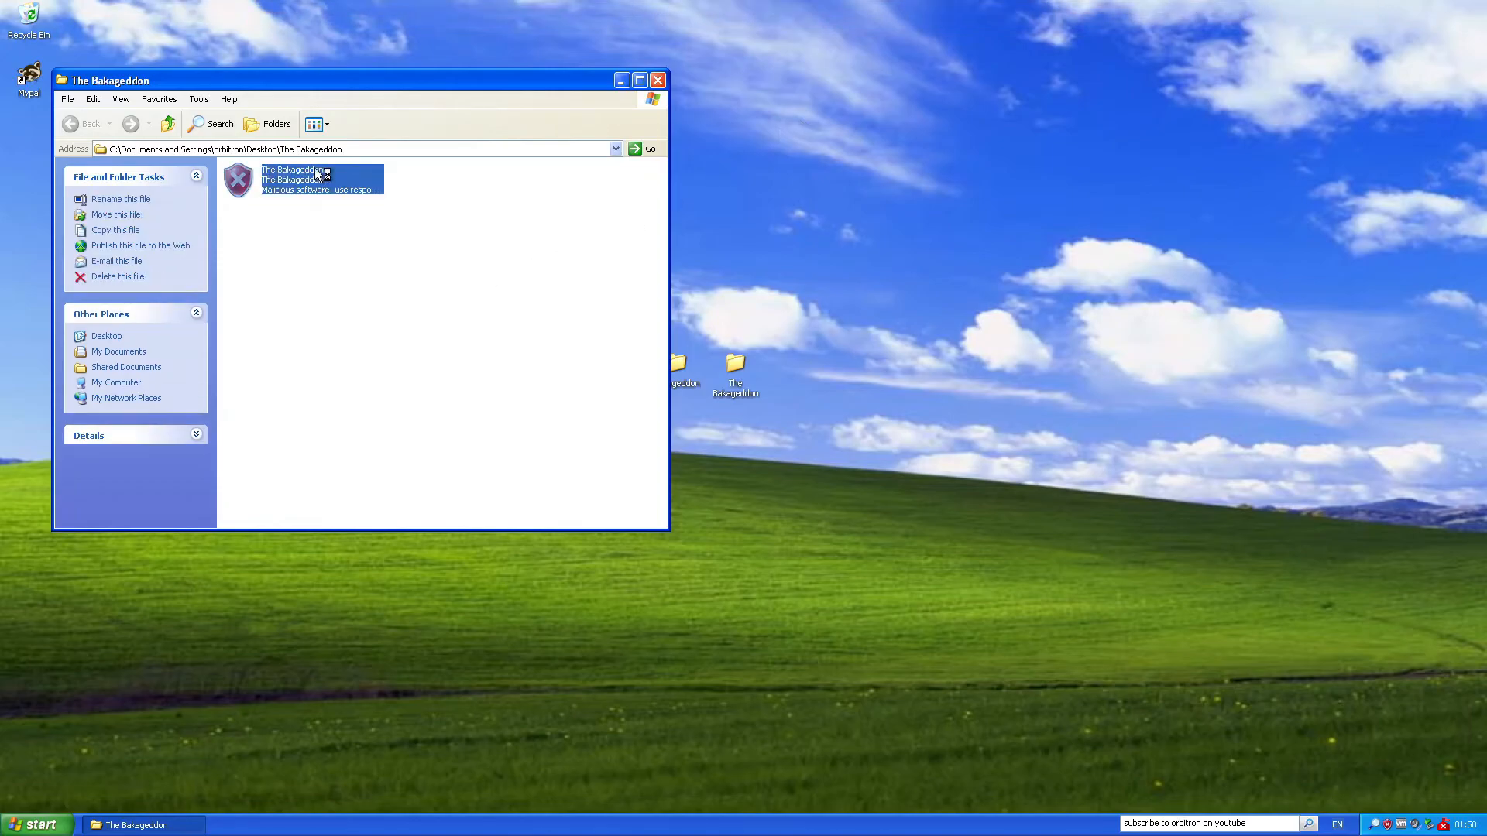
Launch The Bakageddon.exe and accept the danger notice and the disclaimer warning.
{"action": "double_click", "coordinate": [294, 179]}
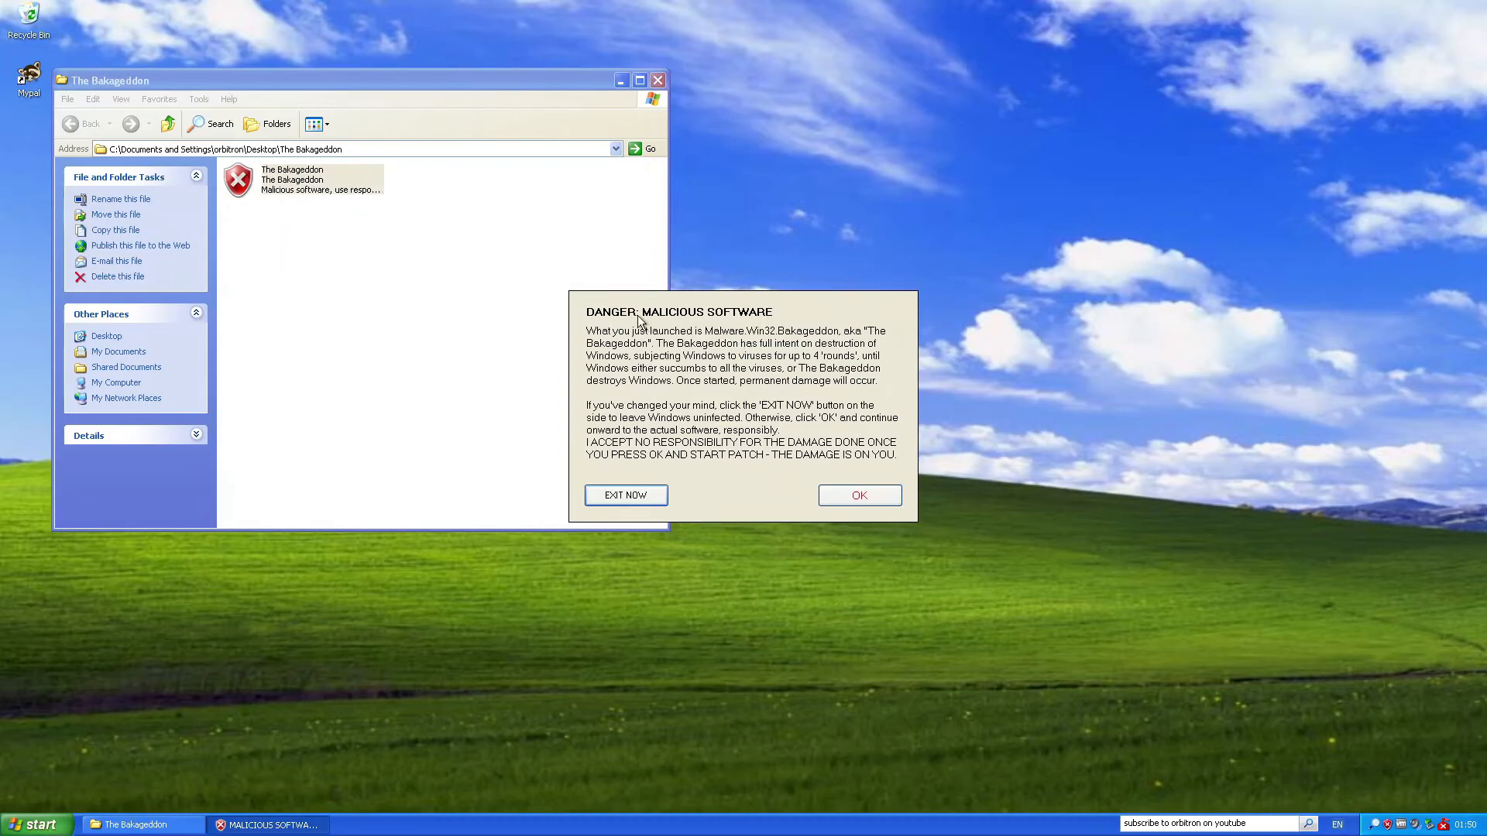
{"action": "mouse_move", "coordinate": [641, 362]}
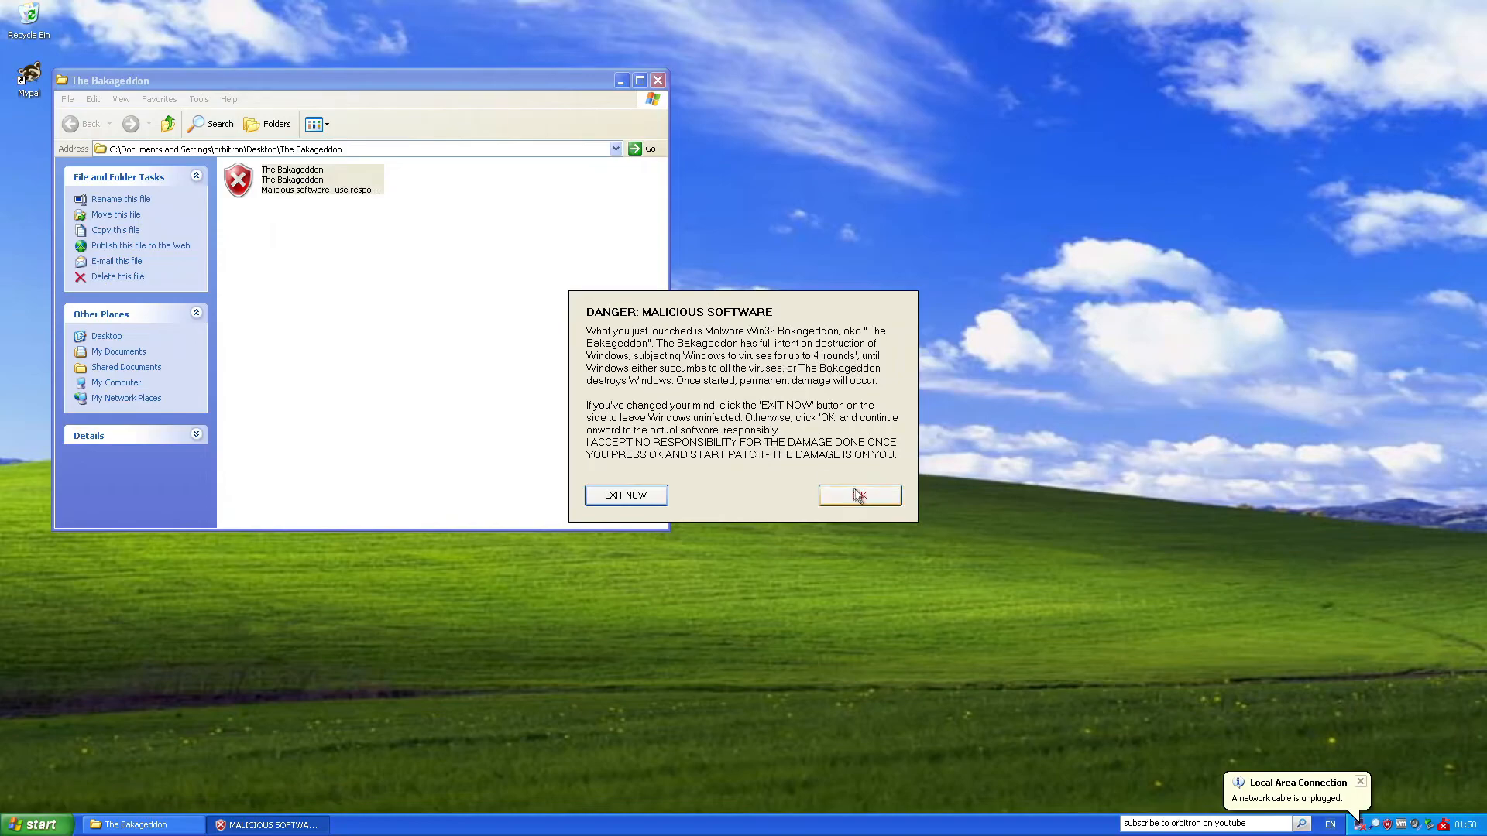
{"action": "left_click", "coordinate": [860, 495]}
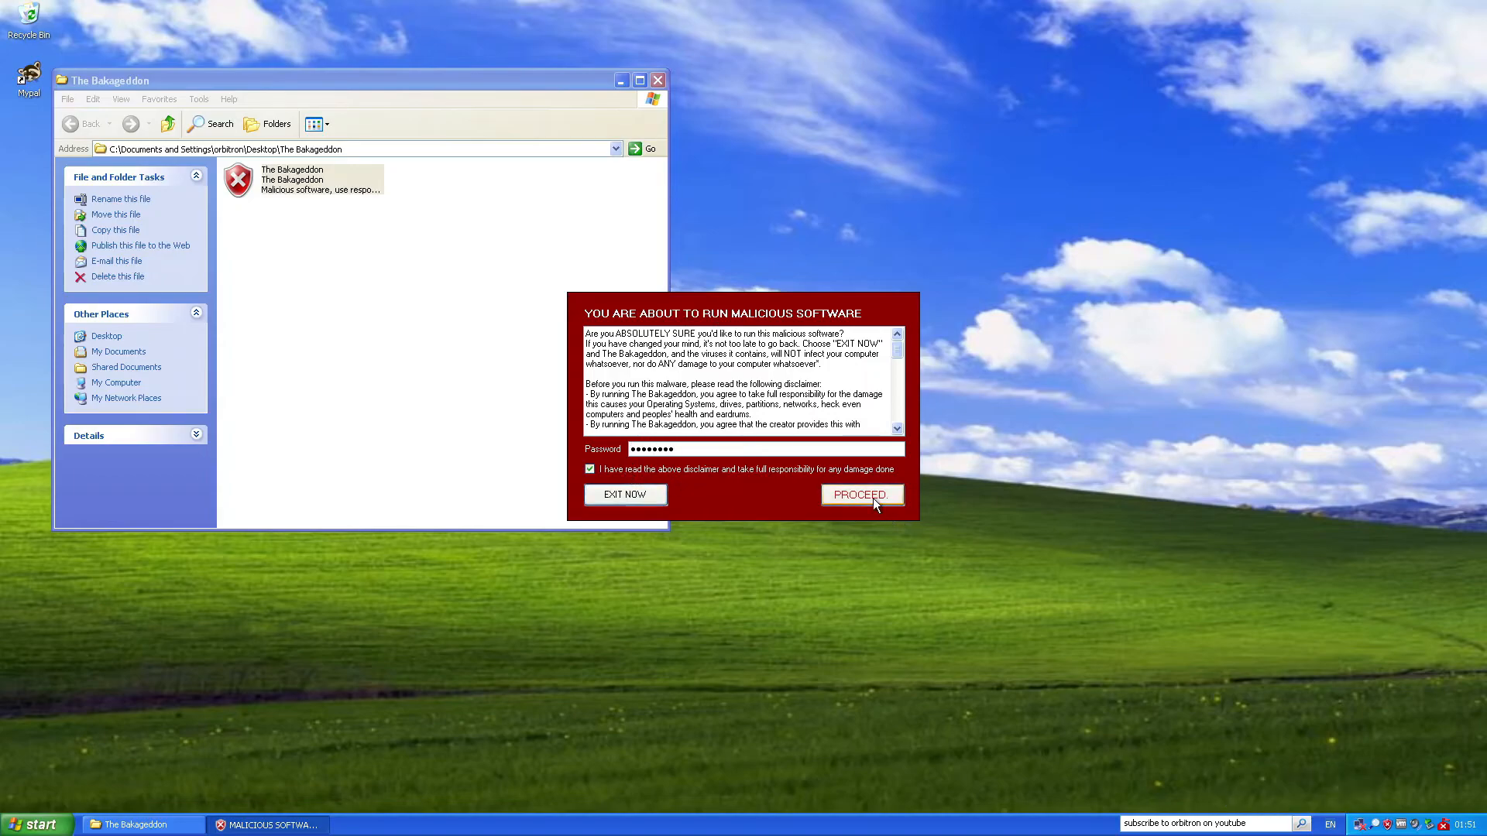
{"action": "left_click", "coordinate": [863, 496]}
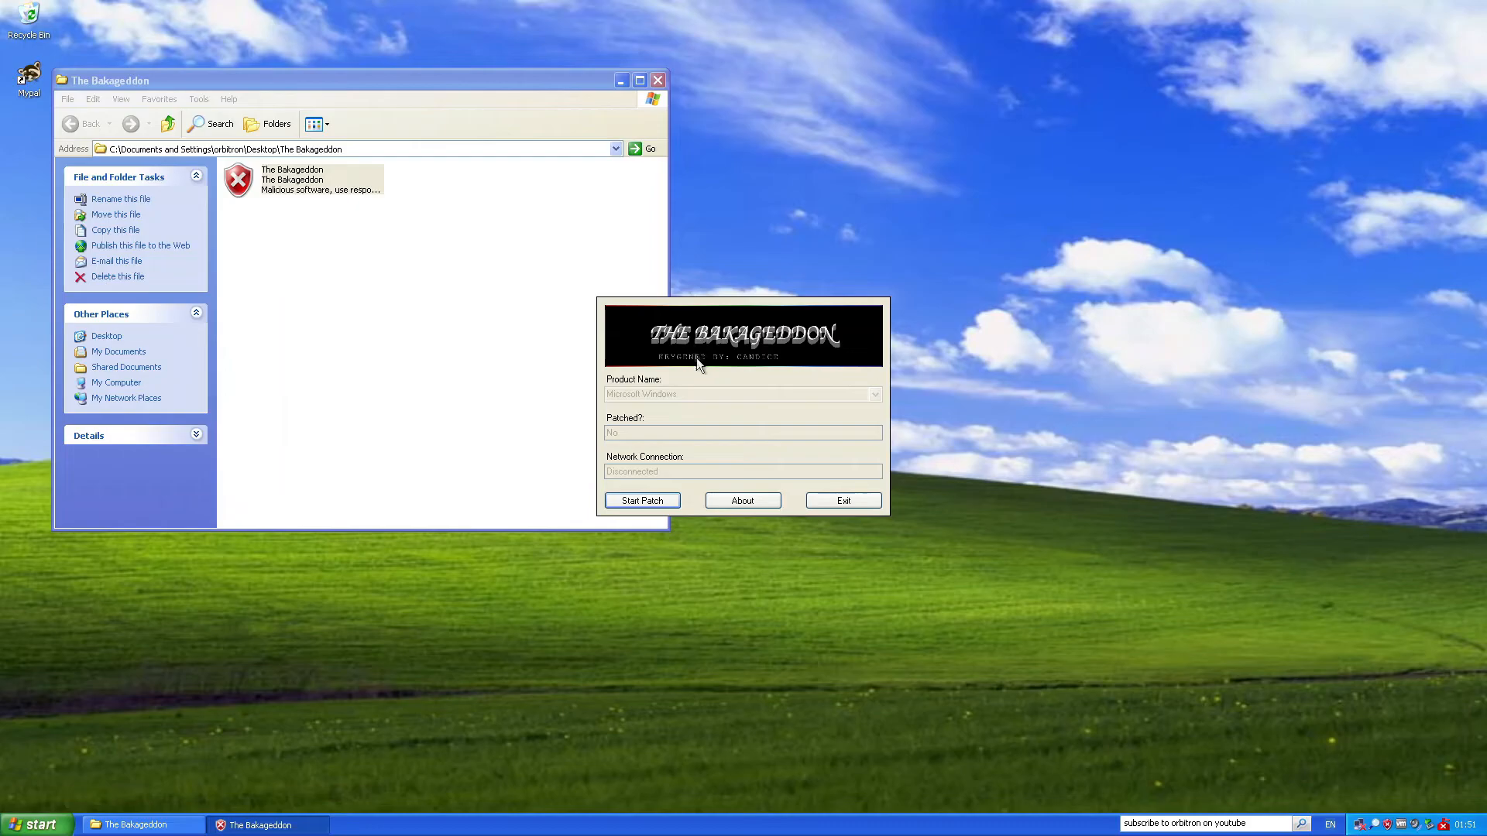
{"action": "mouse_move", "coordinate": [654, 523]}
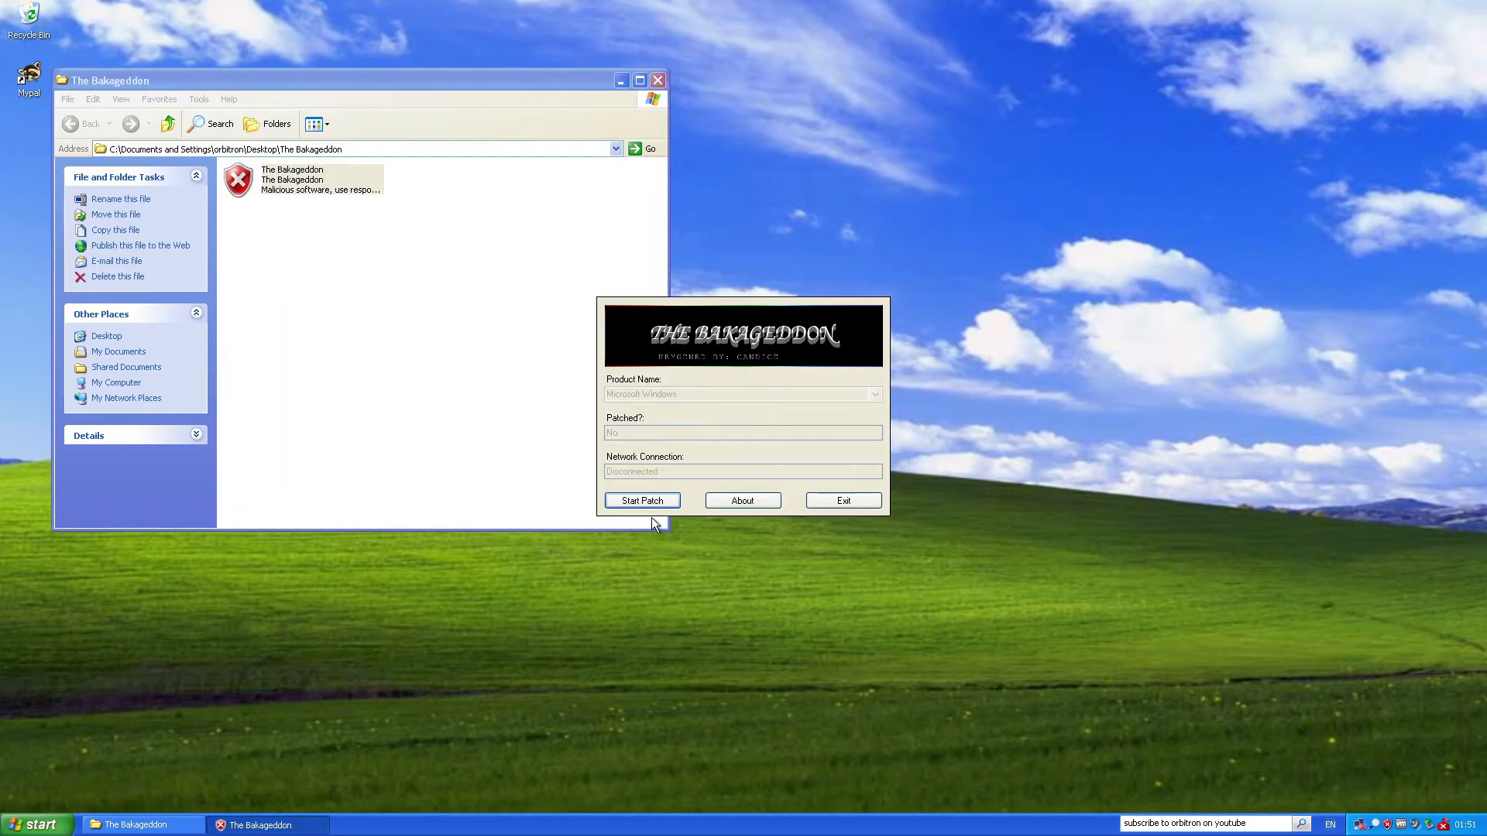
View and dismiss the About screen, then start the patch to reach mode selection.
{"action": "left_click", "coordinate": [743, 501]}
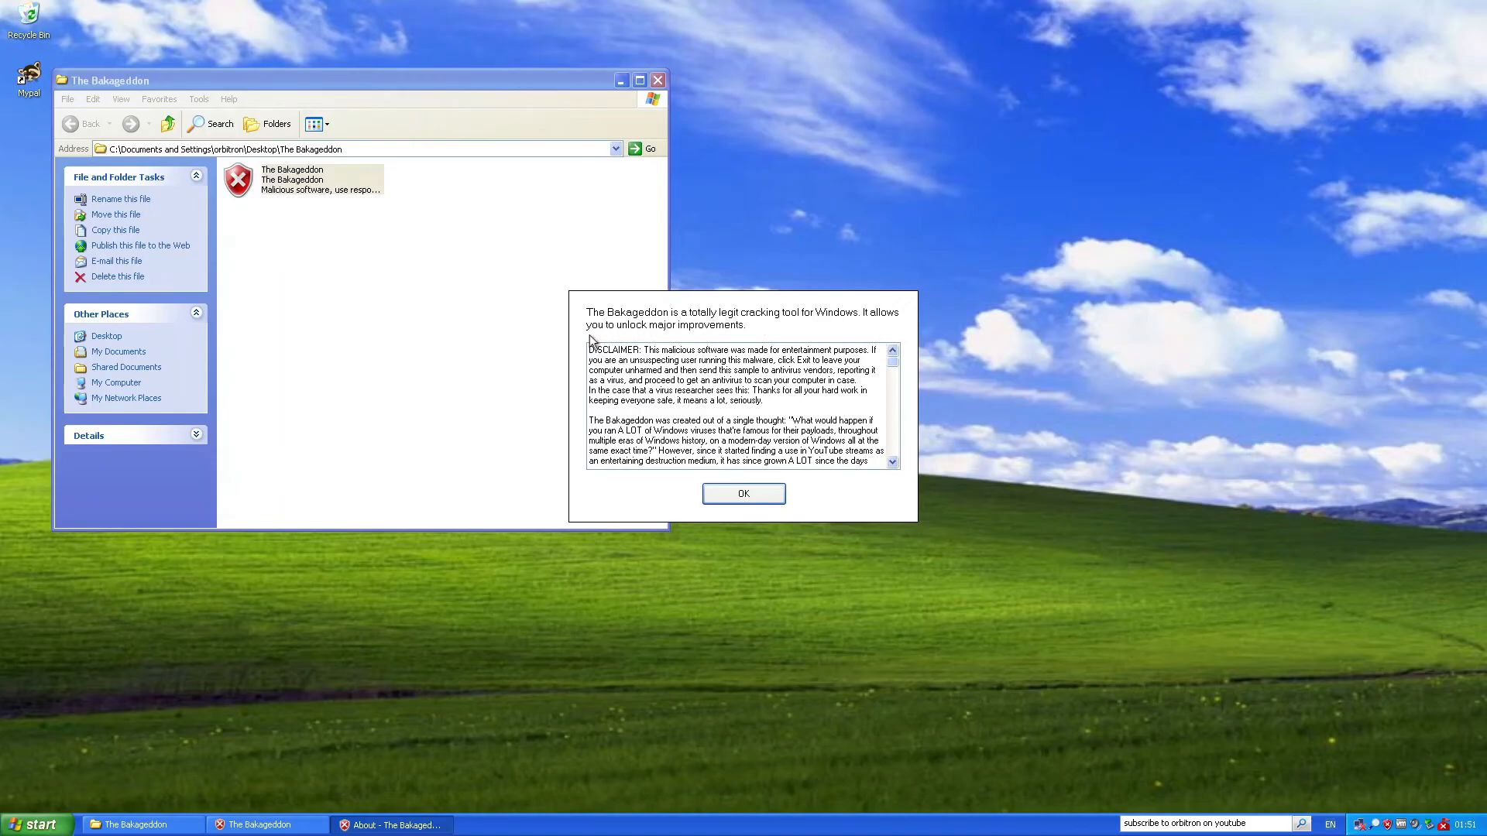
{"action": "mouse_move", "coordinate": [882, 303]}
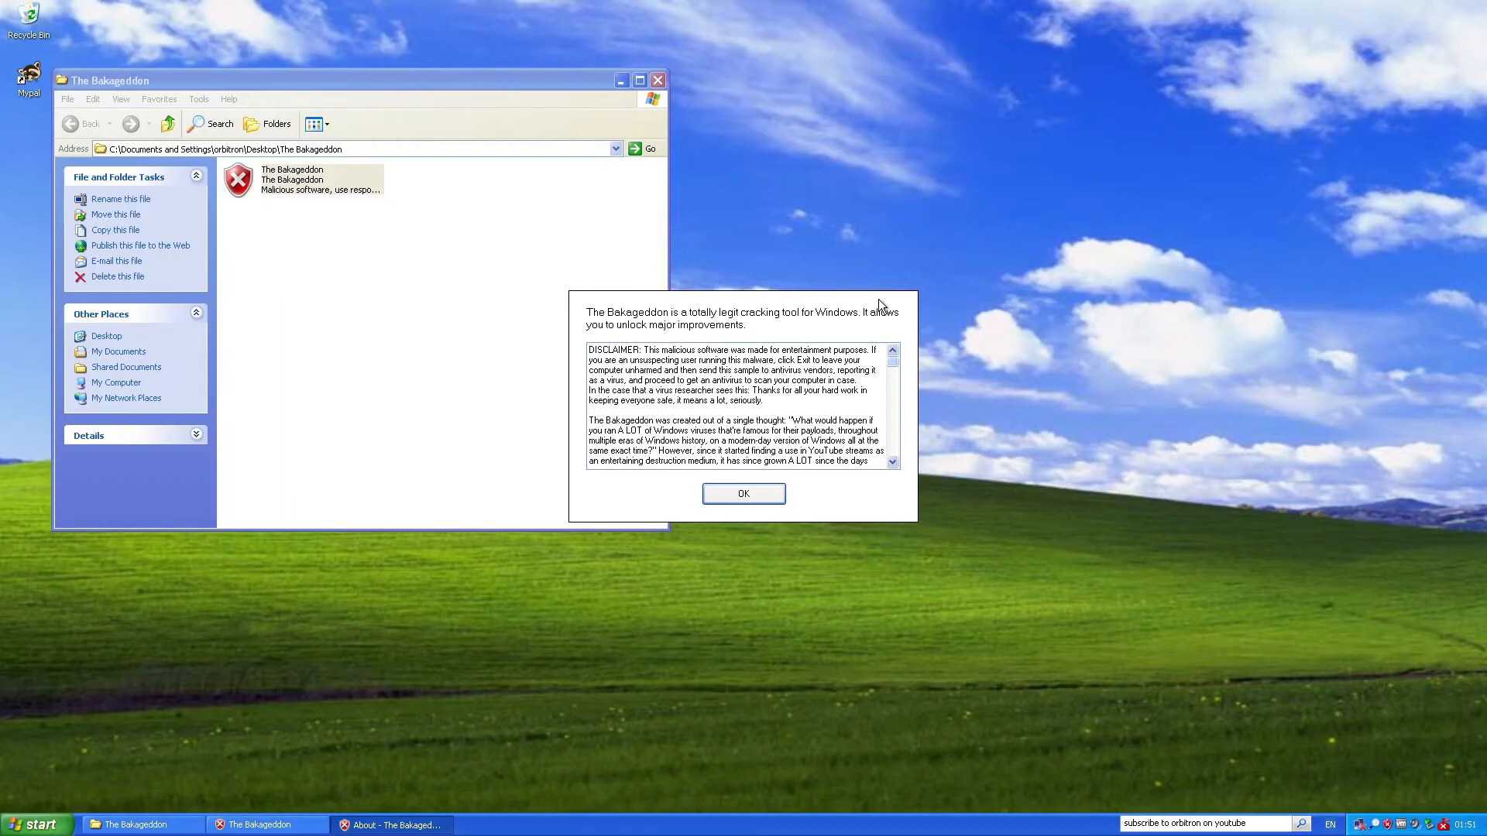
{"action": "left_click", "coordinate": [743, 494]}
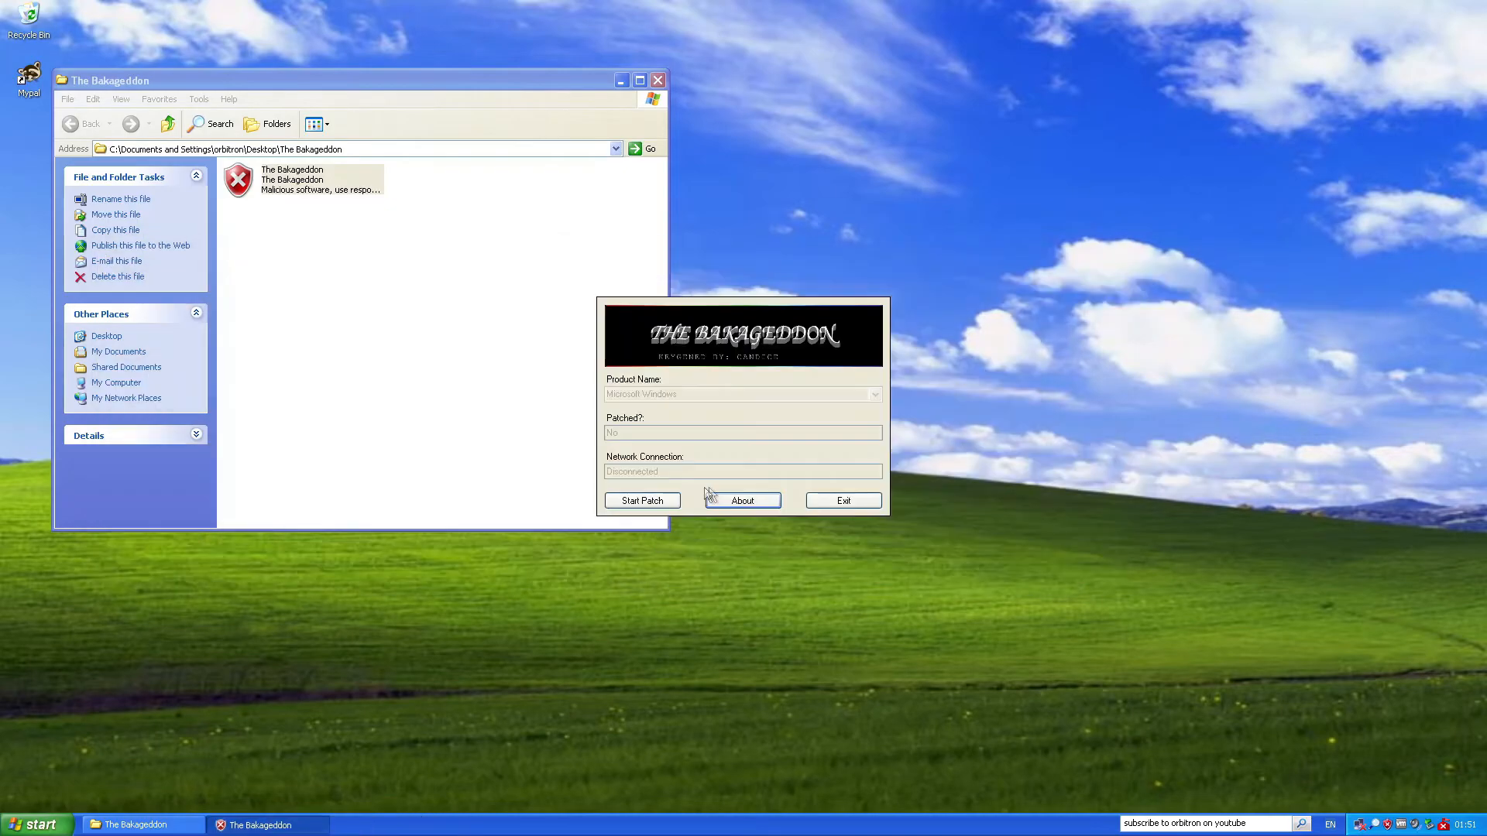
{"action": "left_click", "coordinate": [641, 500]}
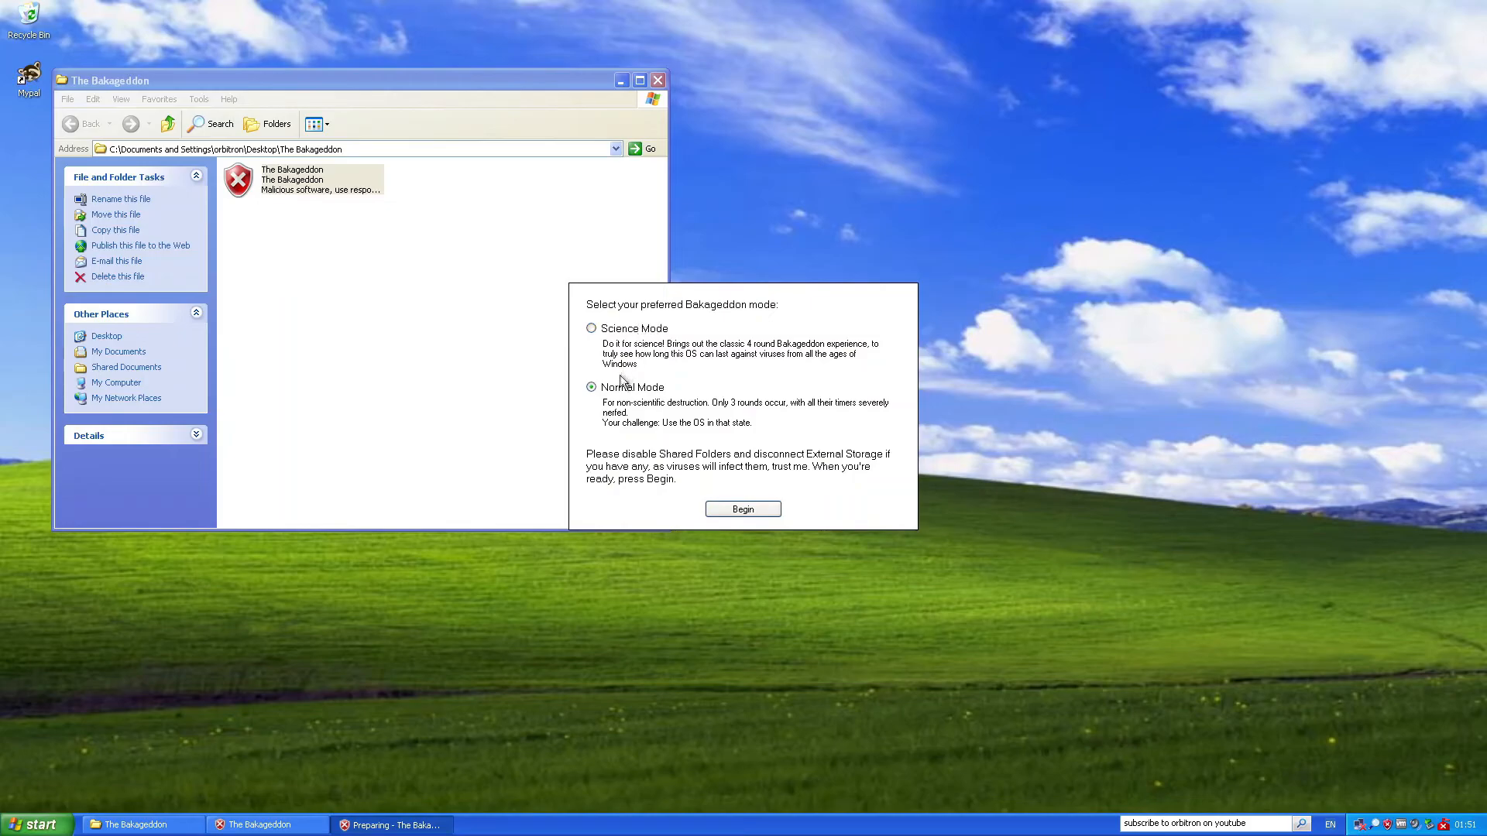
{"action": "mouse_move", "coordinate": [613, 353]}
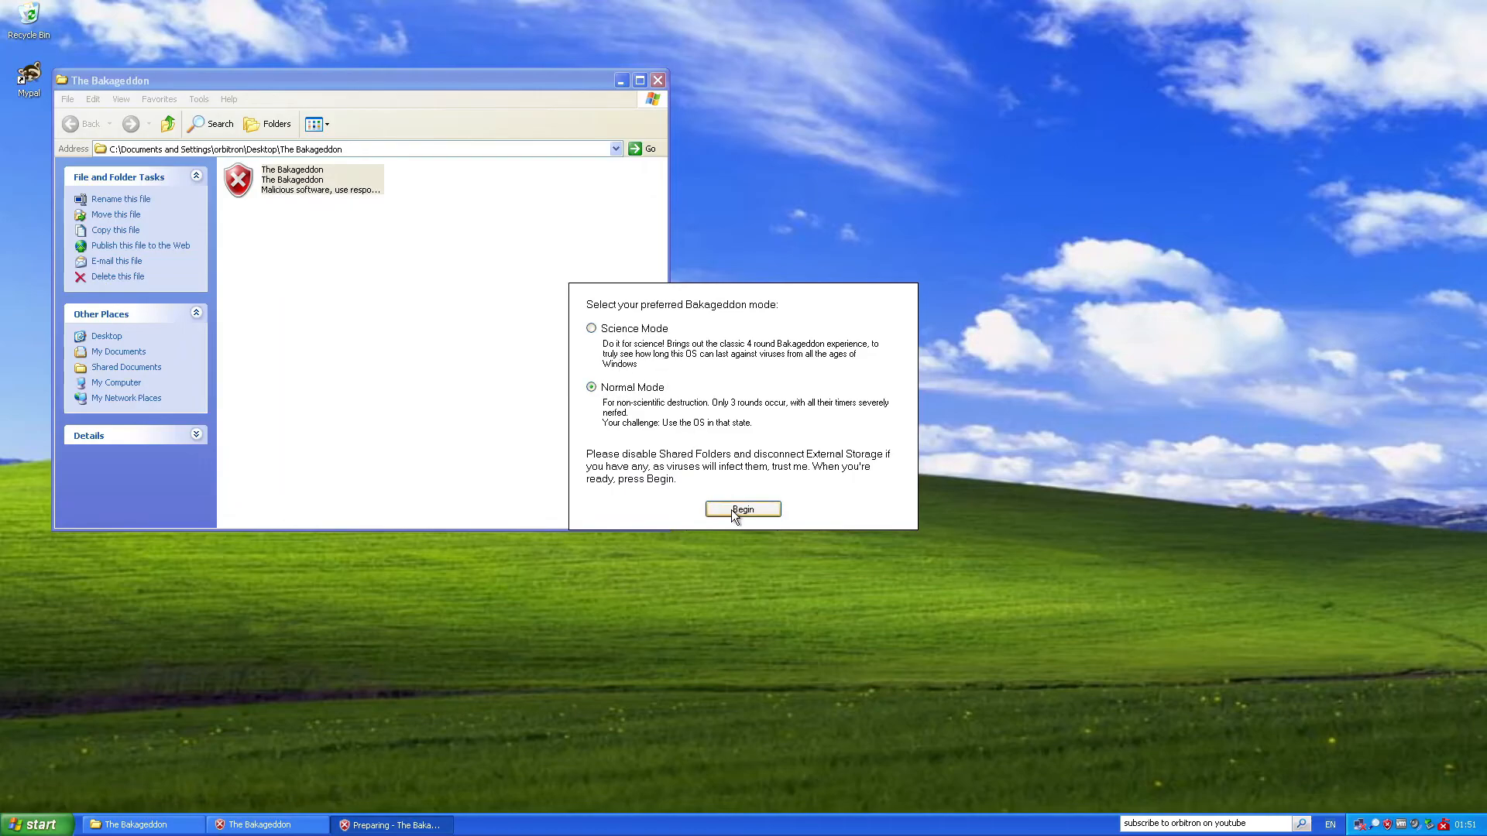
Begin Normal Mode and start patching with all Round 1 and 2 virus samples checked.
{"action": "left_click", "coordinate": [743, 508]}
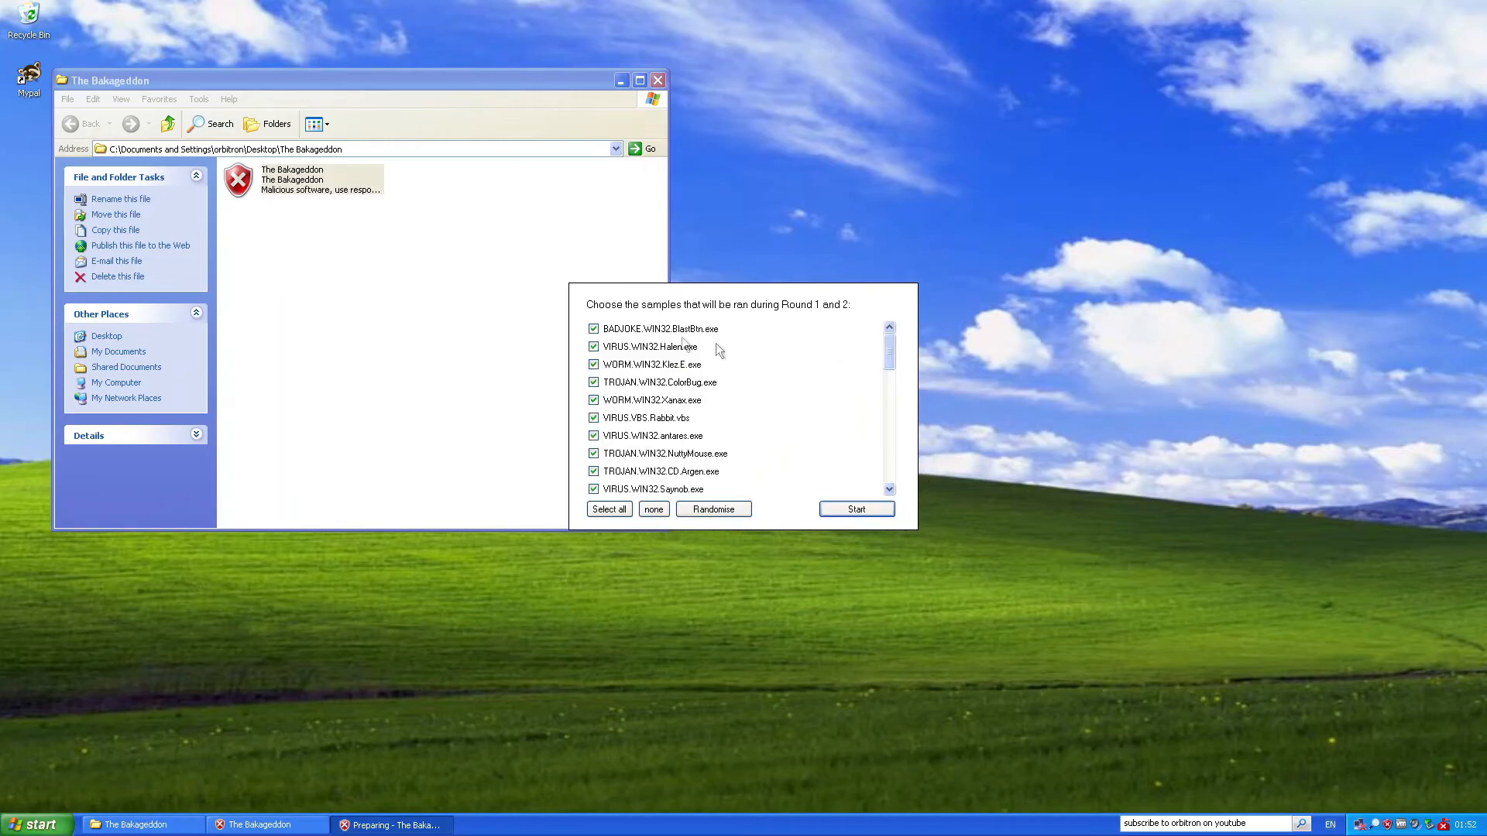
{"action": "scroll", "scroll_direction": "down", "scroll_amount": 3}
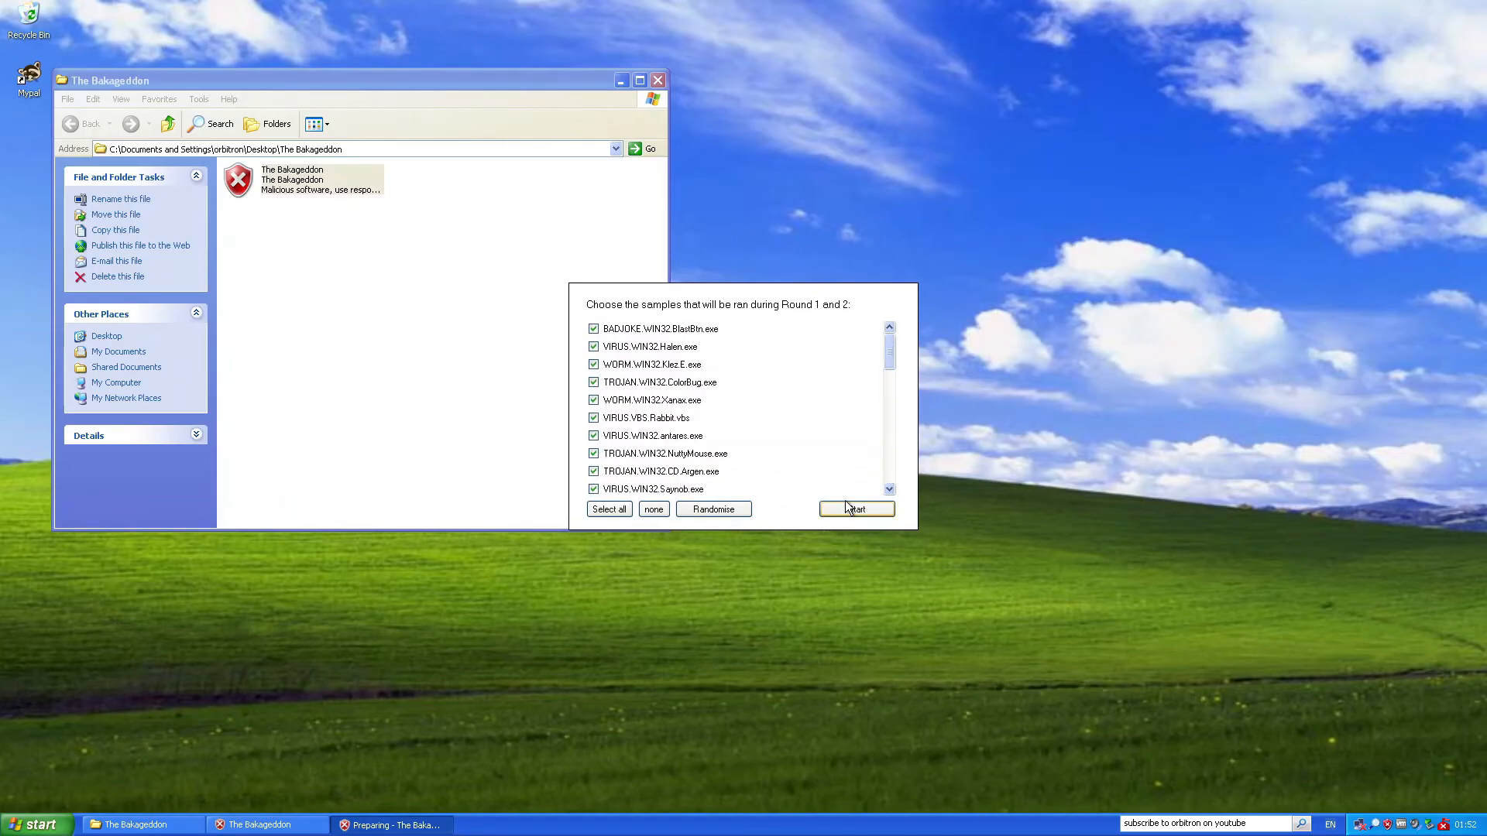
{"action": "left_click", "coordinate": [856, 508]}
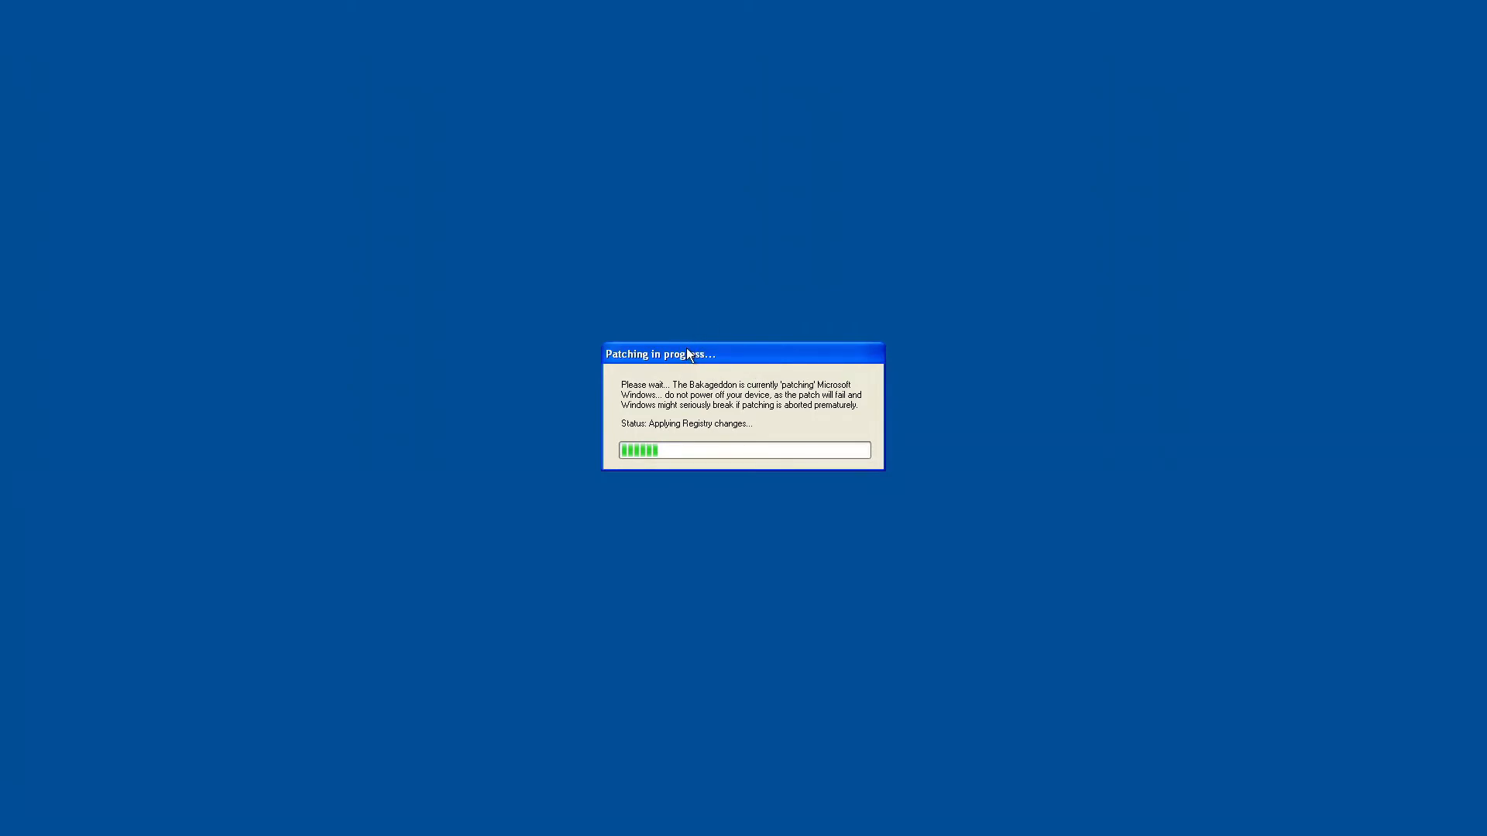
{"action": "mouse_move", "coordinate": [694, 442]}
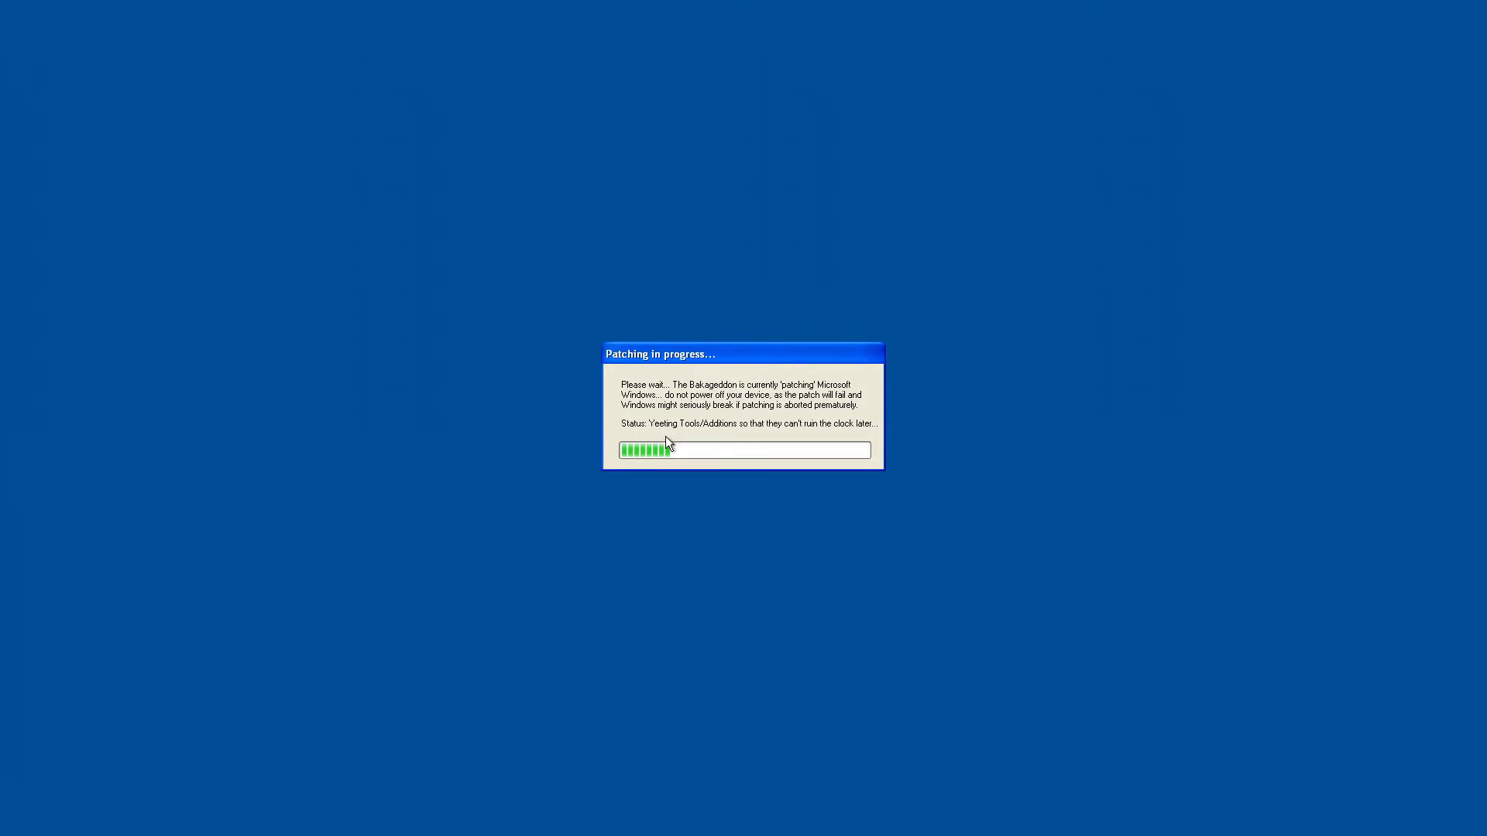
{"action": "mouse_move", "coordinate": [818, 431]}
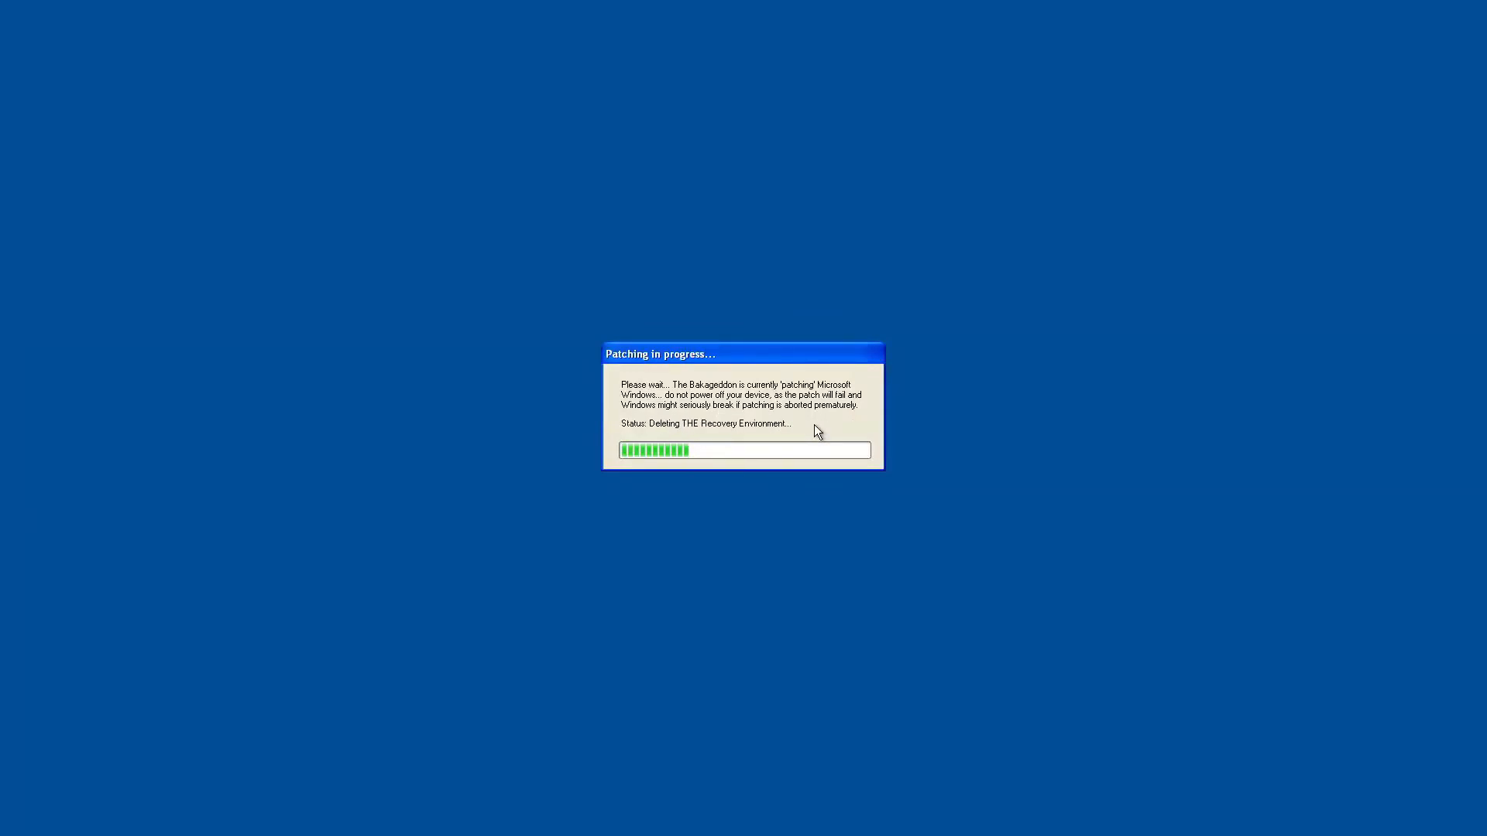
{"action": "mouse_move", "coordinate": [706, 426]}
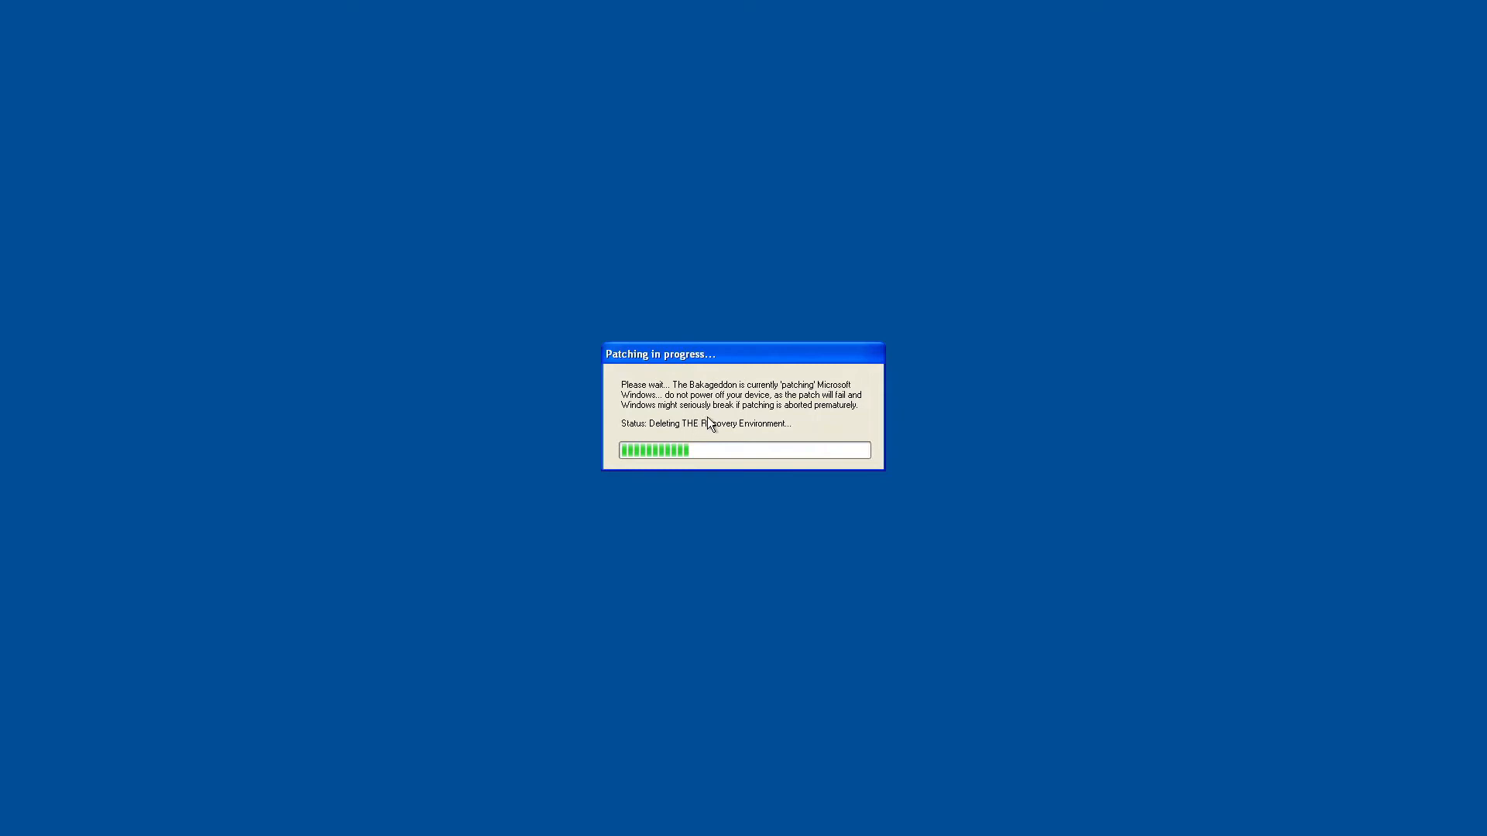
{"action": "mouse_move", "coordinate": [786, 414]}
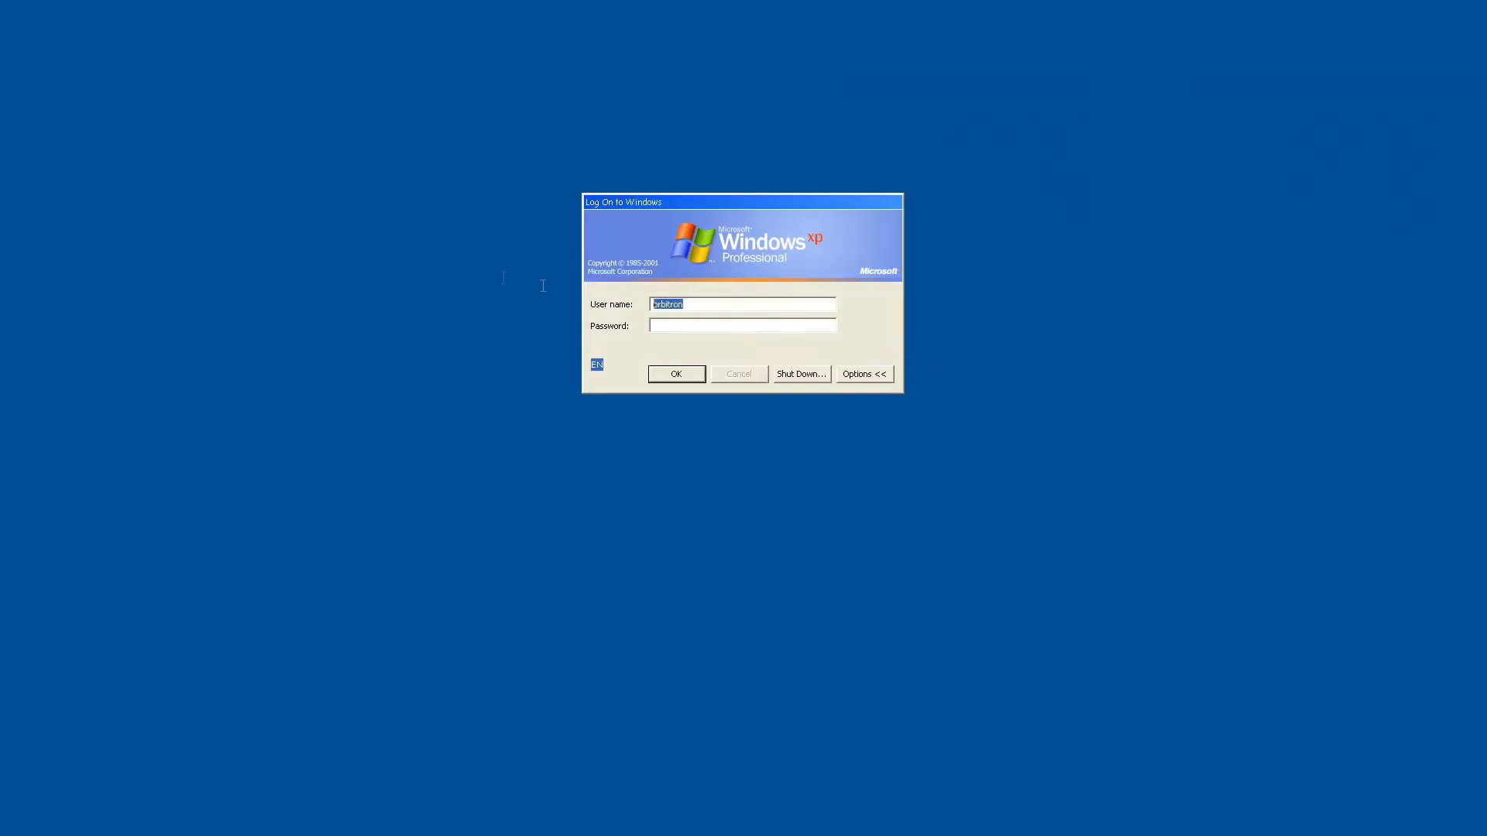
Log on to Windows as user 'Kono baka!' and submit the logon.
{"action": "type", "text": "Kono baka!"}
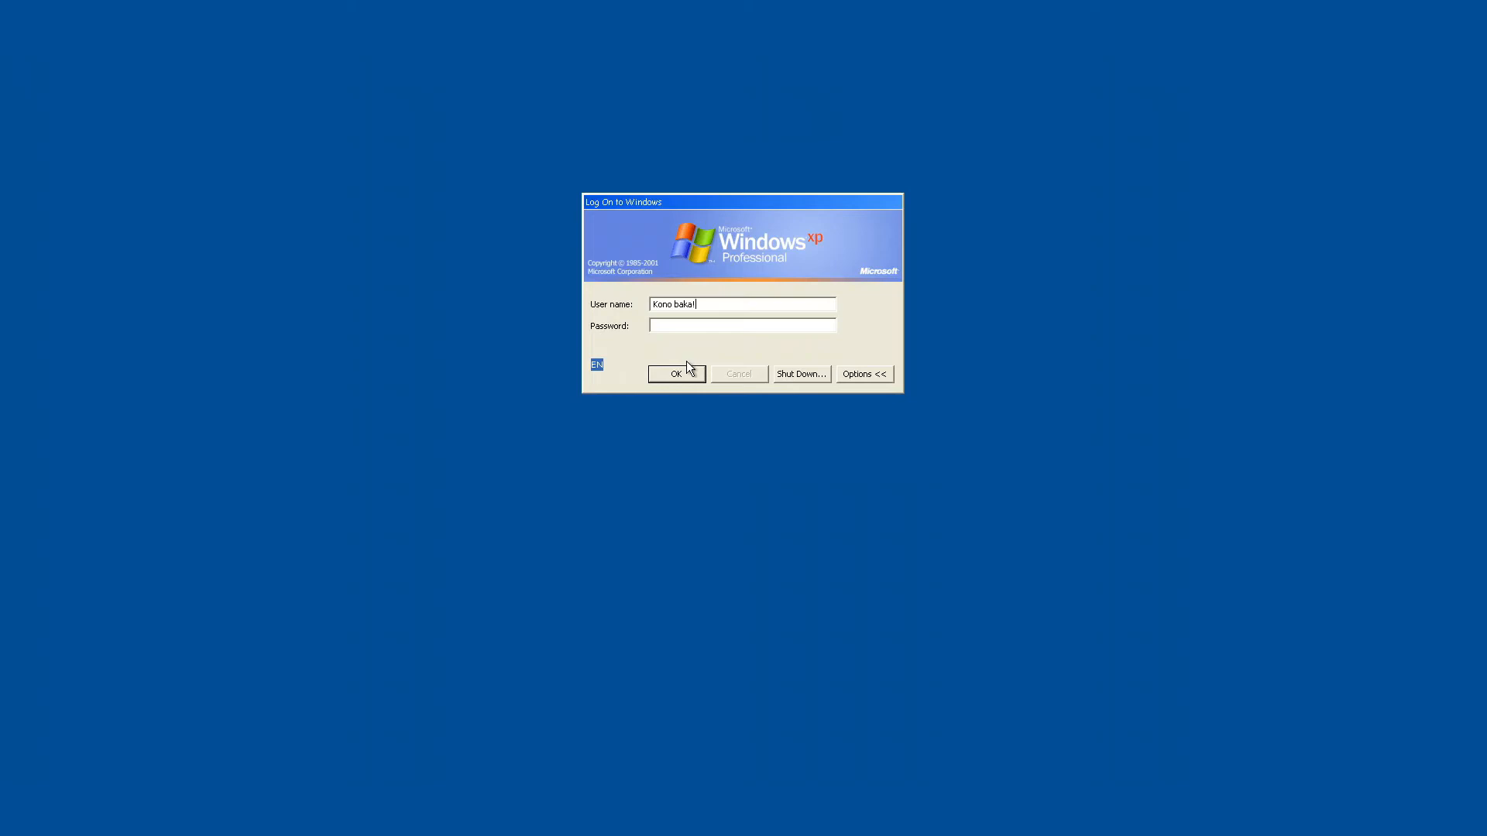
{"action": "left_click", "coordinate": [676, 373]}
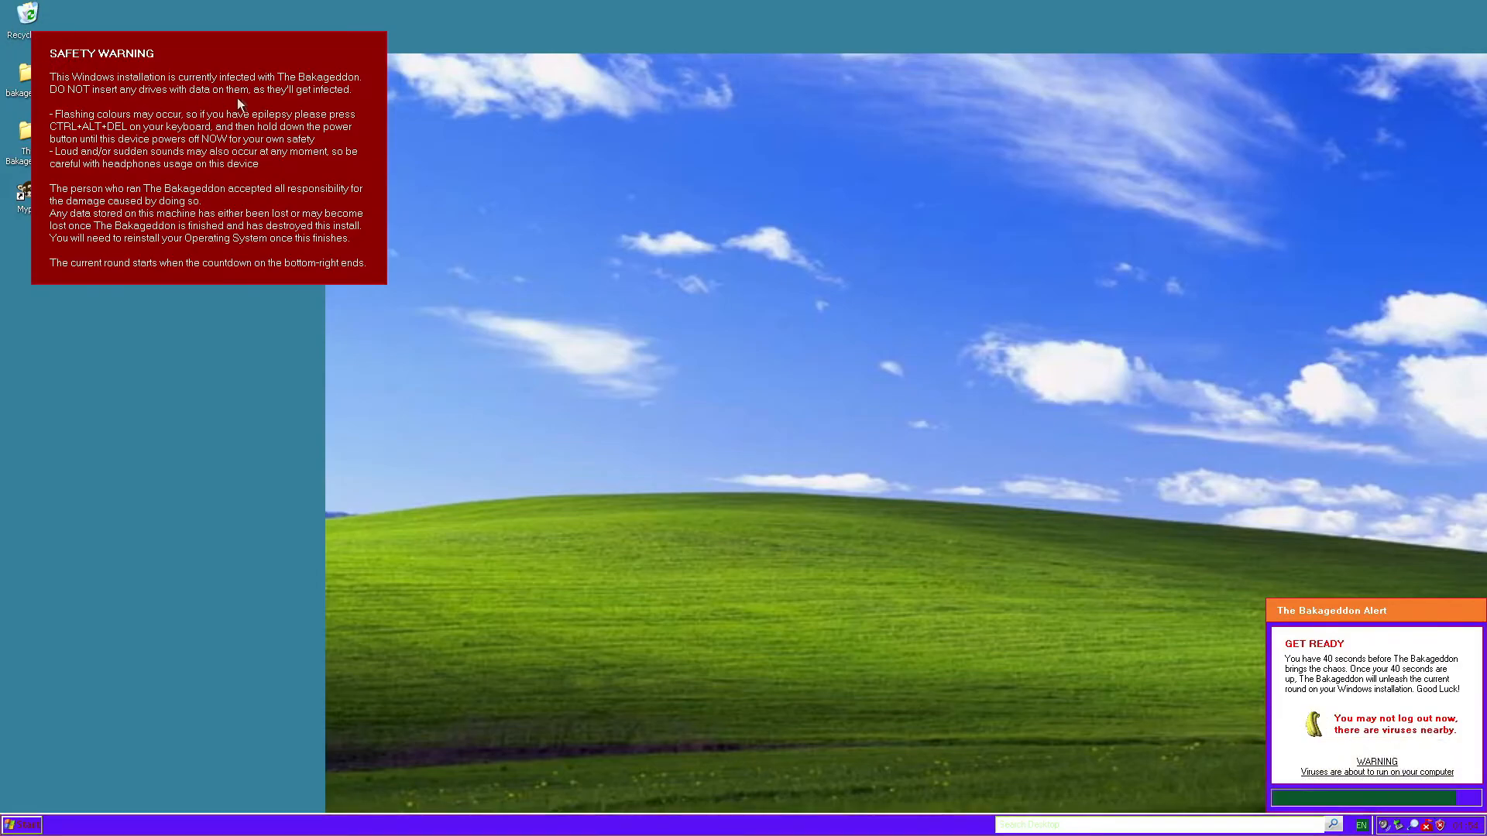
{"action": "mouse_move", "coordinate": [364, 77]}
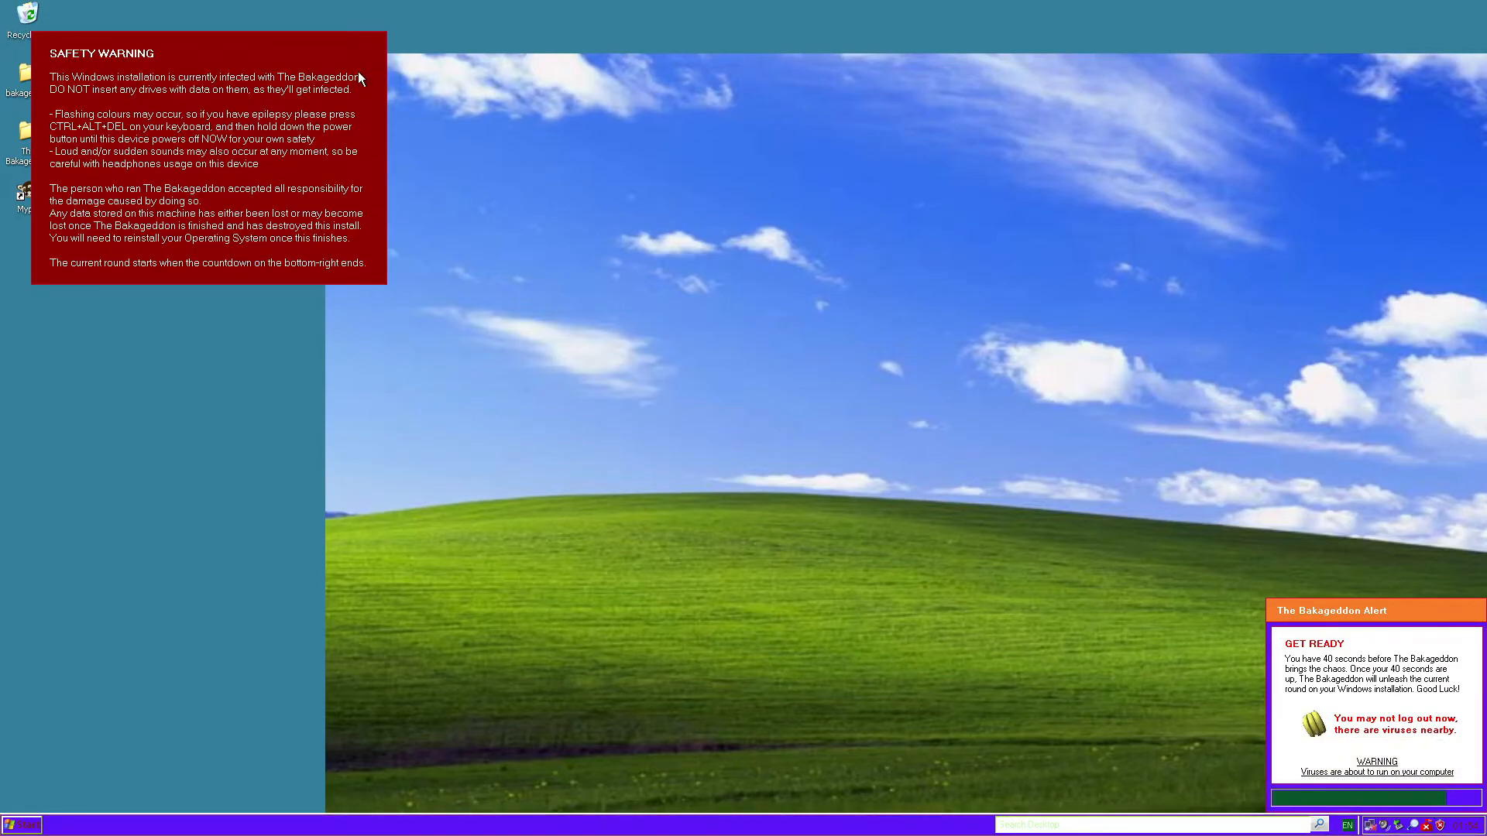
{"action": "mouse_move", "coordinate": [202, 102]}
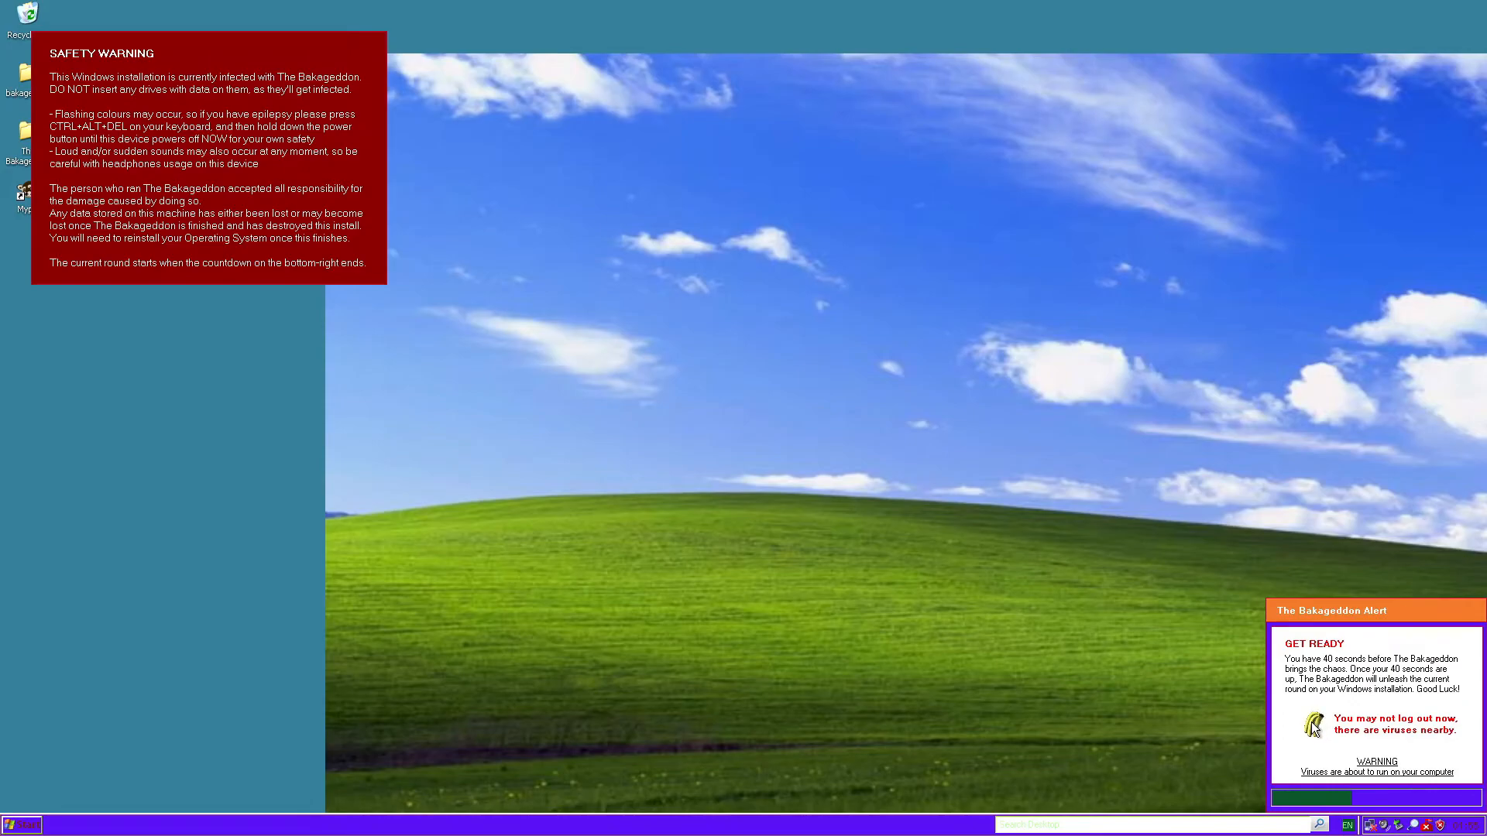
{"action": "mouse_move", "coordinate": [1149, 681]}
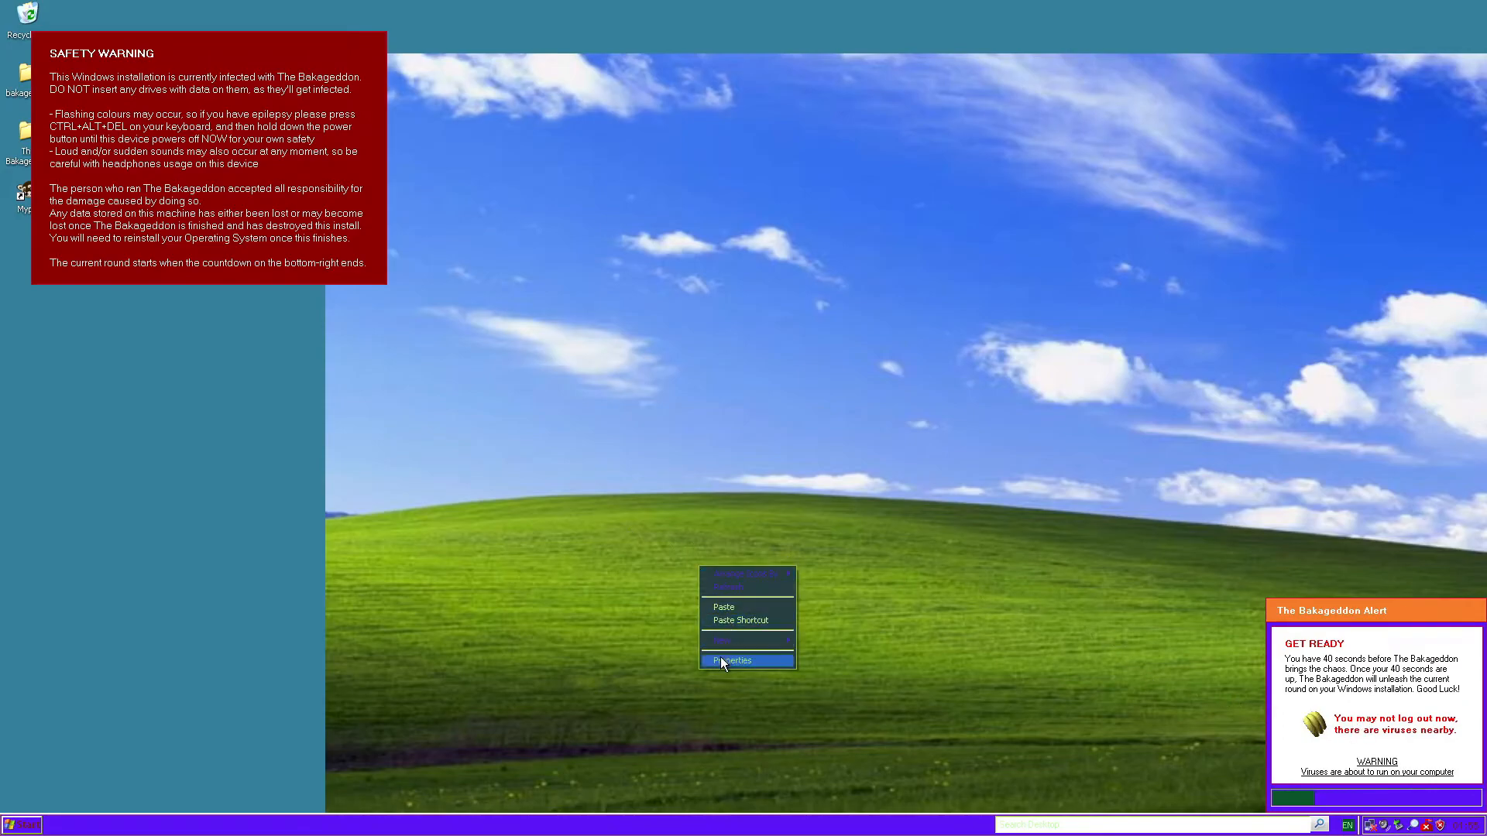
Choose Properties from the desktop context menu to reach Display Properties.
{"action": "left_click", "coordinate": [731, 660]}
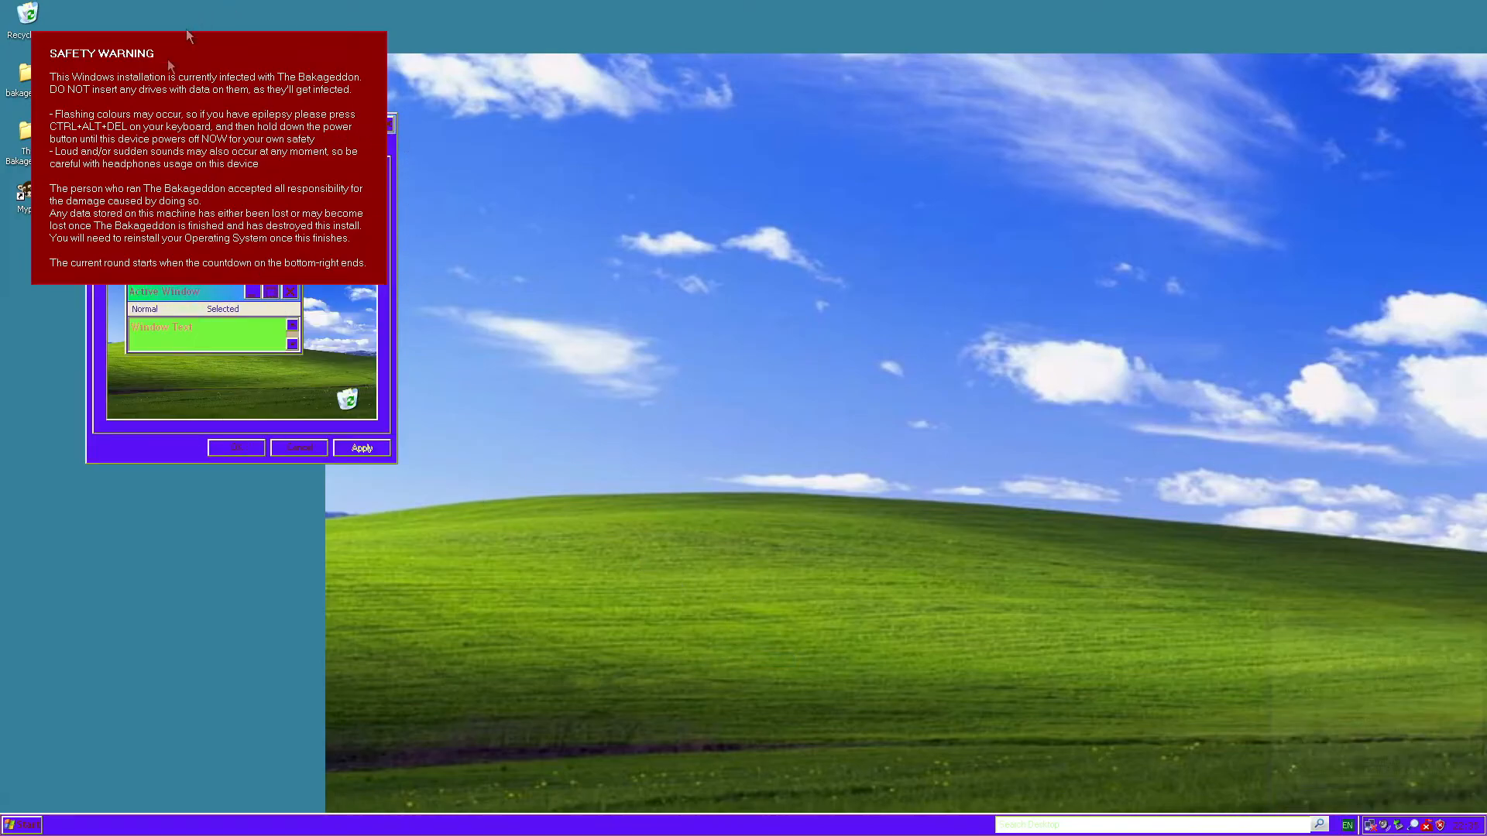
{"action": "mouse_move", "coordinate": [338, 413]}
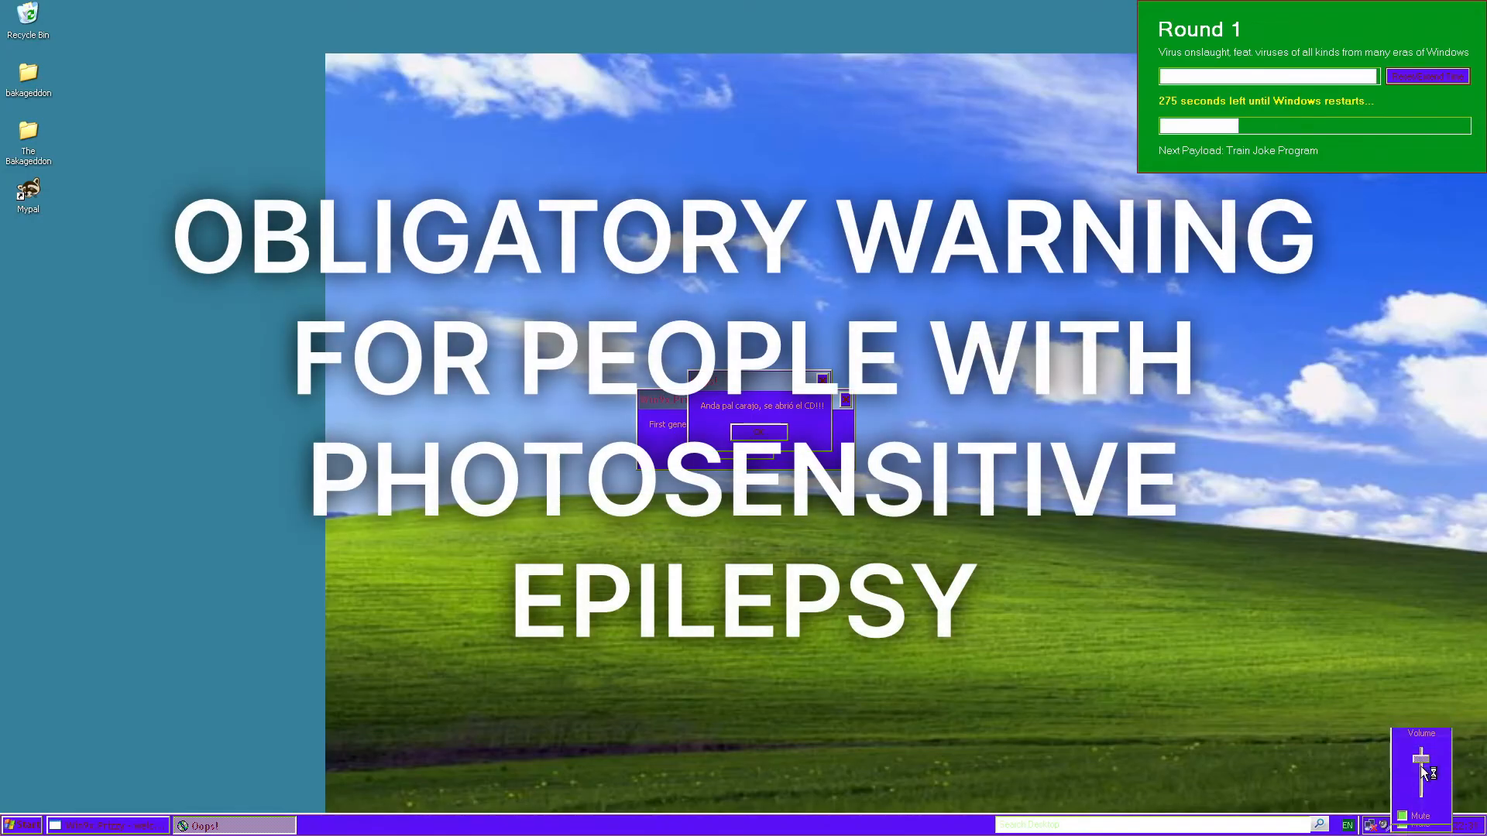
{"action": "mouse_move", "coordinate": [1080, 167]}
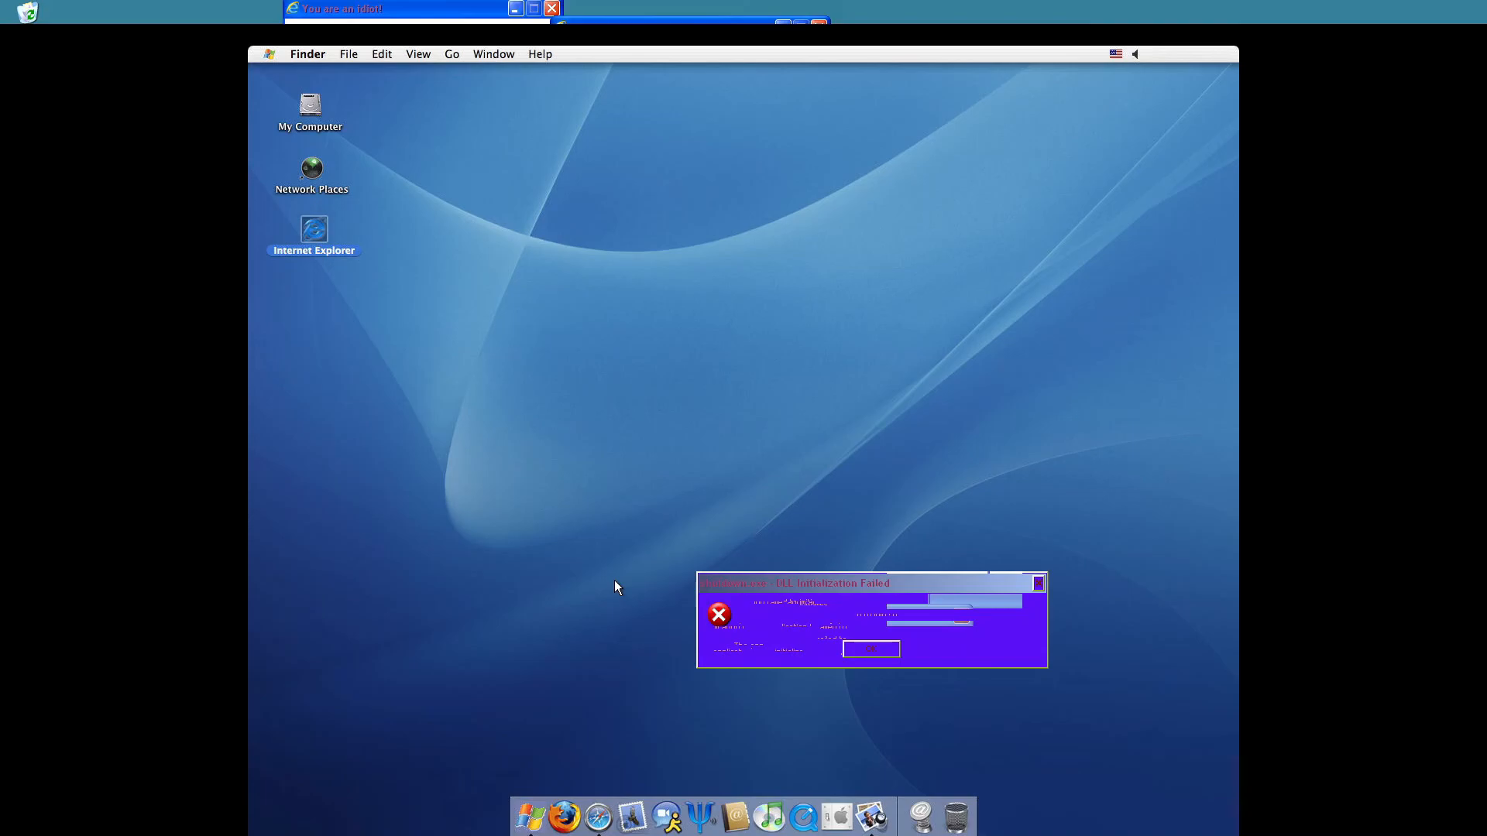
{"action": "left_click", "coordinate": [545, 12]}
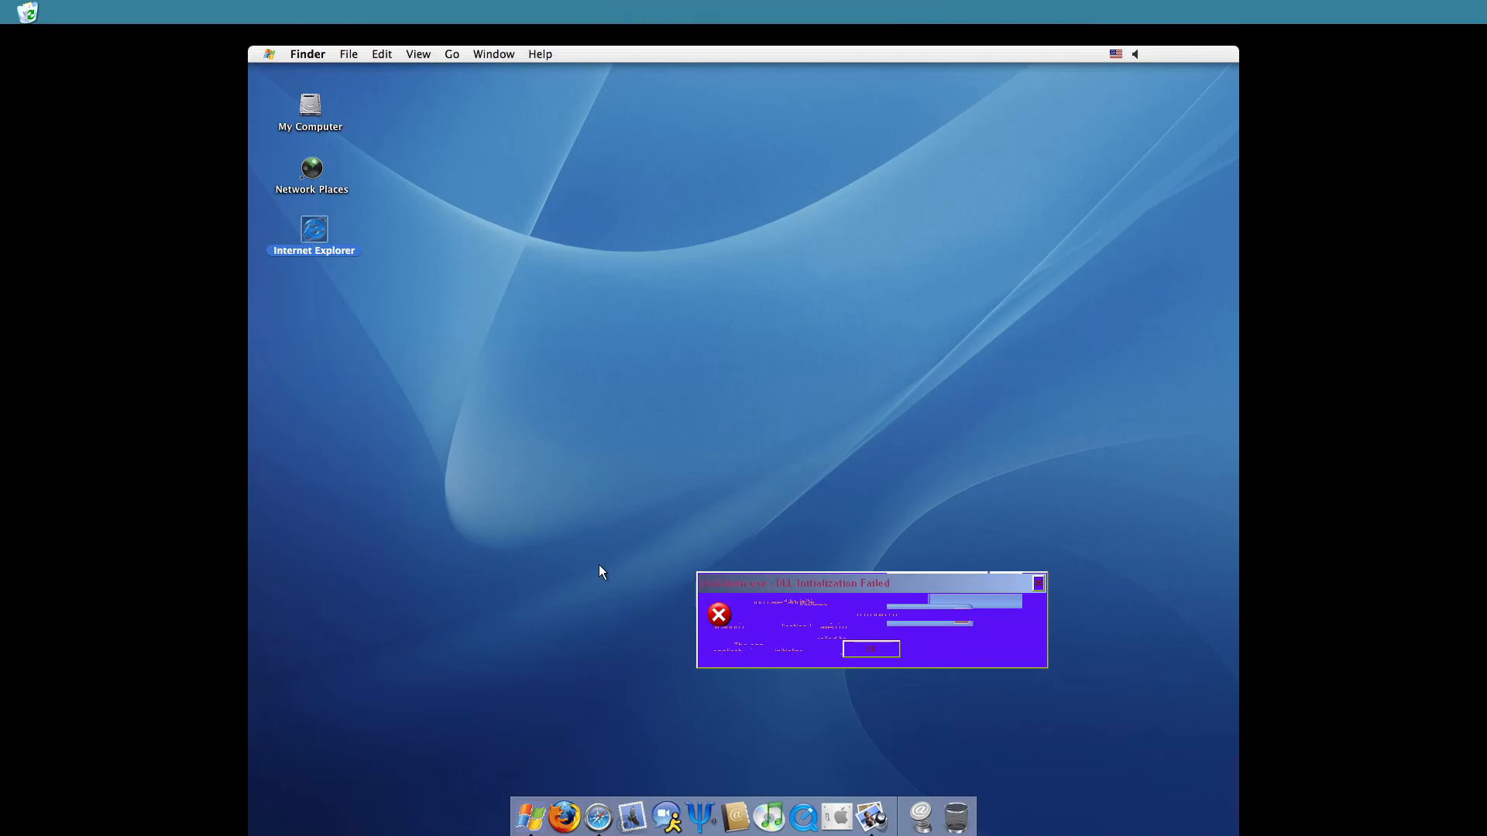
{"action": "mouse_move", "coordinate": [609, 579]}
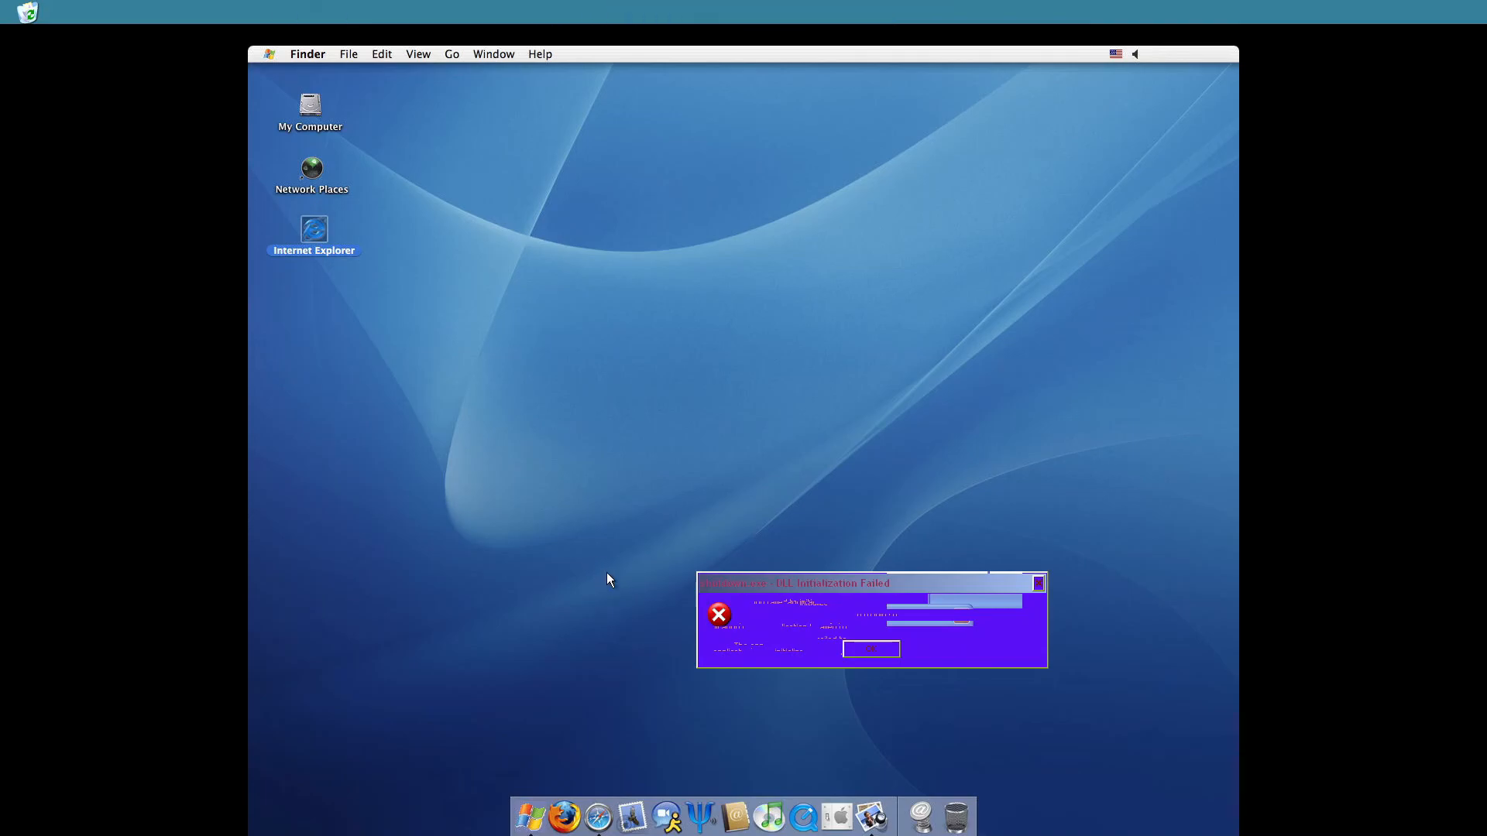
{"action": "mouse_move", "coordinate": [586, 567]}
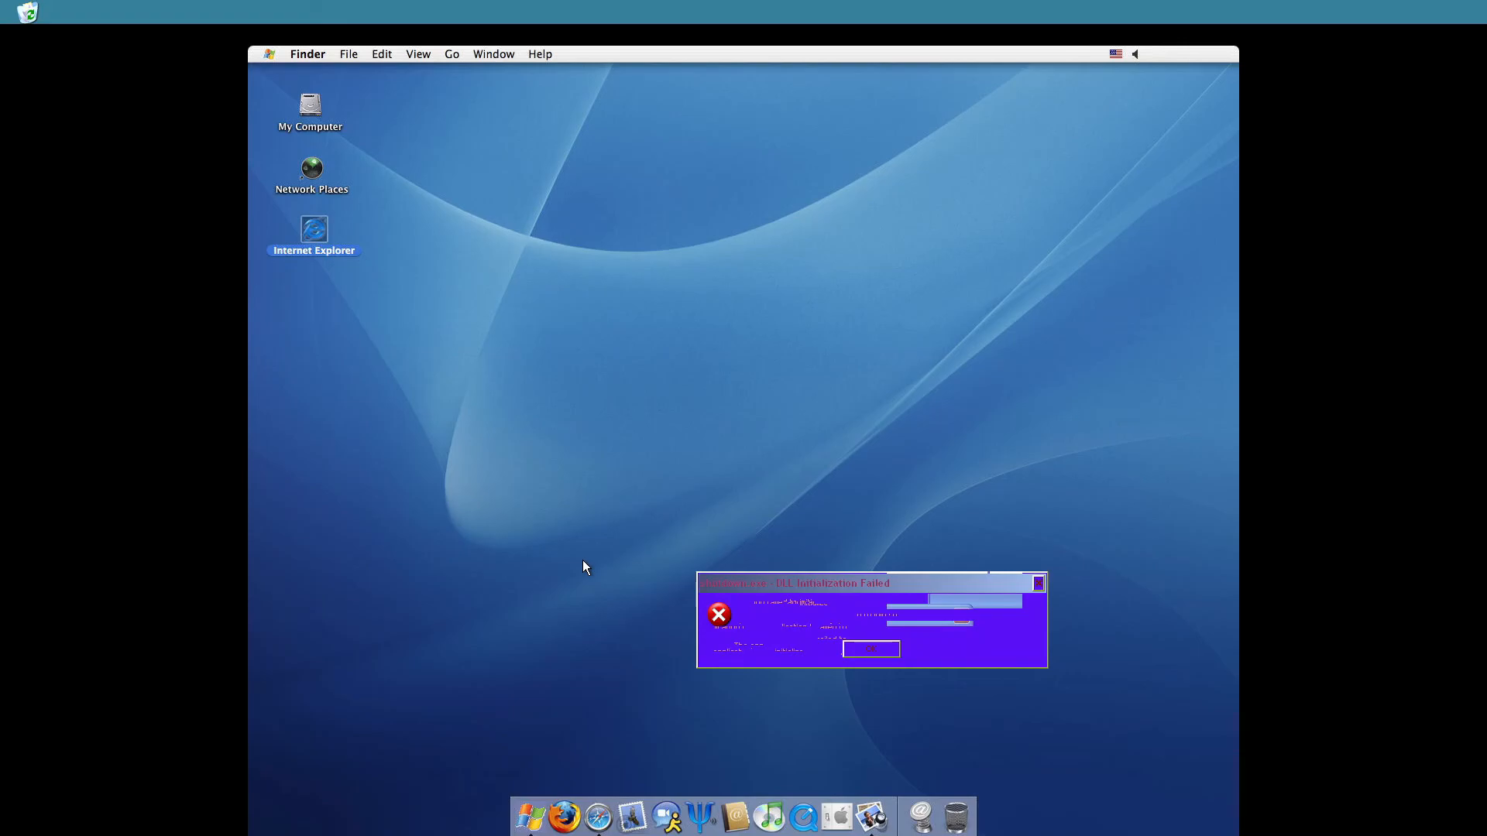
{"action": "mouse_move", "coordinate": [570, 443]}
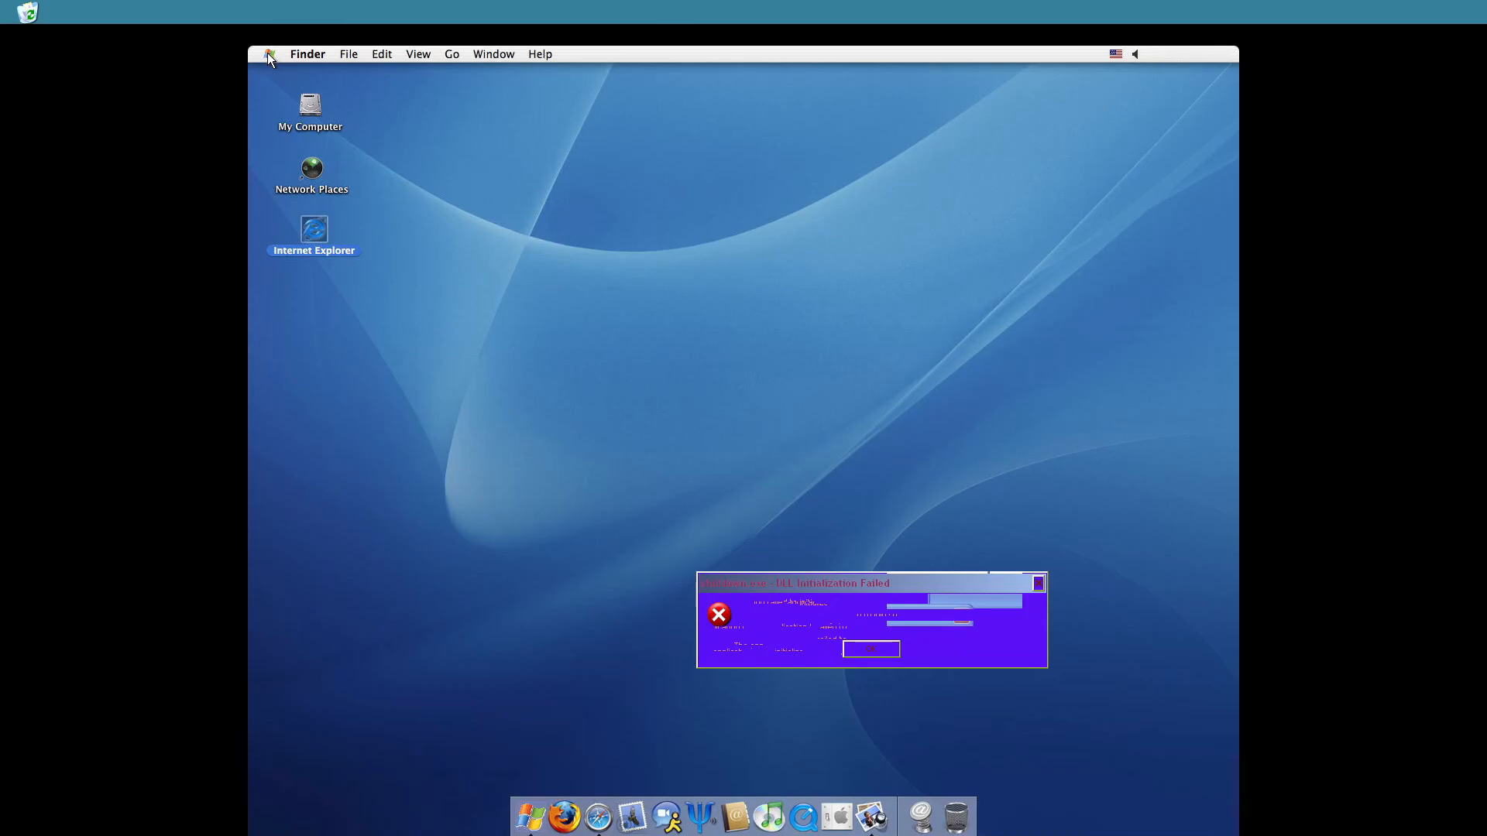
{"action": "mouse_move", "coordinate": [279, 100]}
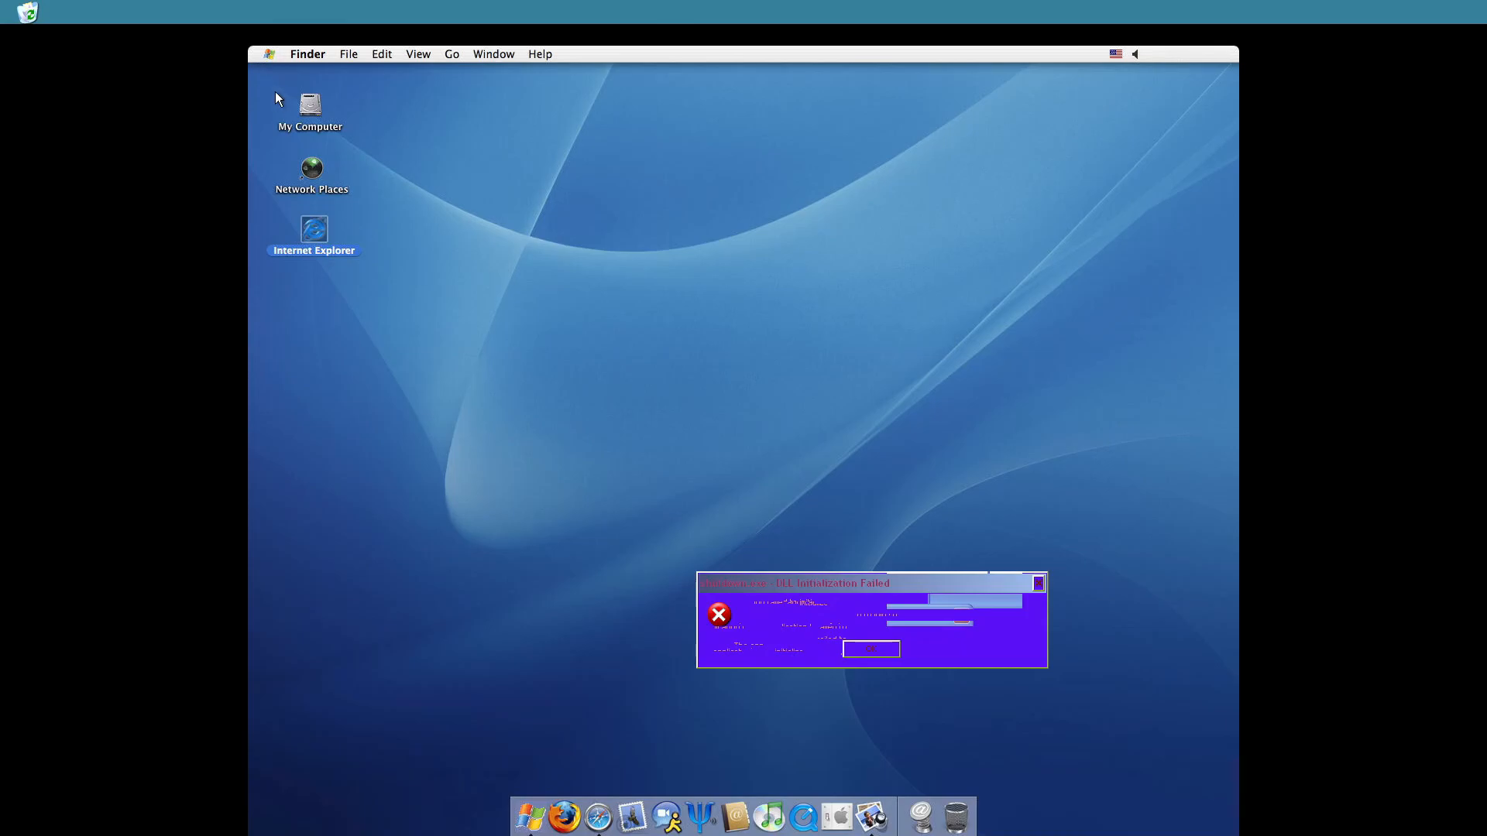
{"action": "mouse_move", "coordinate": [570, 196]}
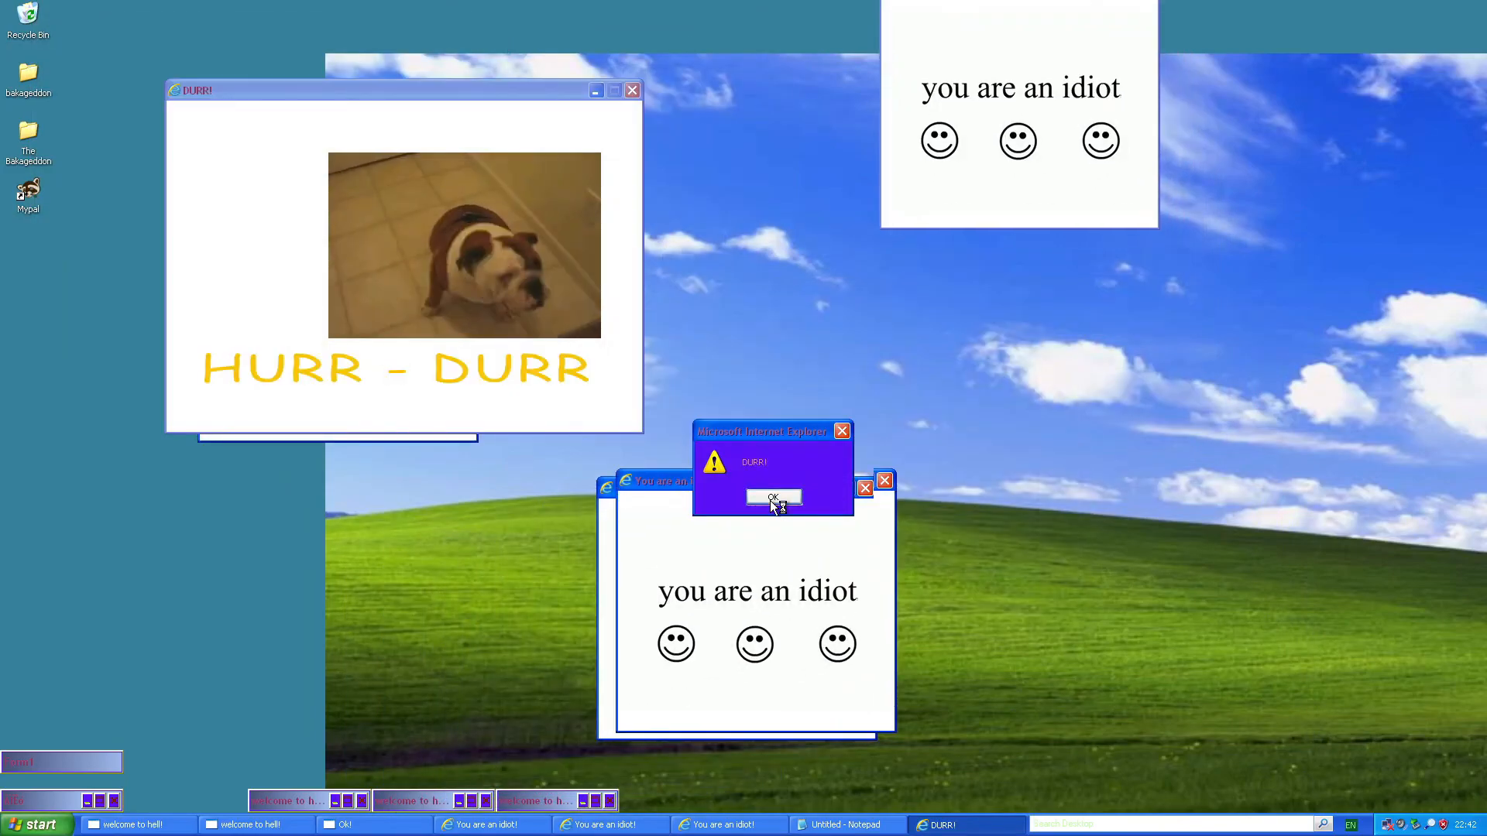
Acknowledge three successive DURR and HURR-DURR Internet Explorer alert boxes with OK.
{"action": "left_click", "coordinate": [774, 499]}
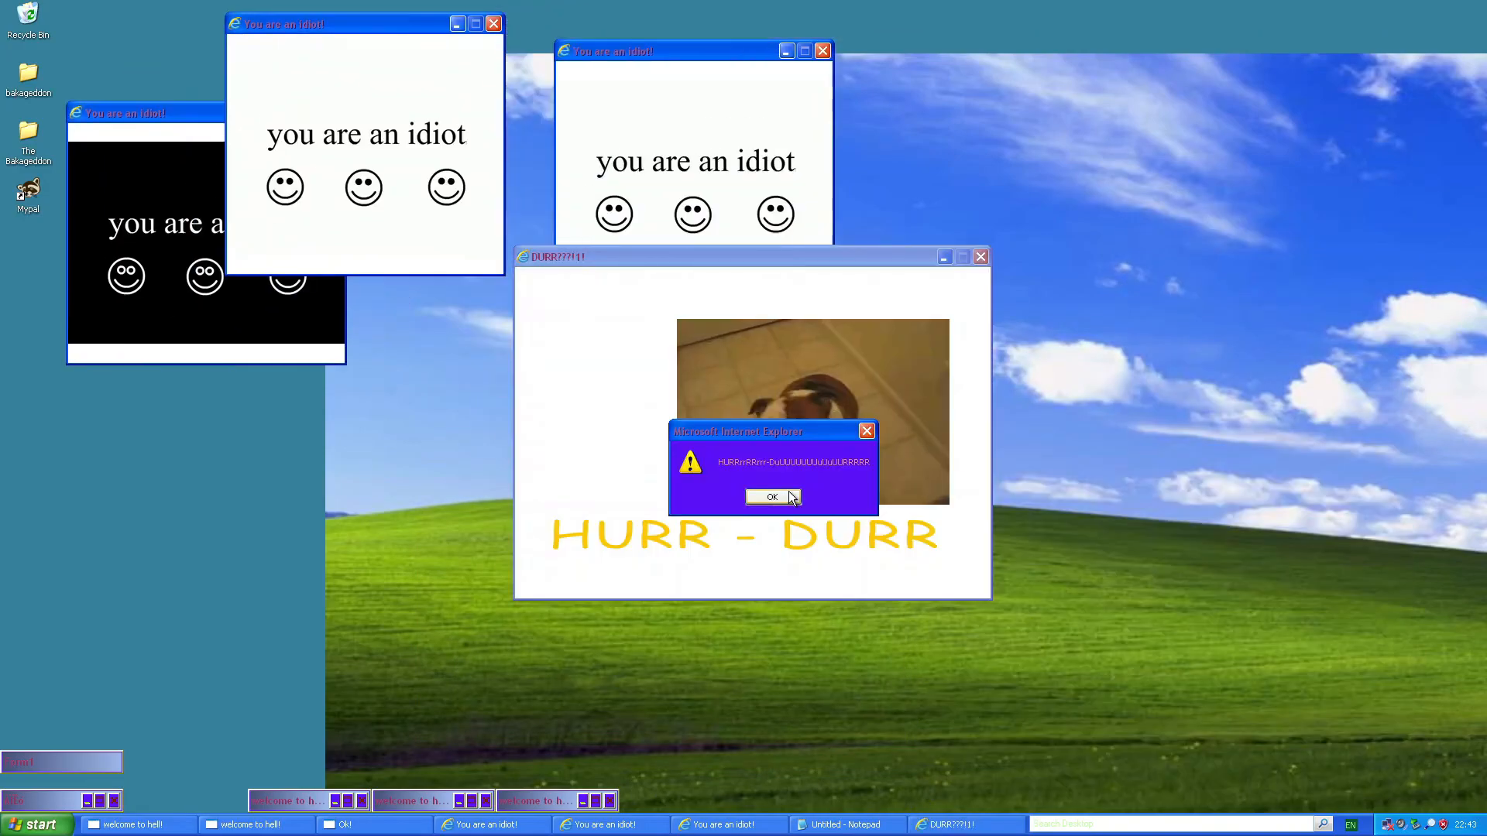
{"action": "left_click", "coordinate": [772, 497]}
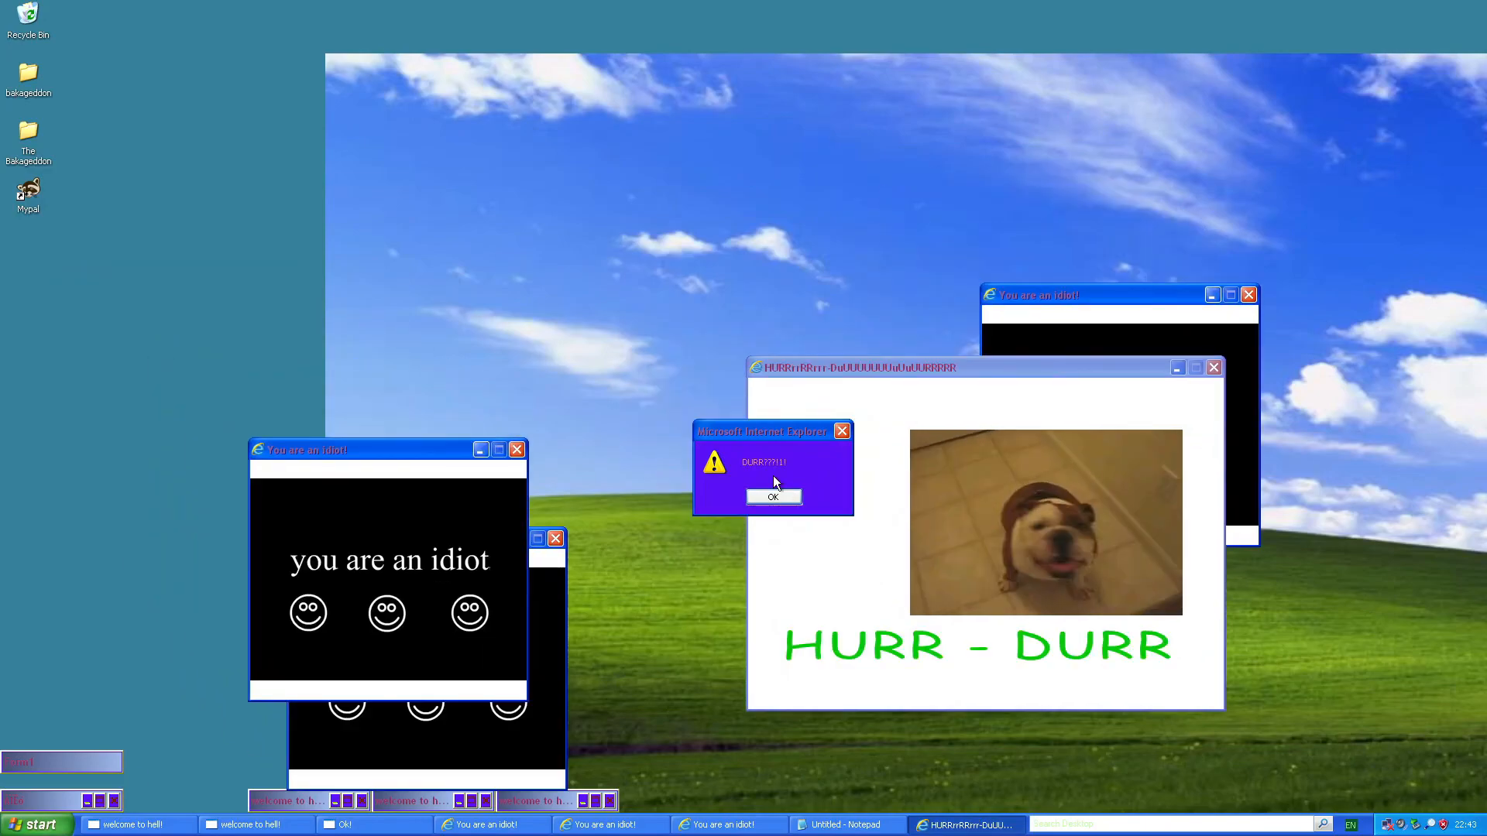
{"action": "left_click", "coordinate": [38, 824]}
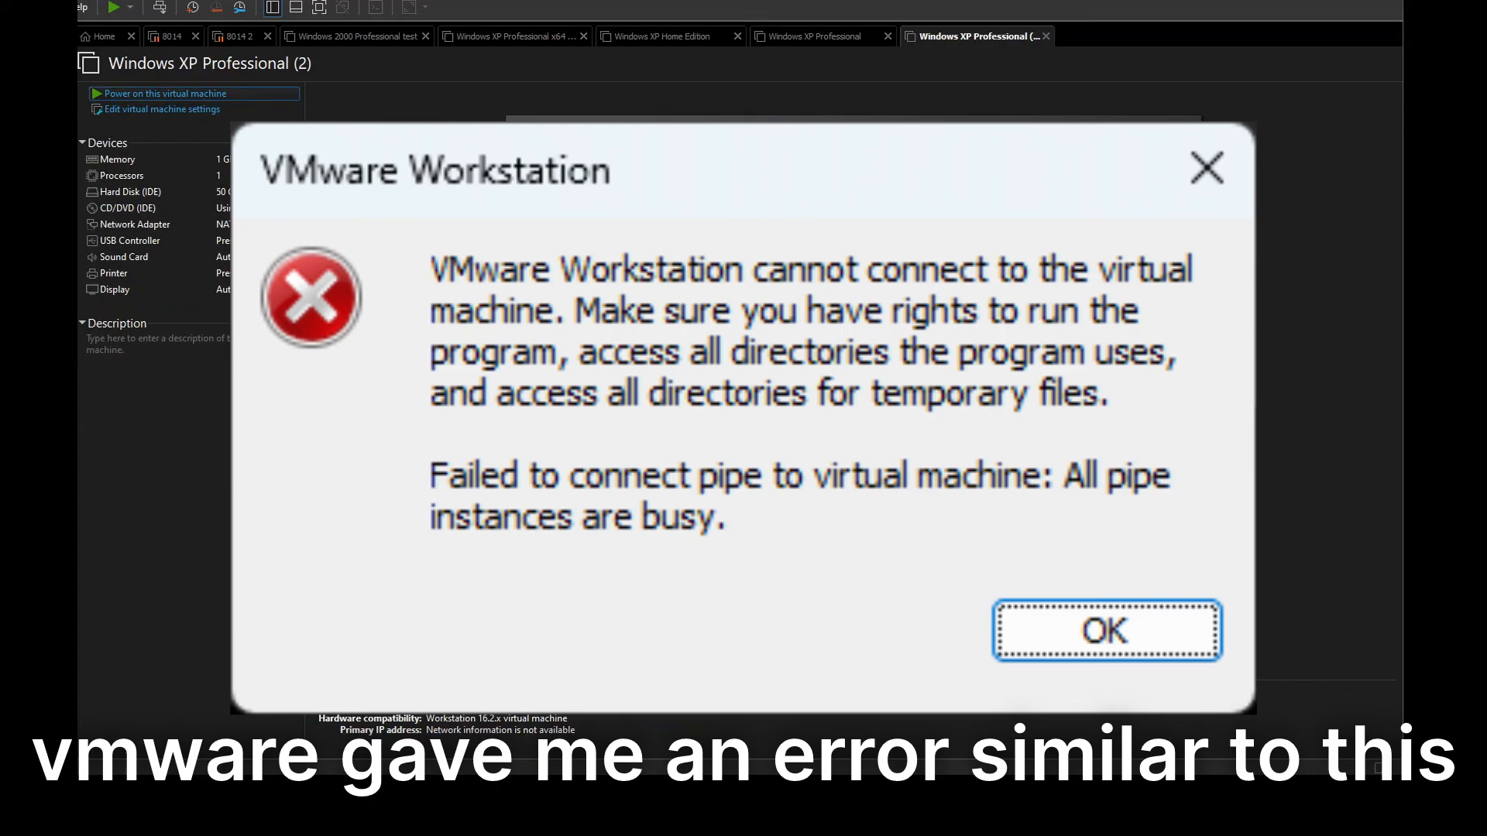
{"action": "mouse_move", "coordinate": [586, 739]}
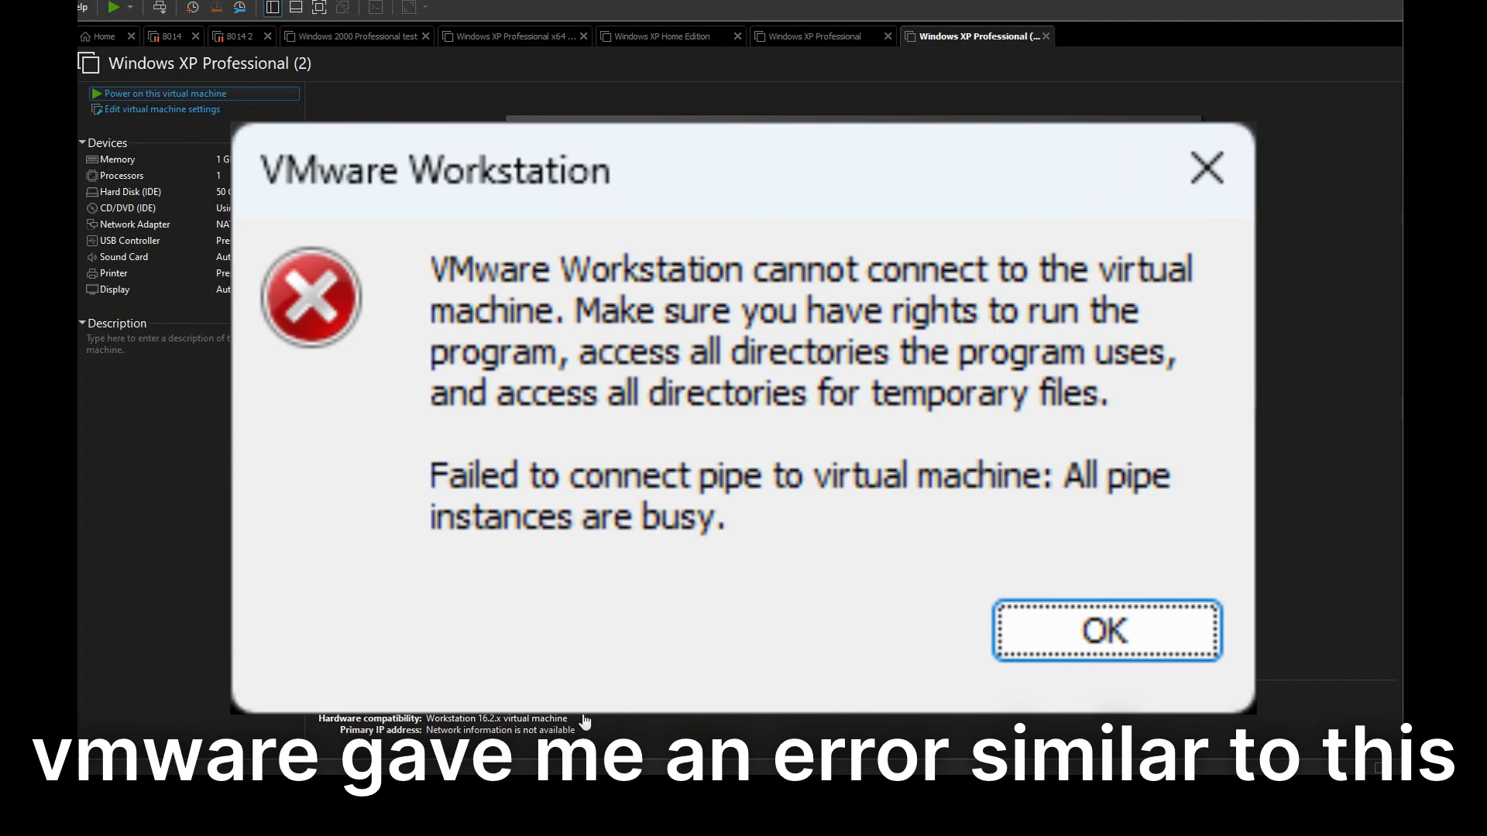
Acknowledge VMware's 'all pipe instances are busy' connection error for the Windows XP VM.
{"action": "left_click", "coordinate": [1106, 630]}
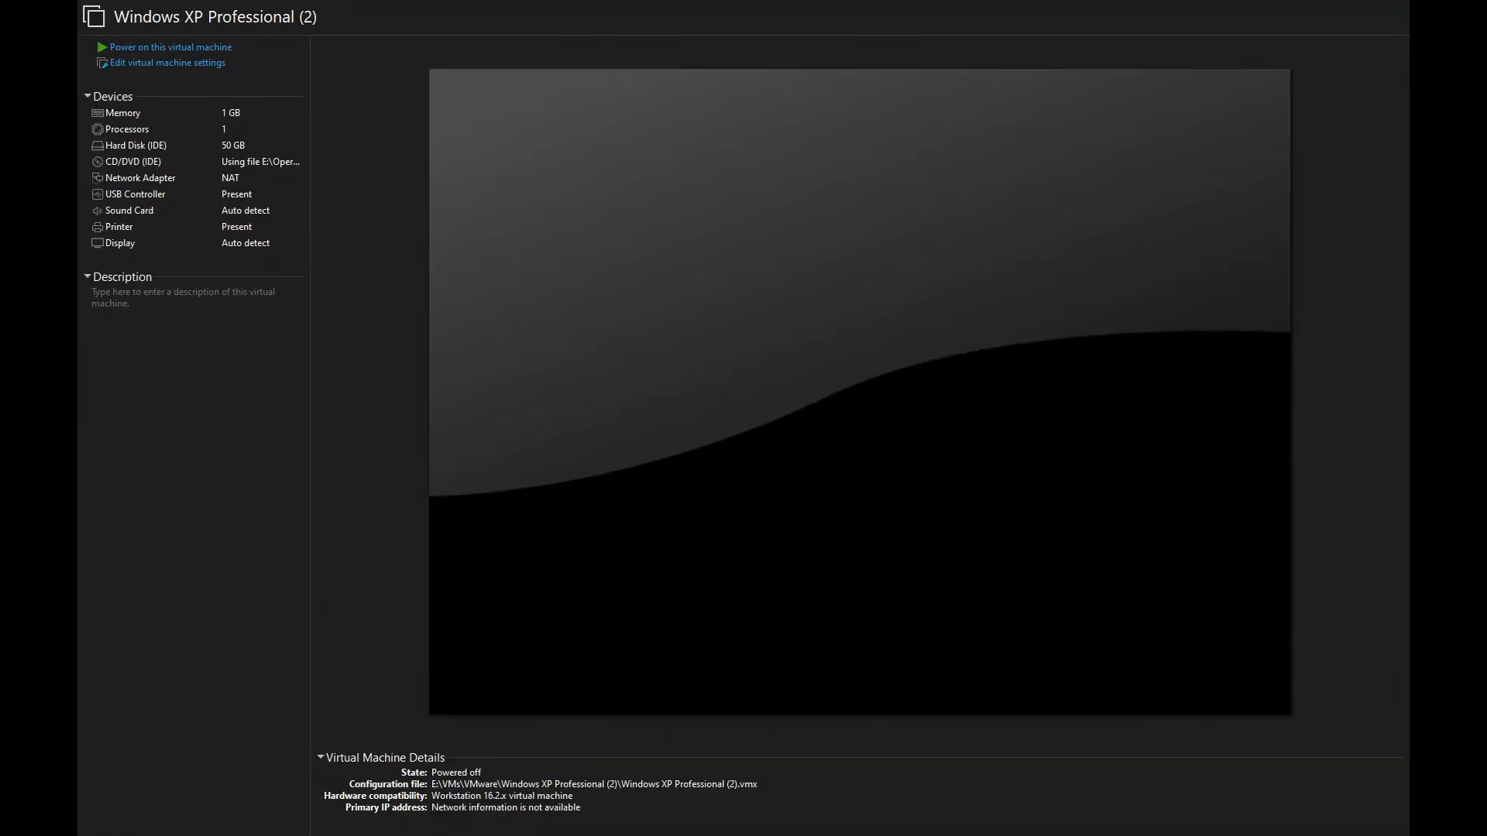
{"action": "mouse_move", "coordinate": [753, 500]}
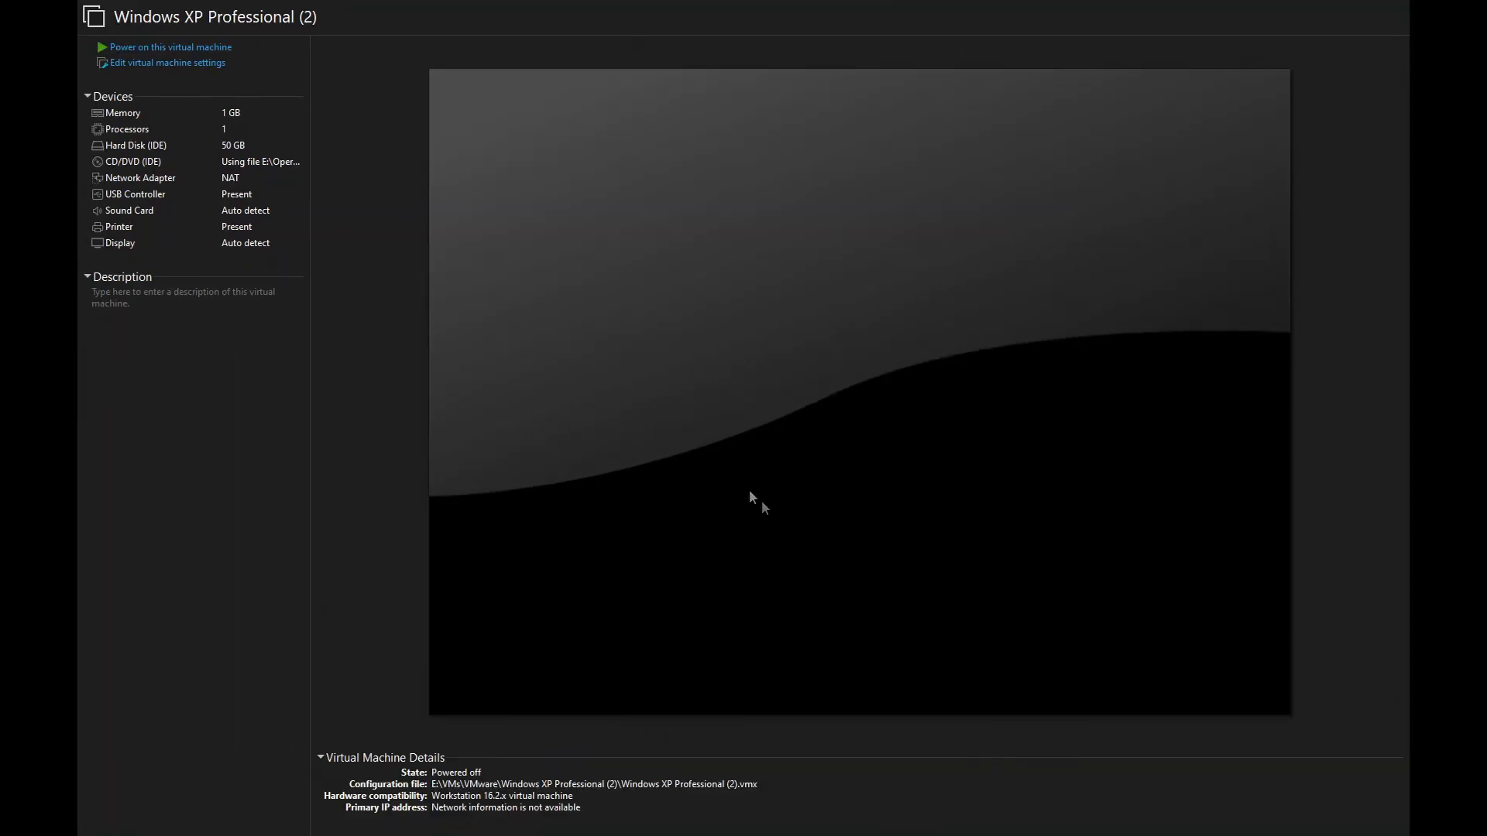
{"action": "mouse_move", "coordinate": [691, 449]}
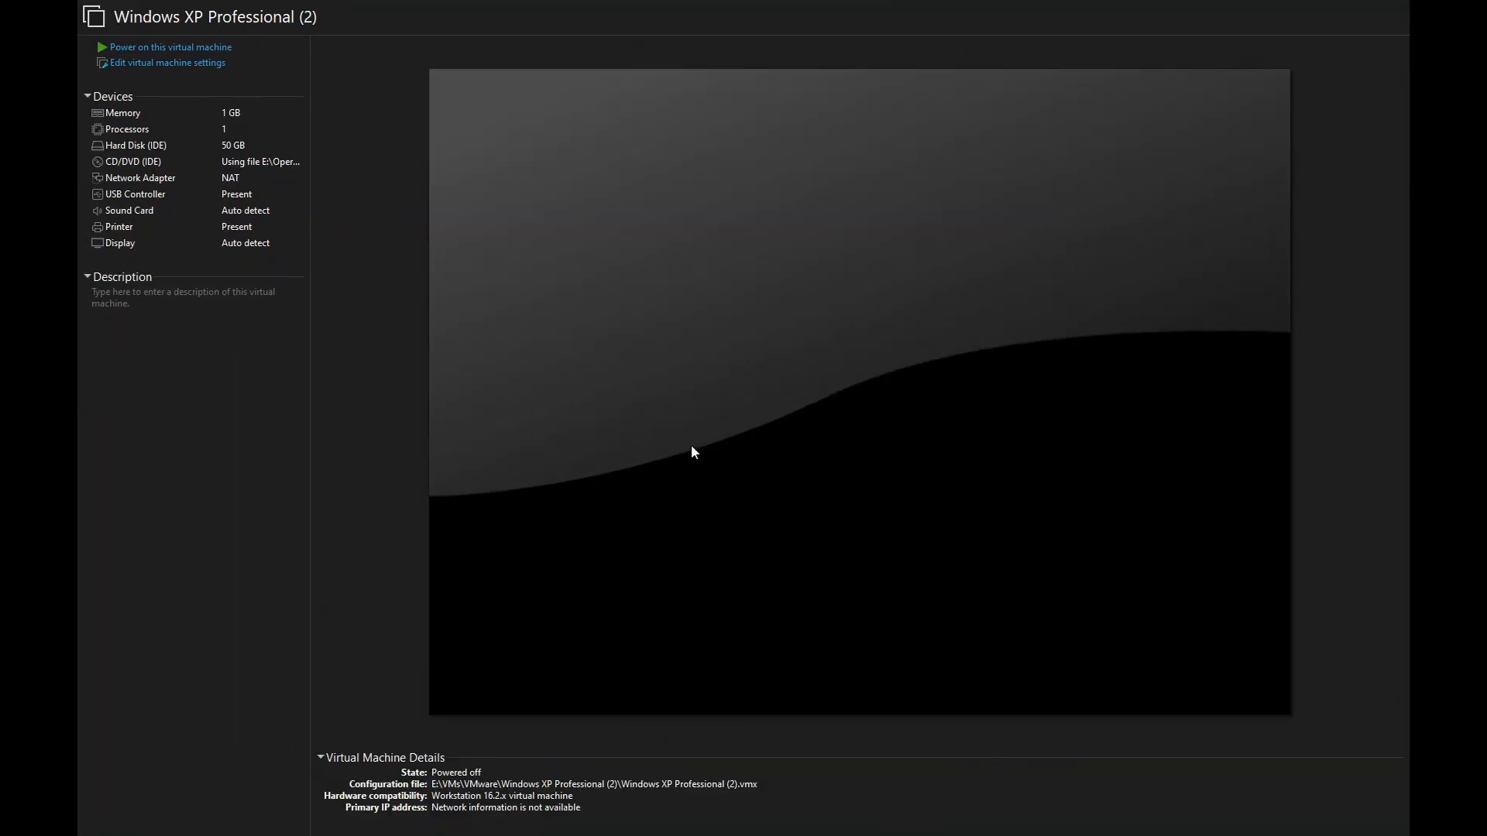